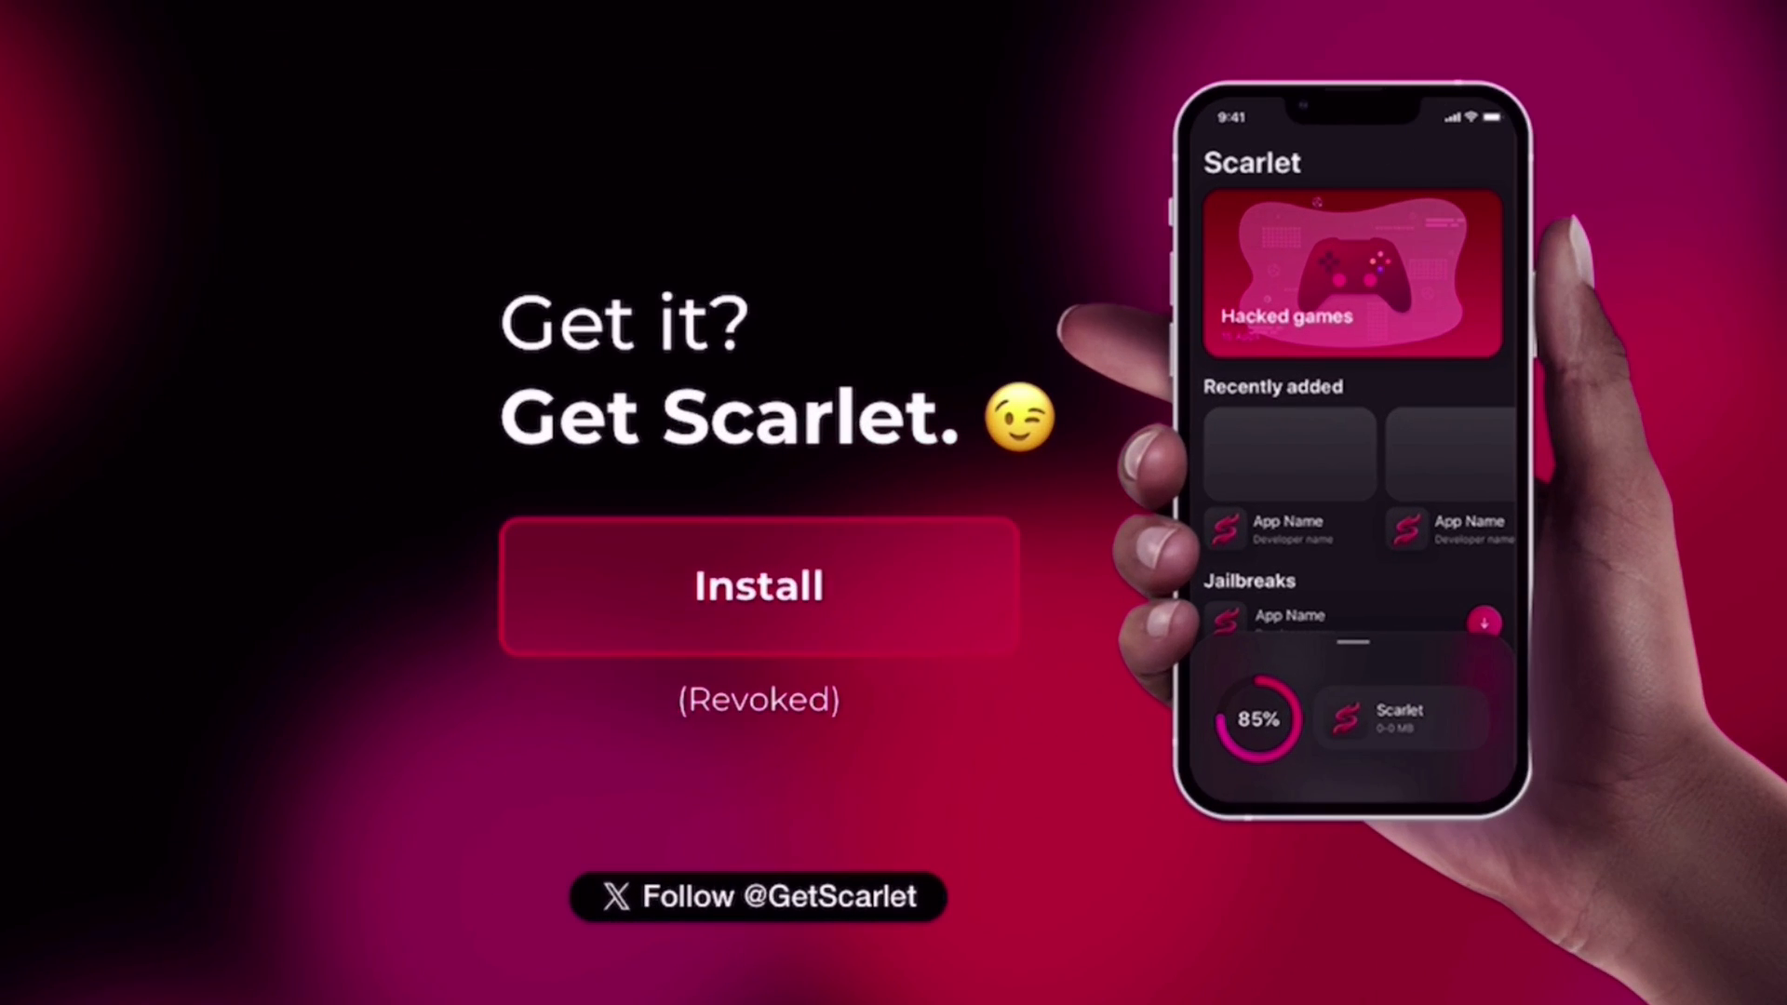
Step: Install the signed and packaged Scarlet app from the Signature log and confirm the prompt
double_click(757, 700)
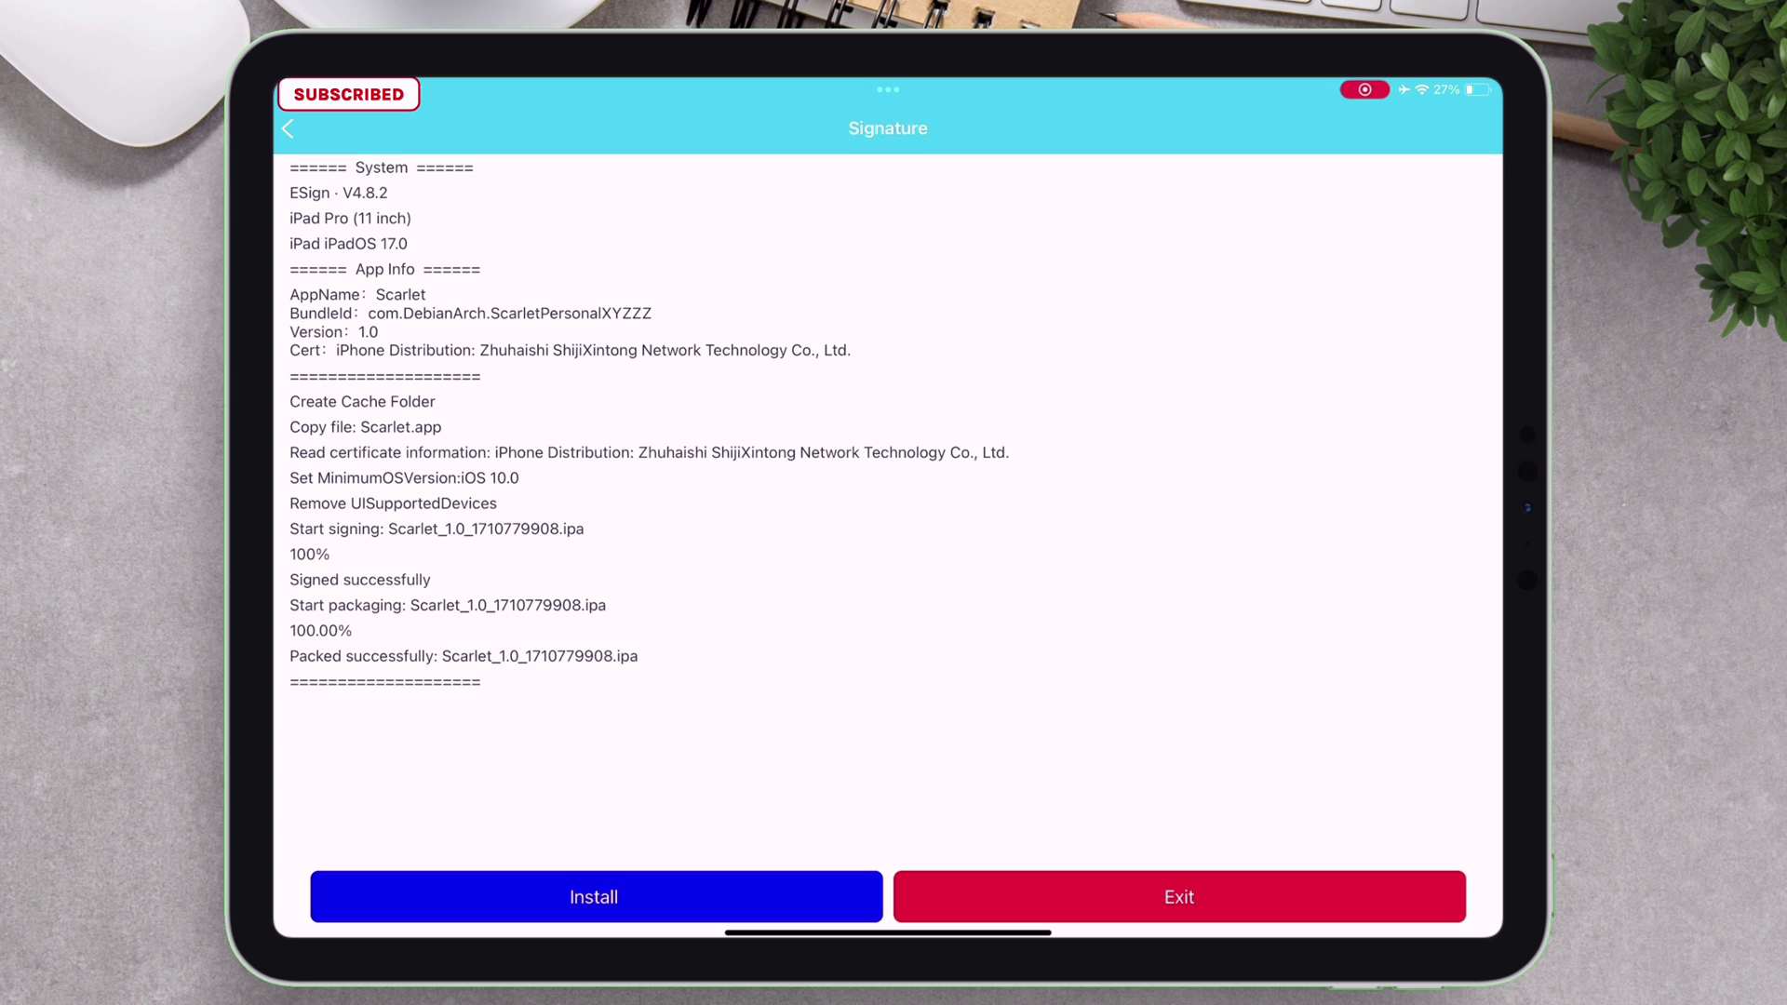
click(594, 897)
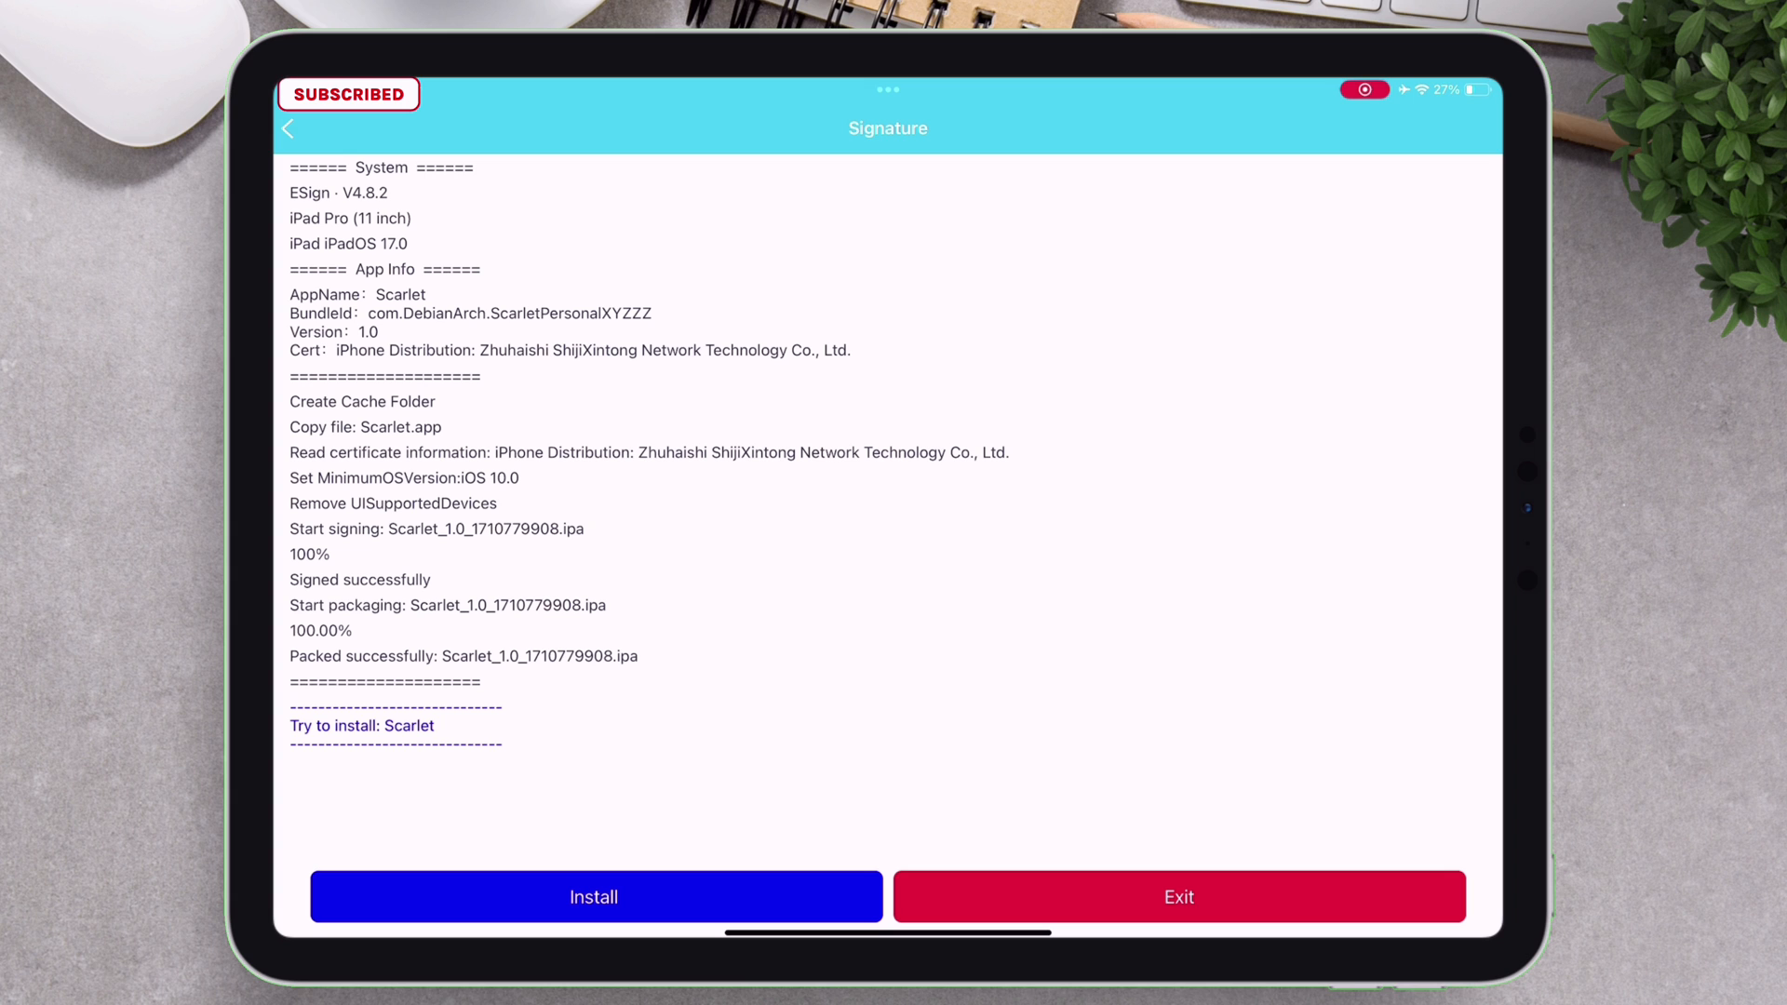
click(594, 897)
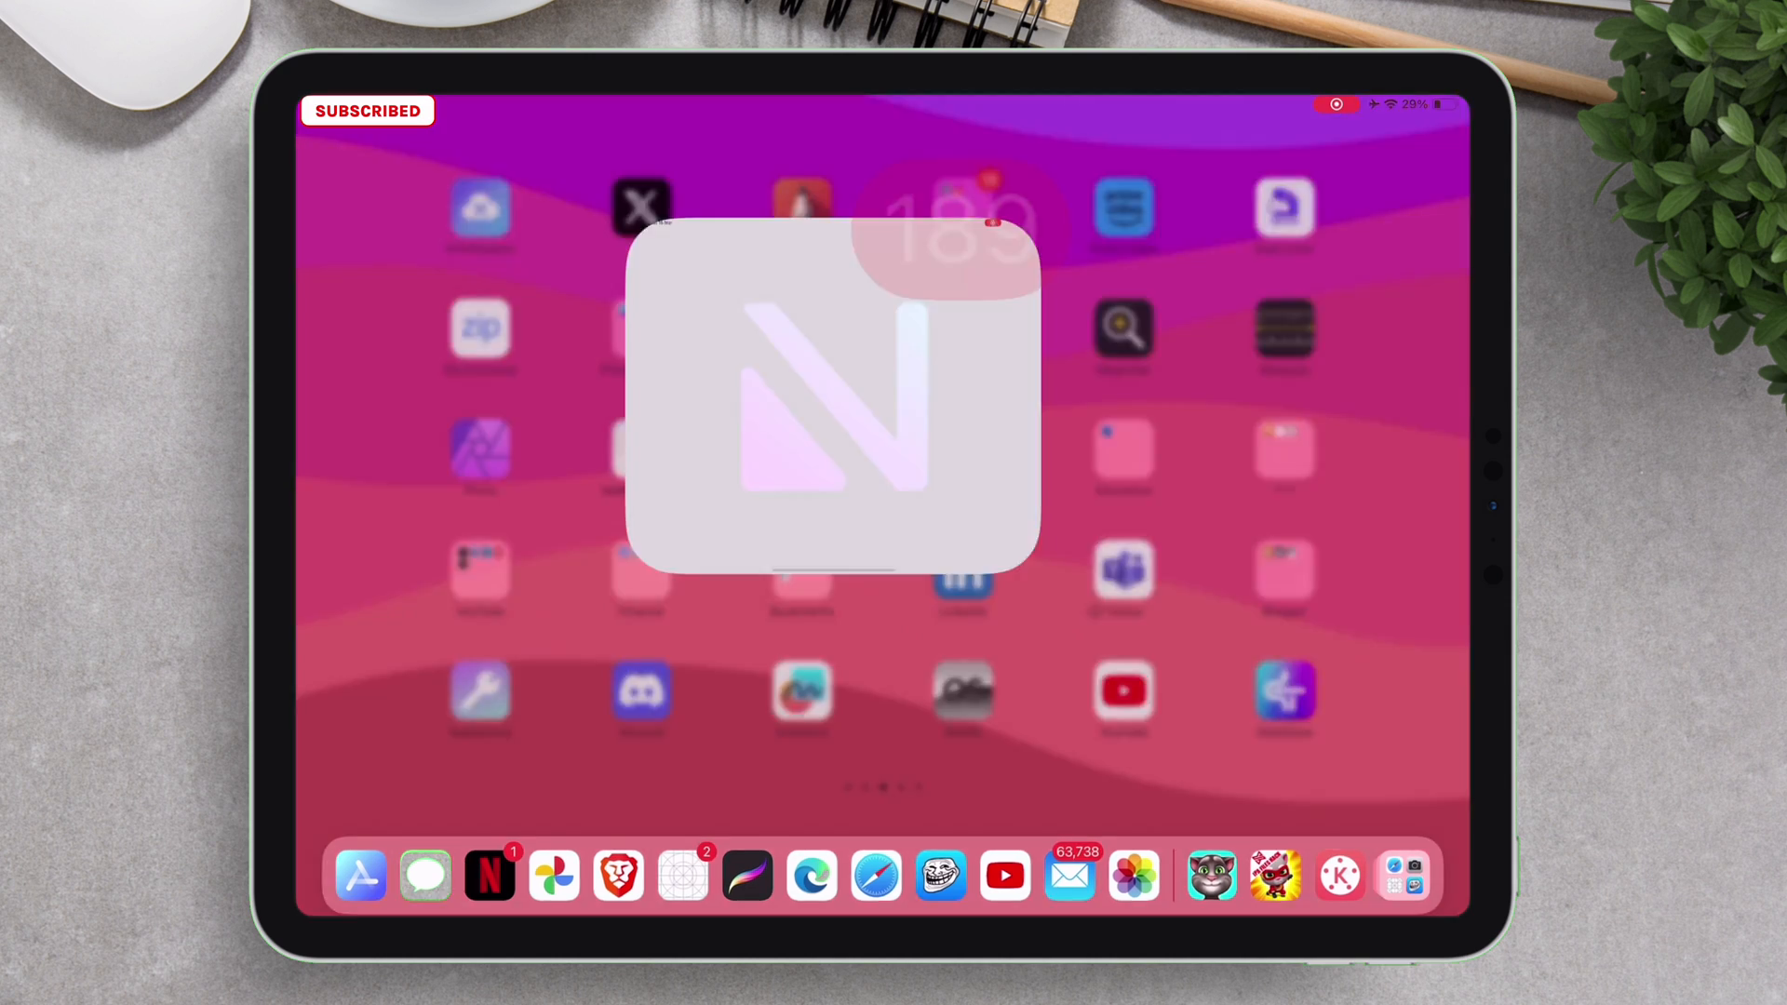
Step: Launch Telegram from the Home Screen and bring up its Chats list
click(490, 875)
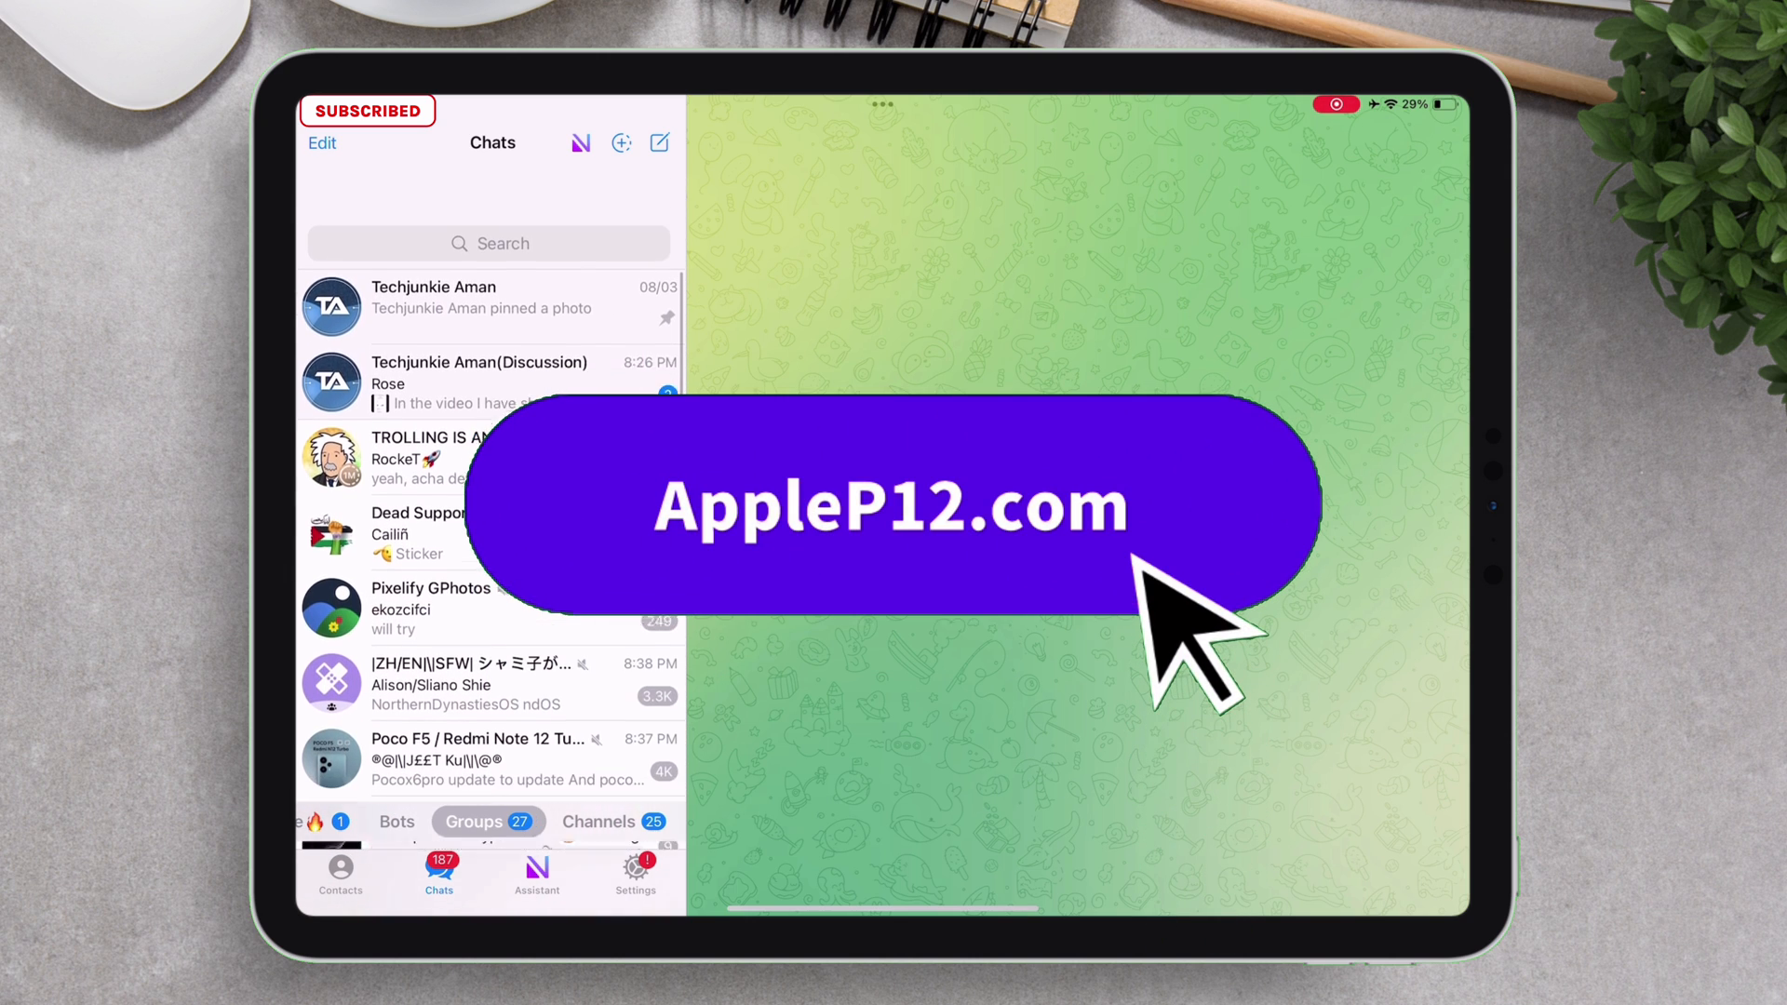
click(489, 242)
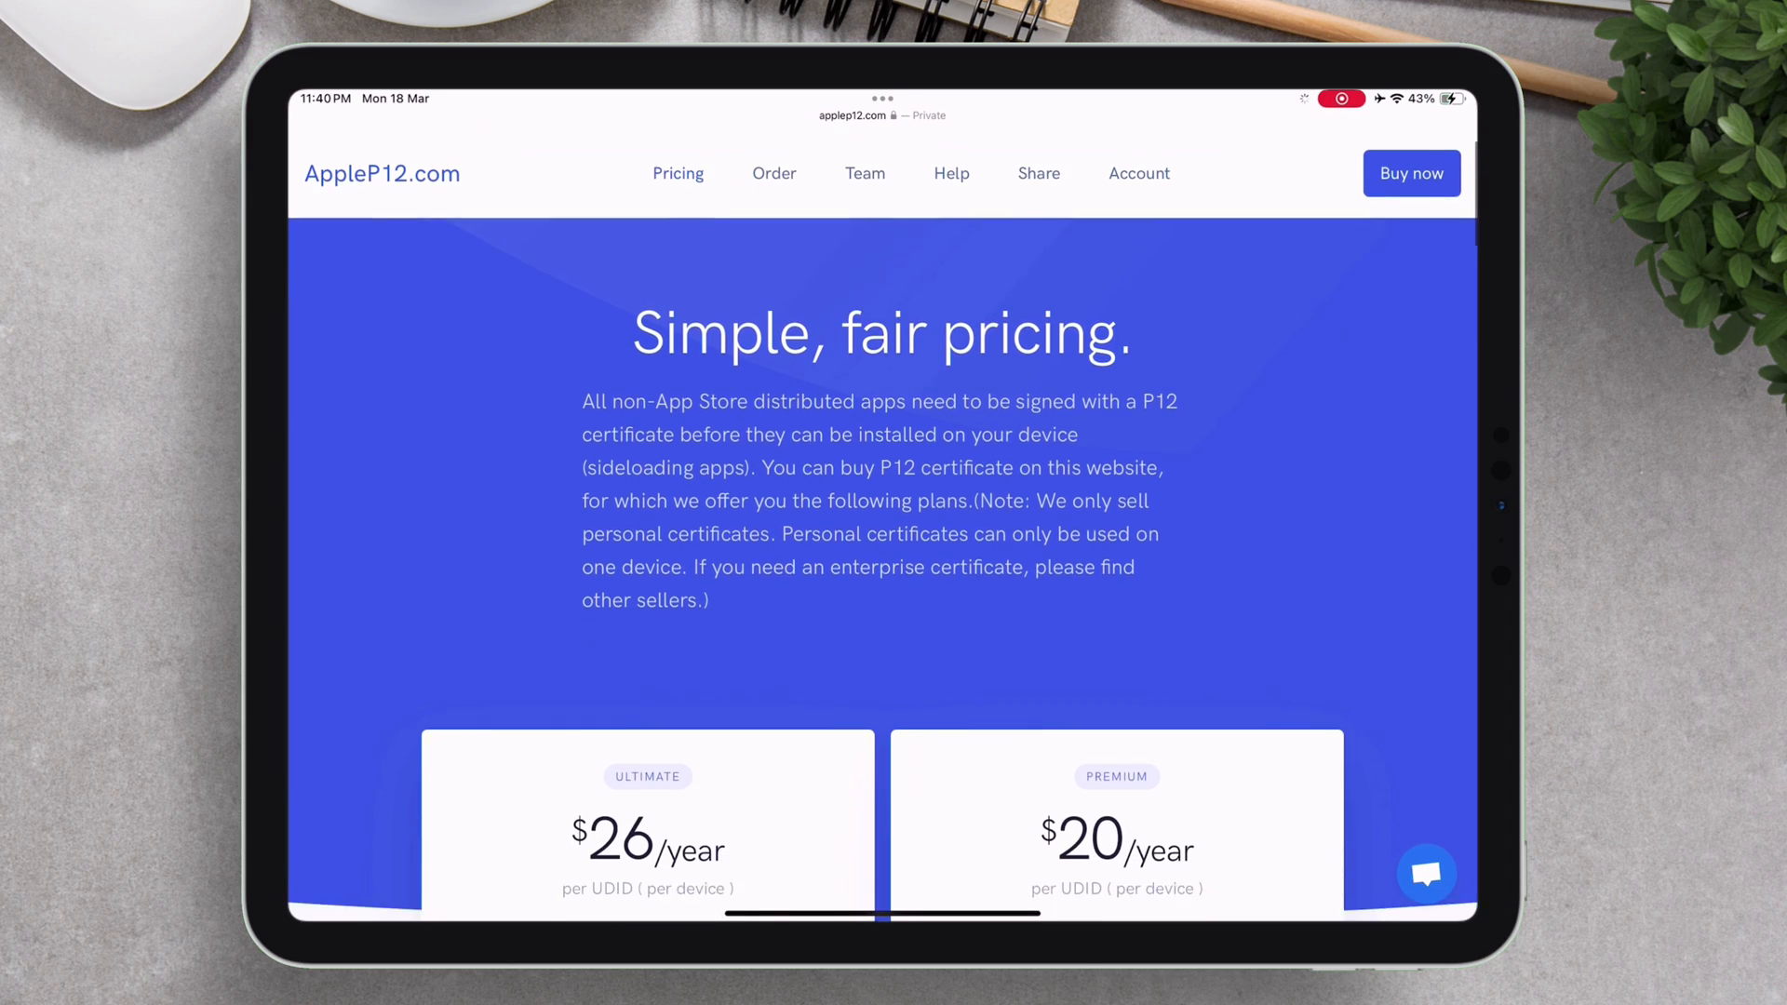
Step: Scroll the pricing page to the free certificate card and follow its Telegram channel link
scroll(down, 3)
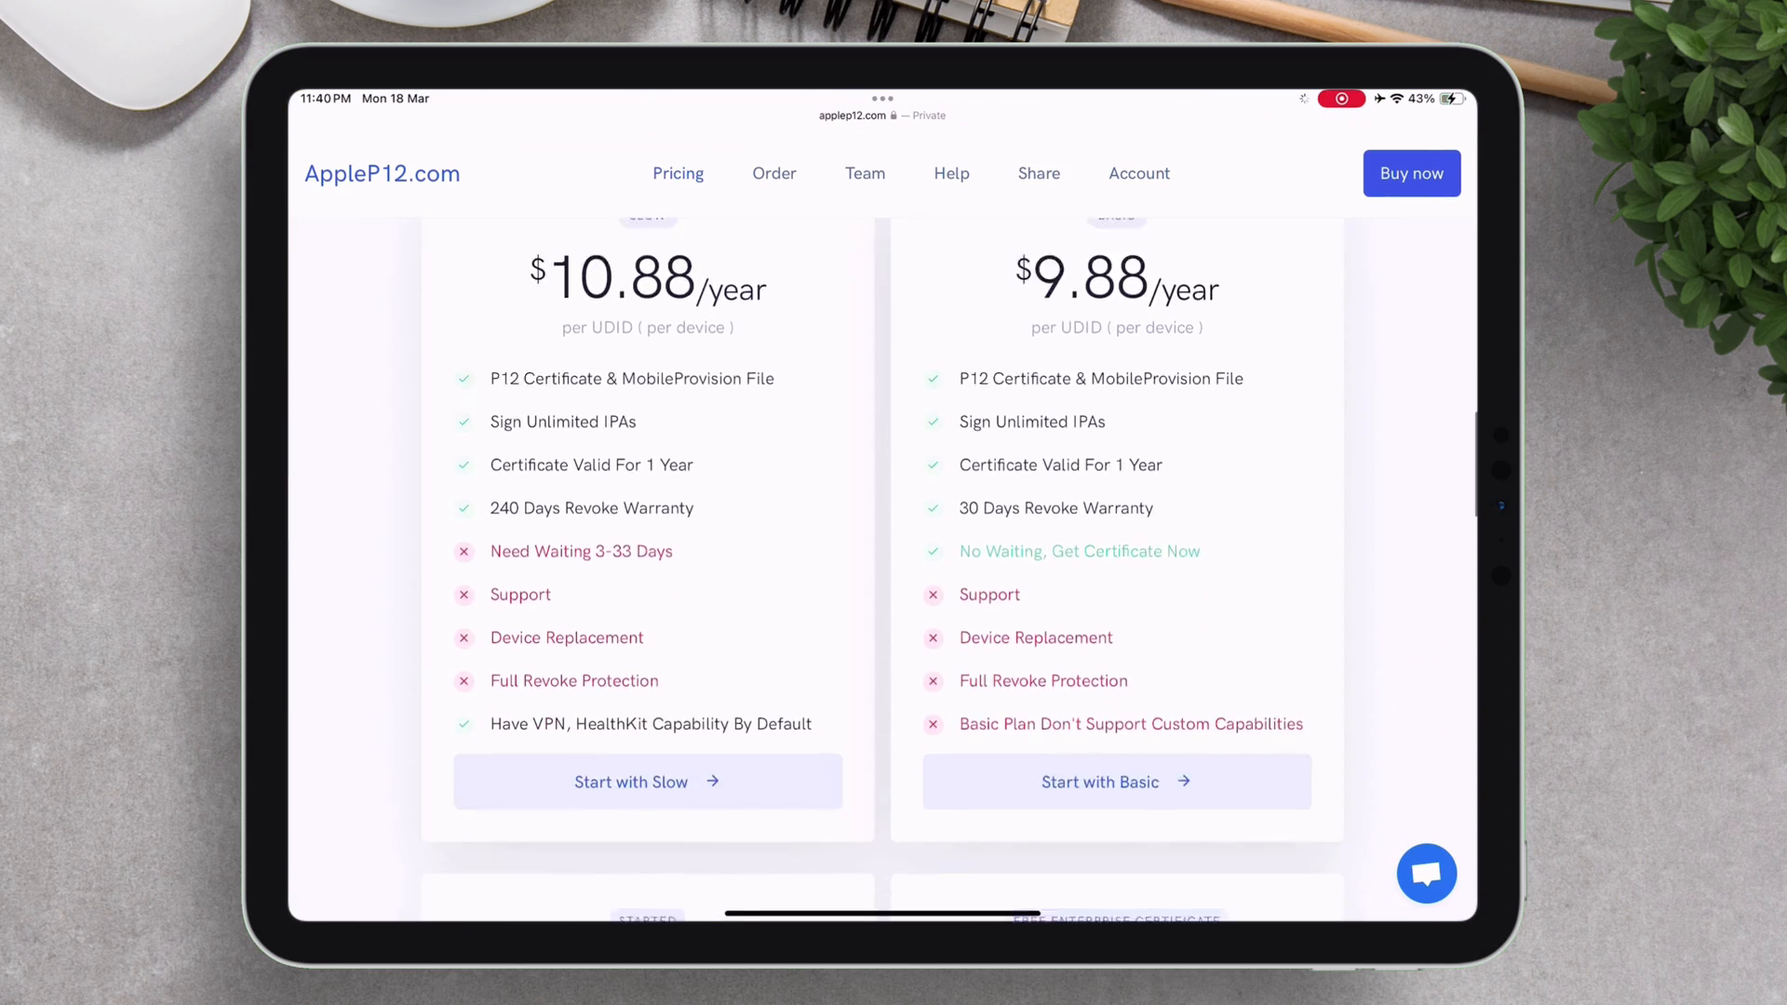
scroll(right, 3)
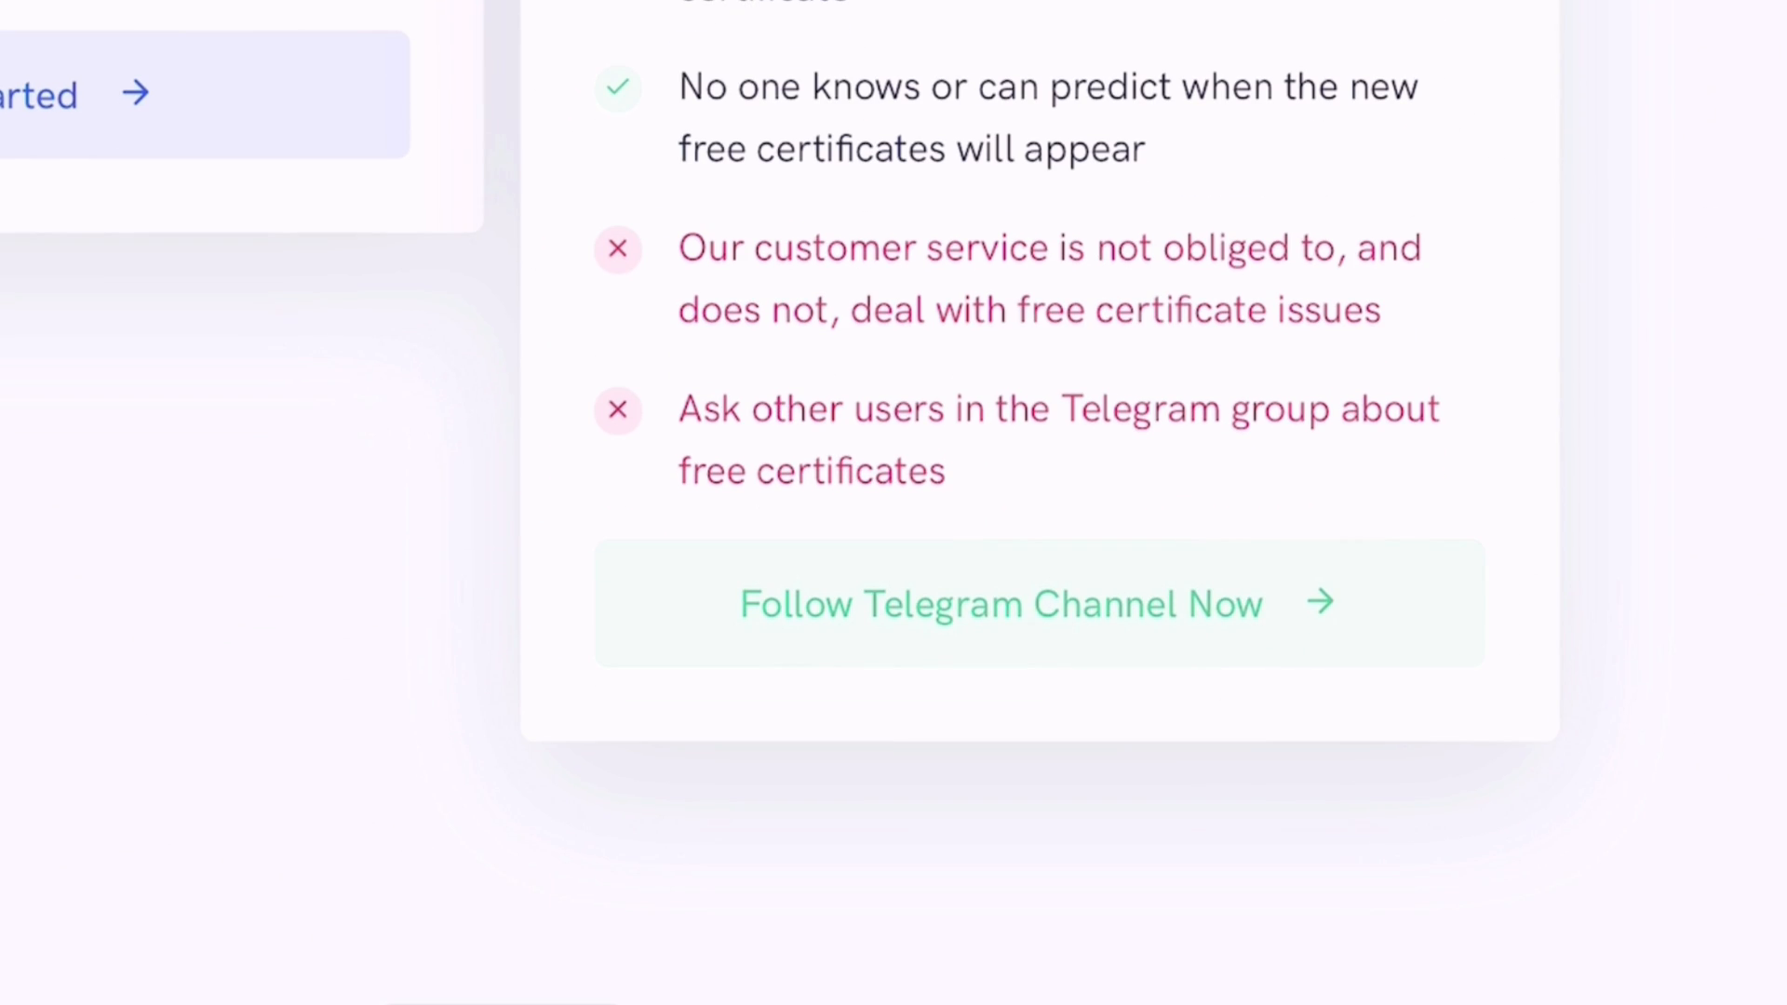
click(1001, 603)
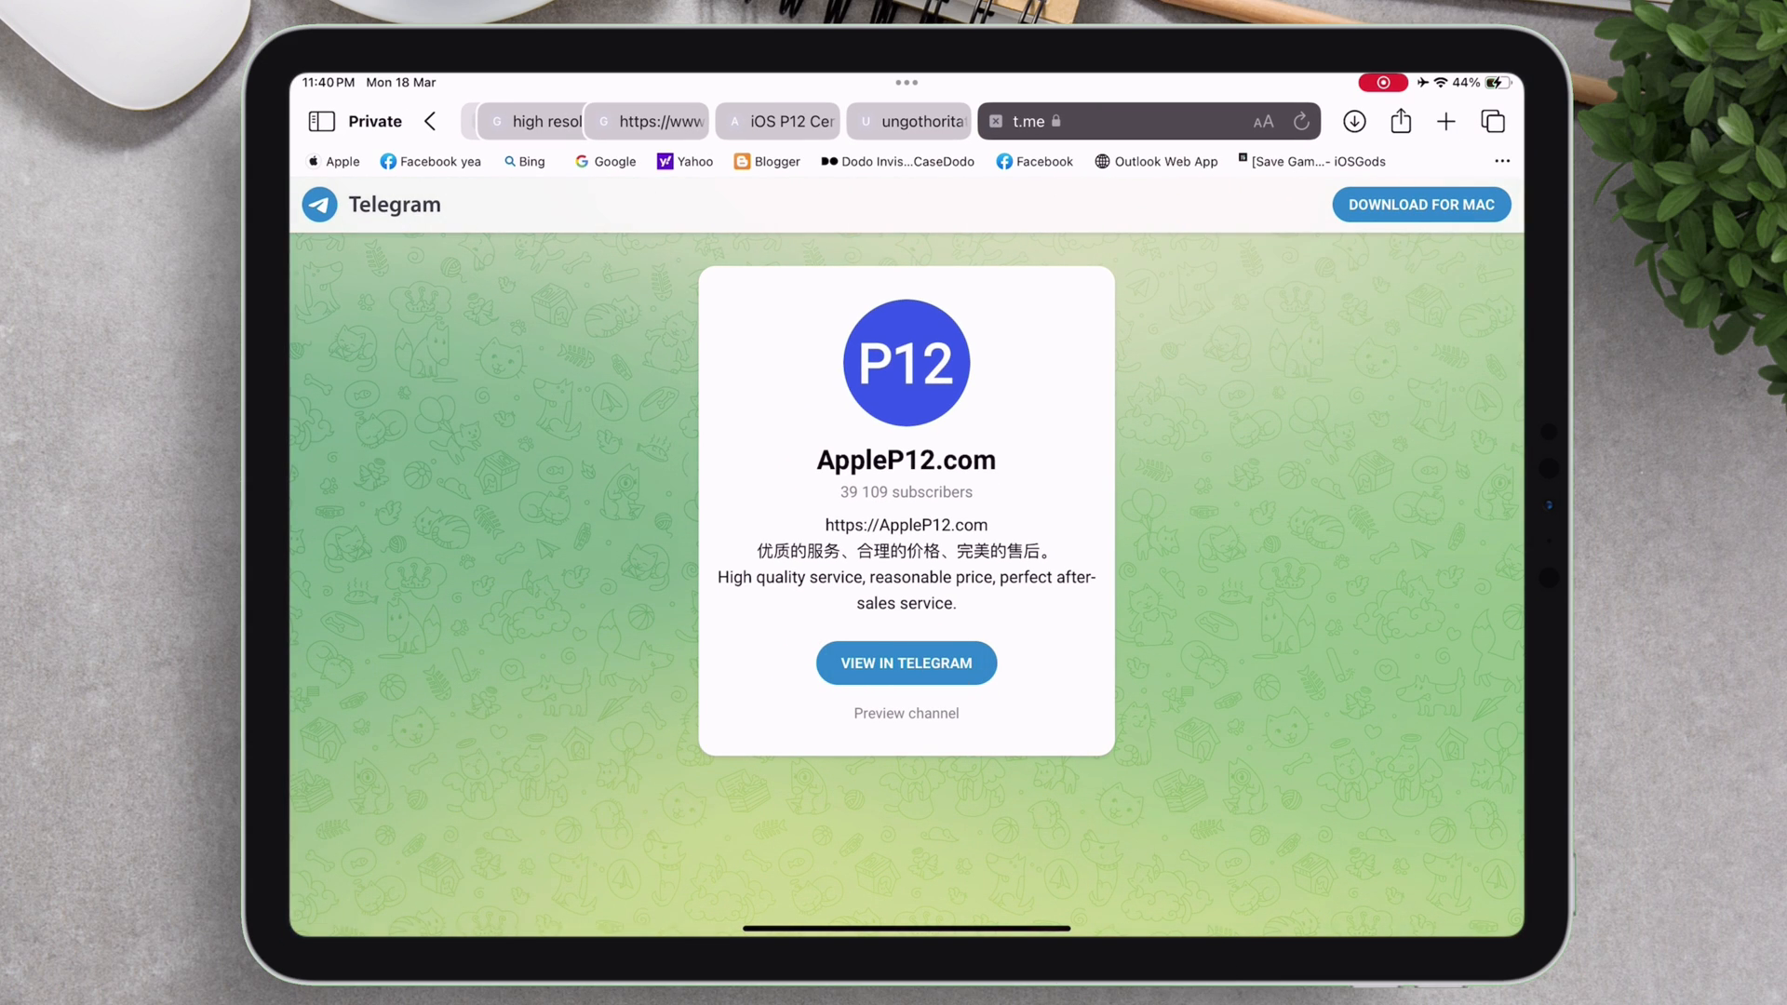
Step: View the AppleP12.com channel in Telegram from the t.me preview page
click(906, 662)
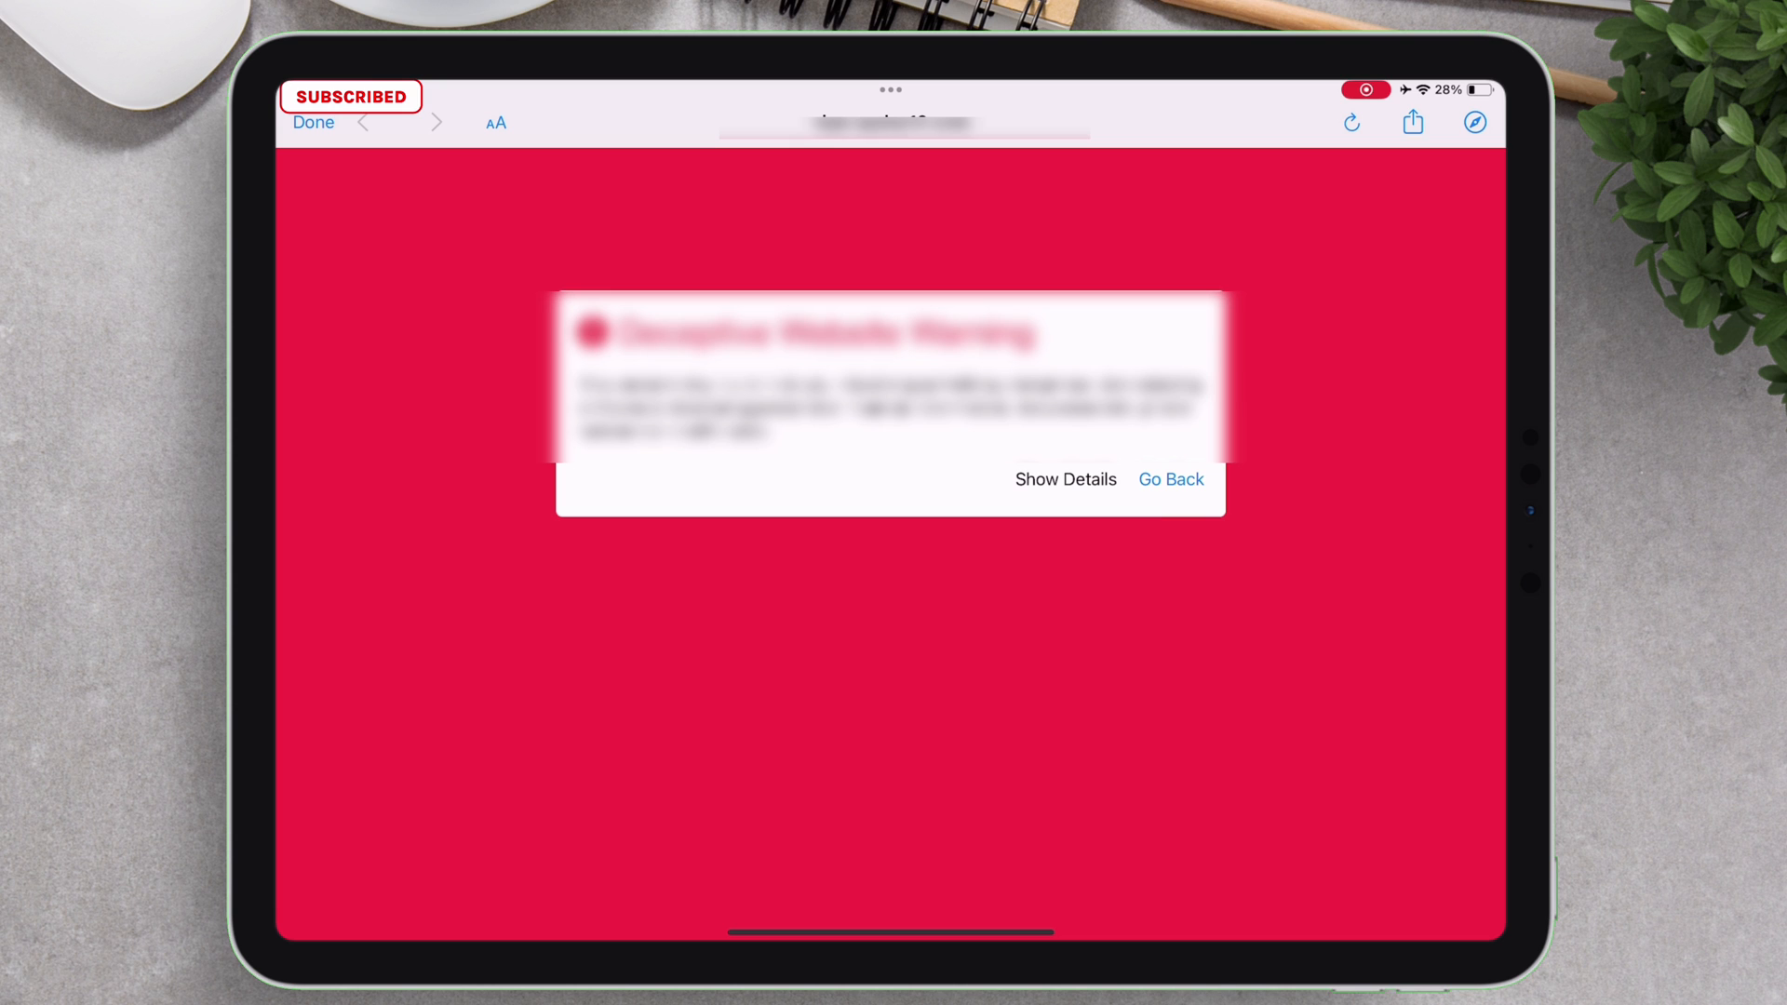
Step: Bypass the deceptive website warning and install ESign - Signed By AppleP12, confirming the alert
click(1064, 478)
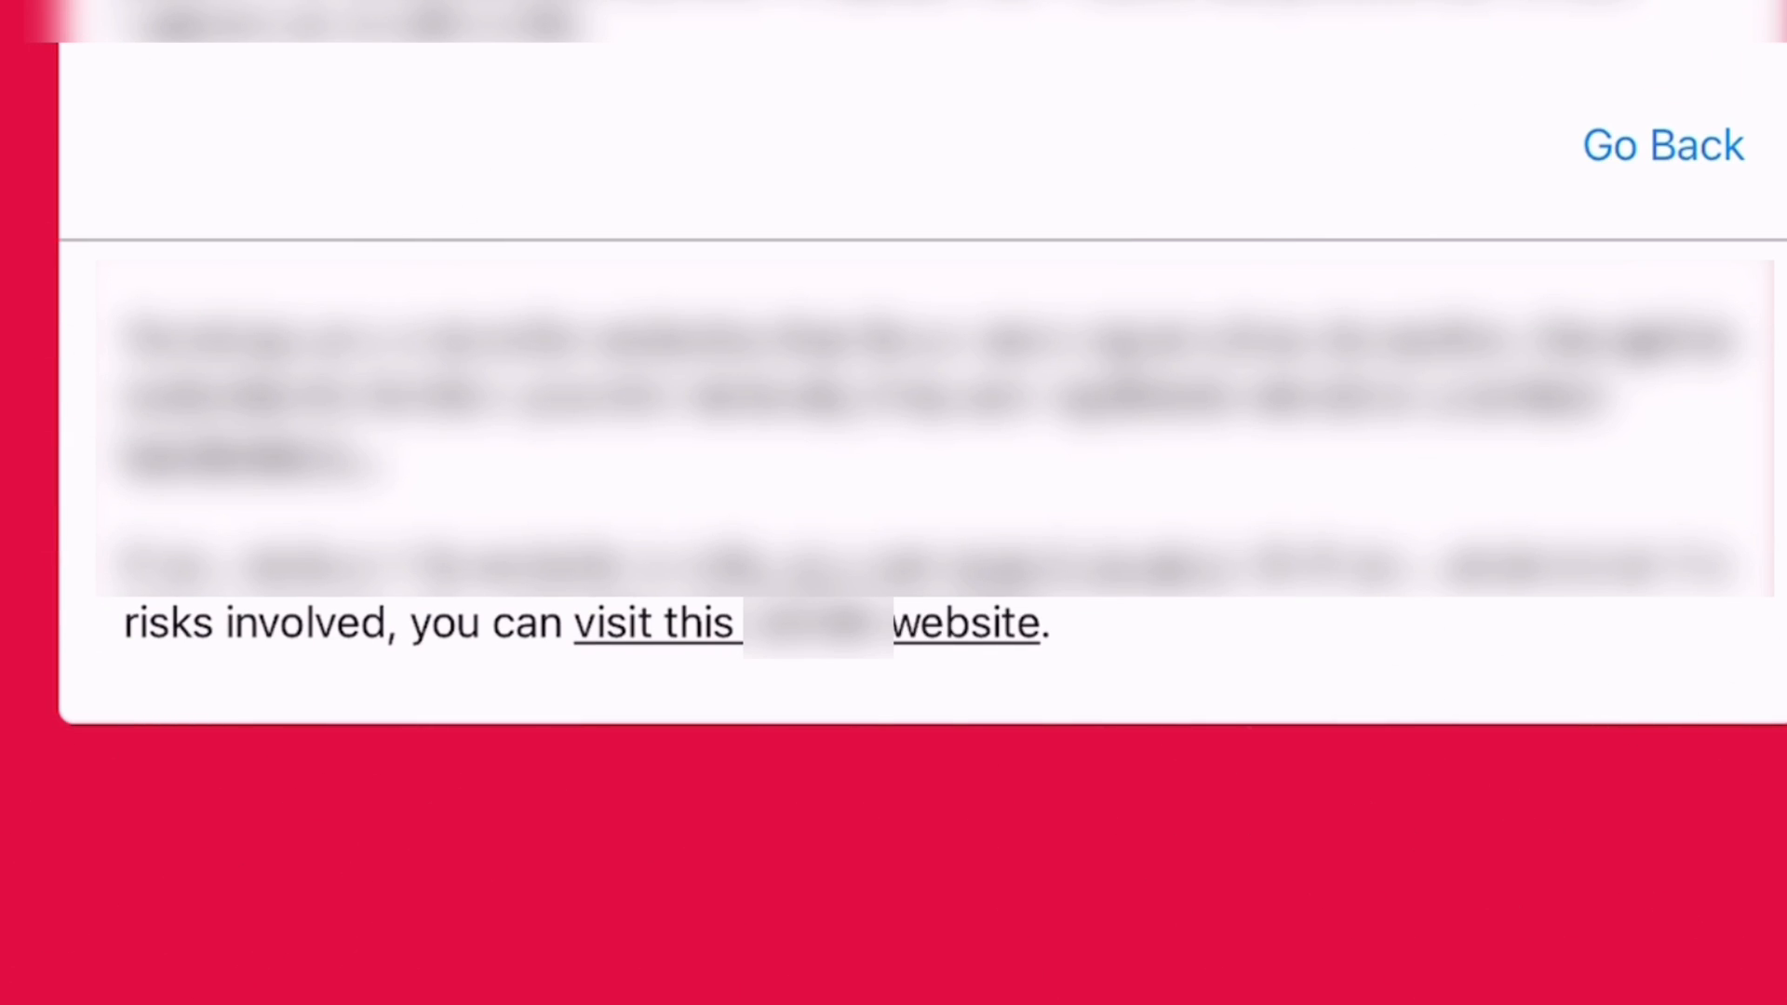
click(1662, 145)
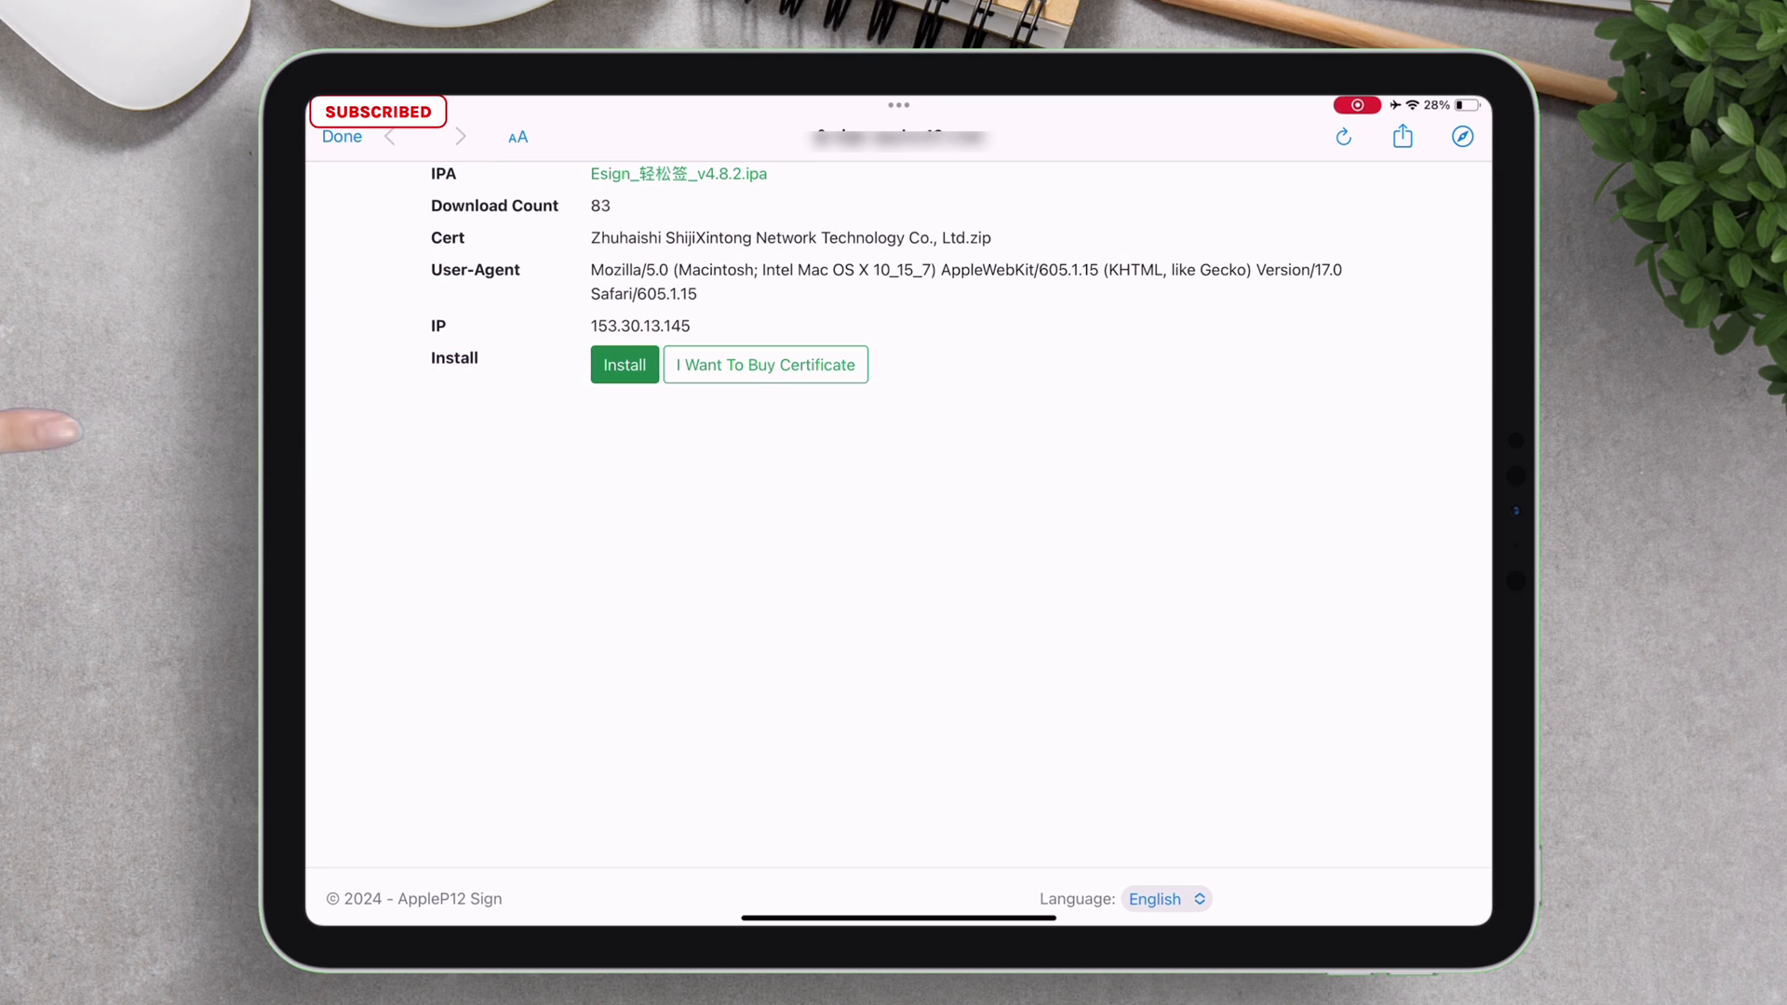
click(624, 365)
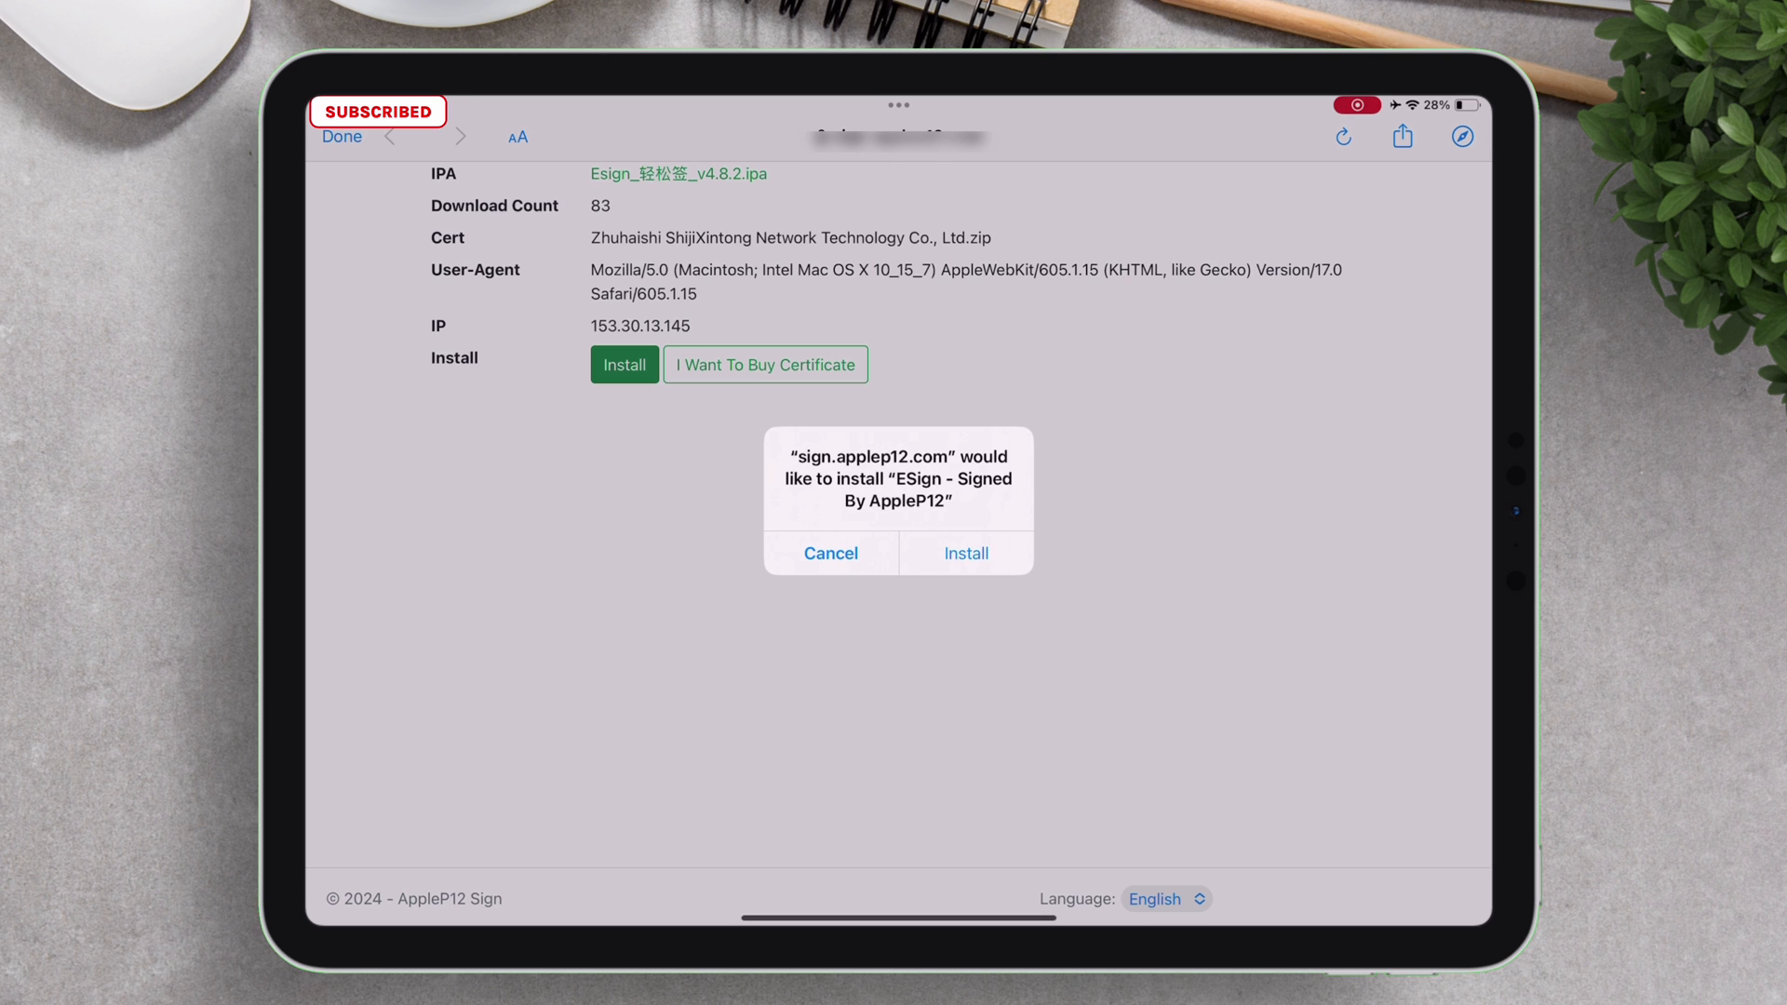
click(830, 552)
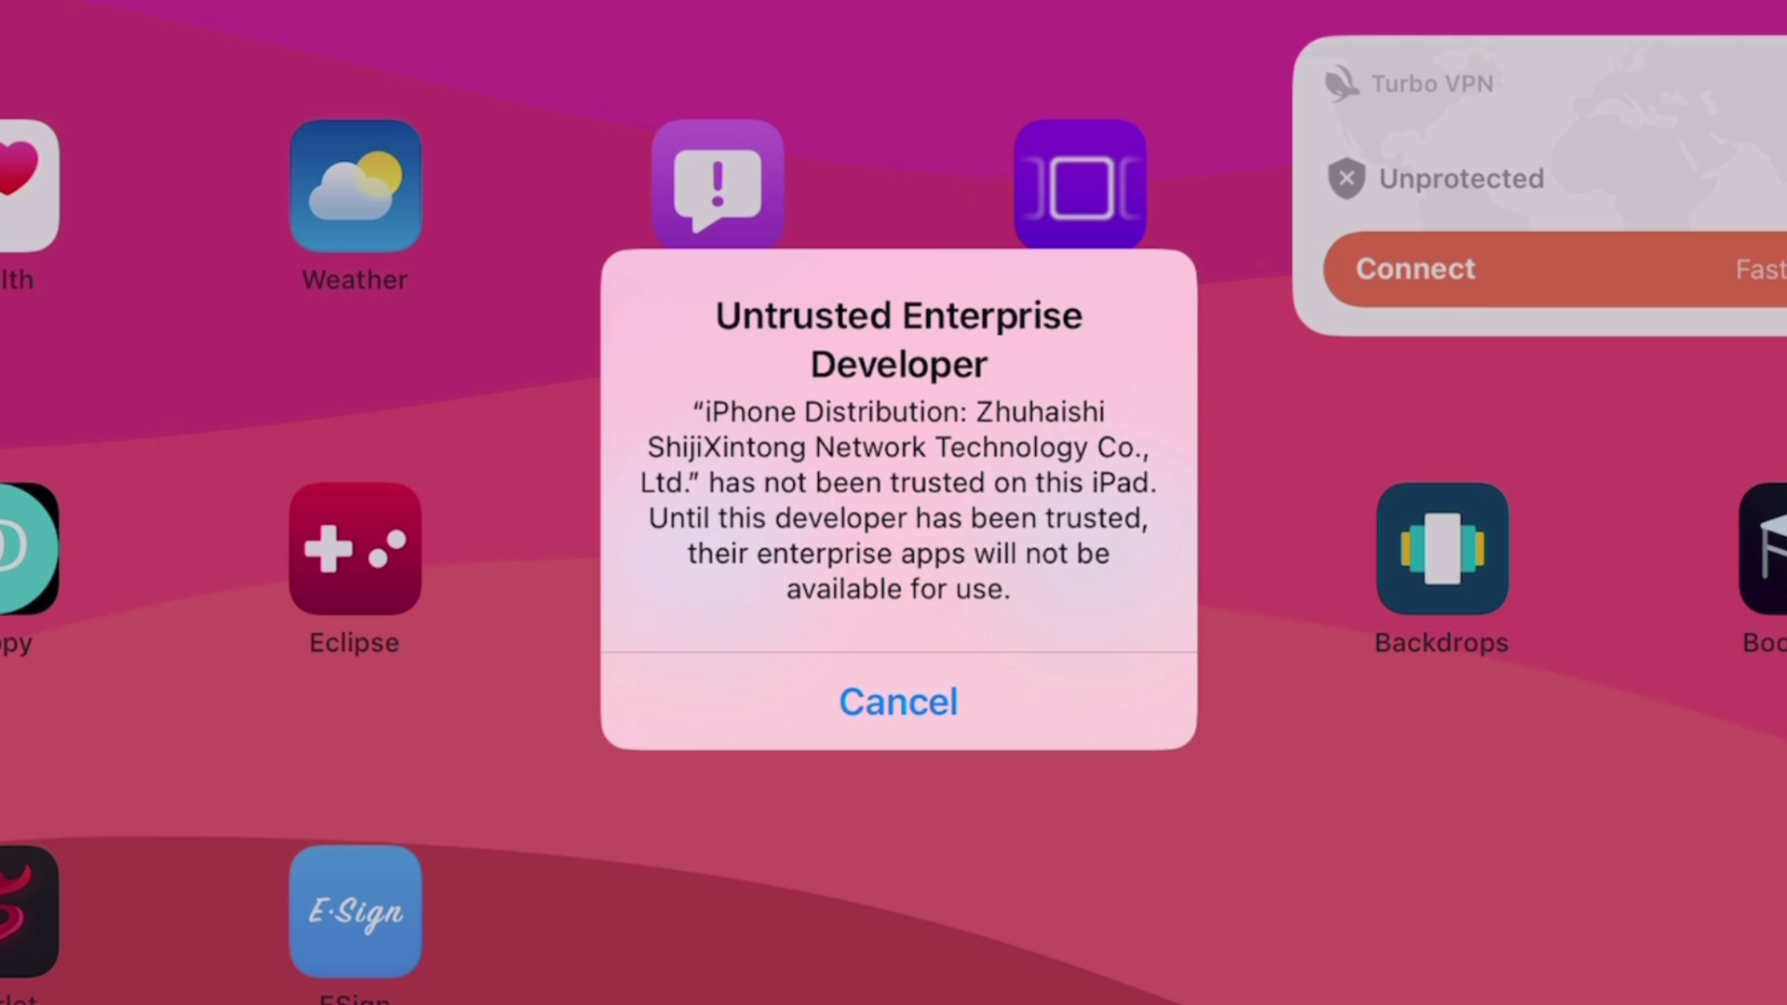
Step: Dismiss the Untrusted Developer alert and confirm trusting the Zhuhaishi ShijiXintong enterprise developer
click(897, 701)
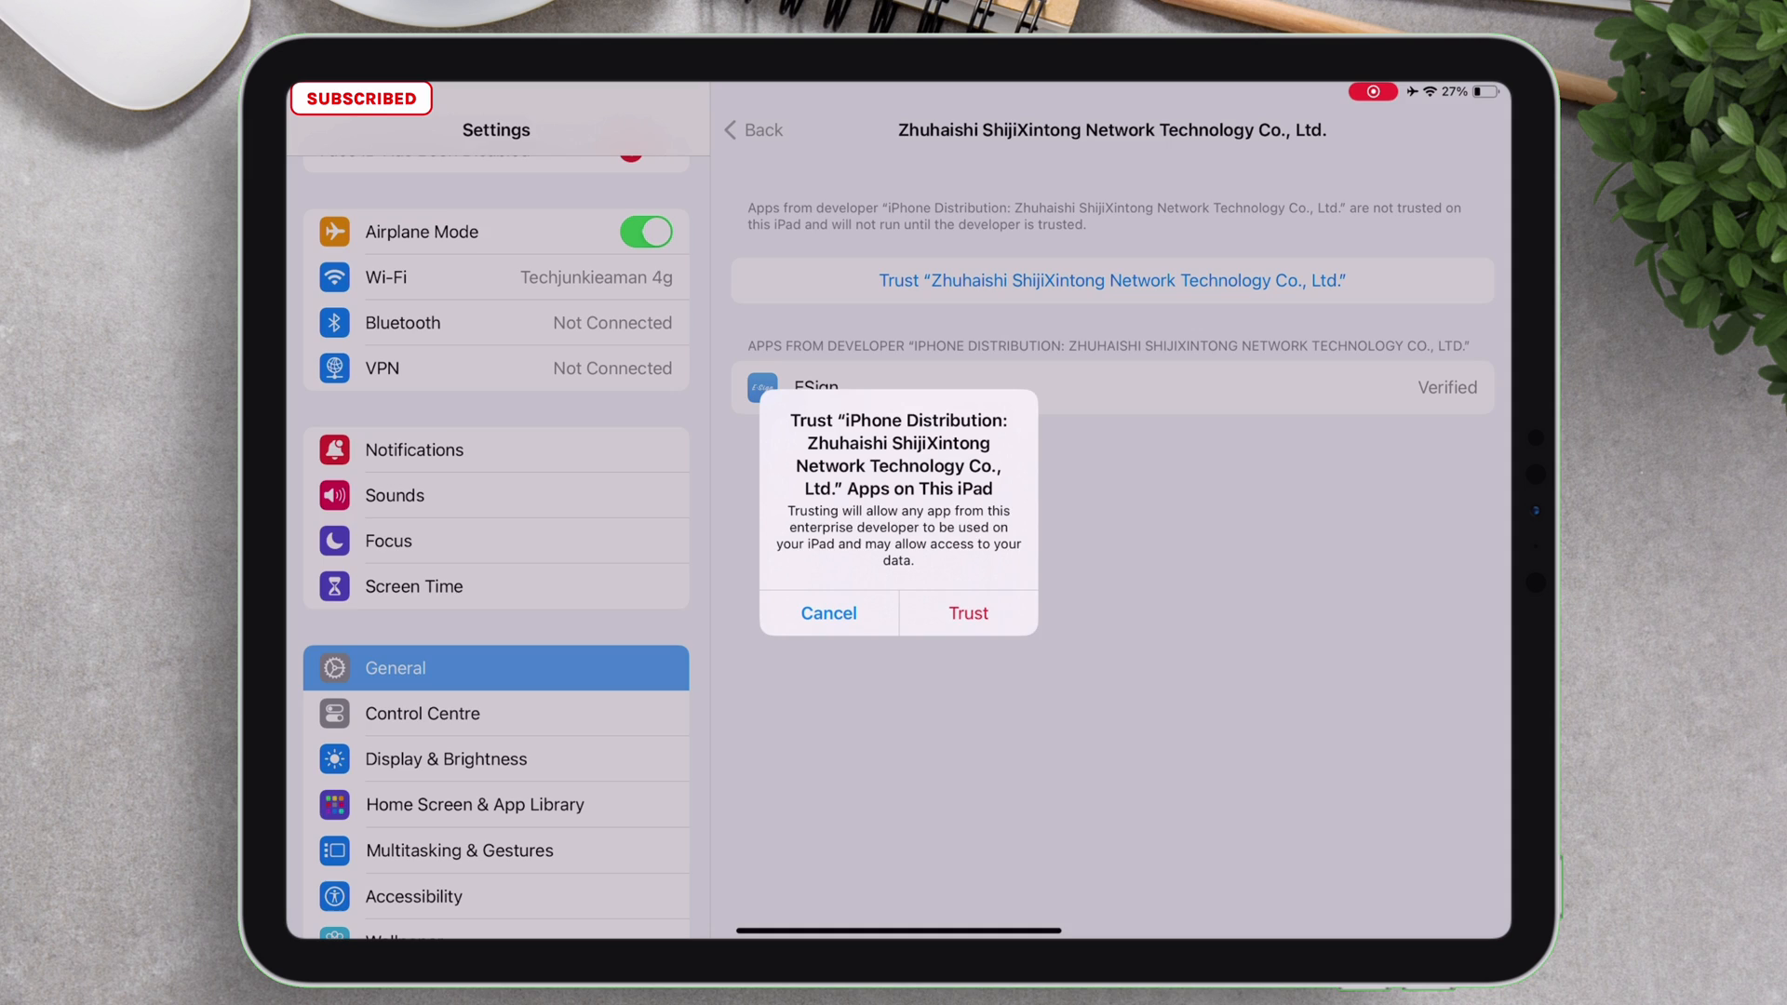
click(965, 613)
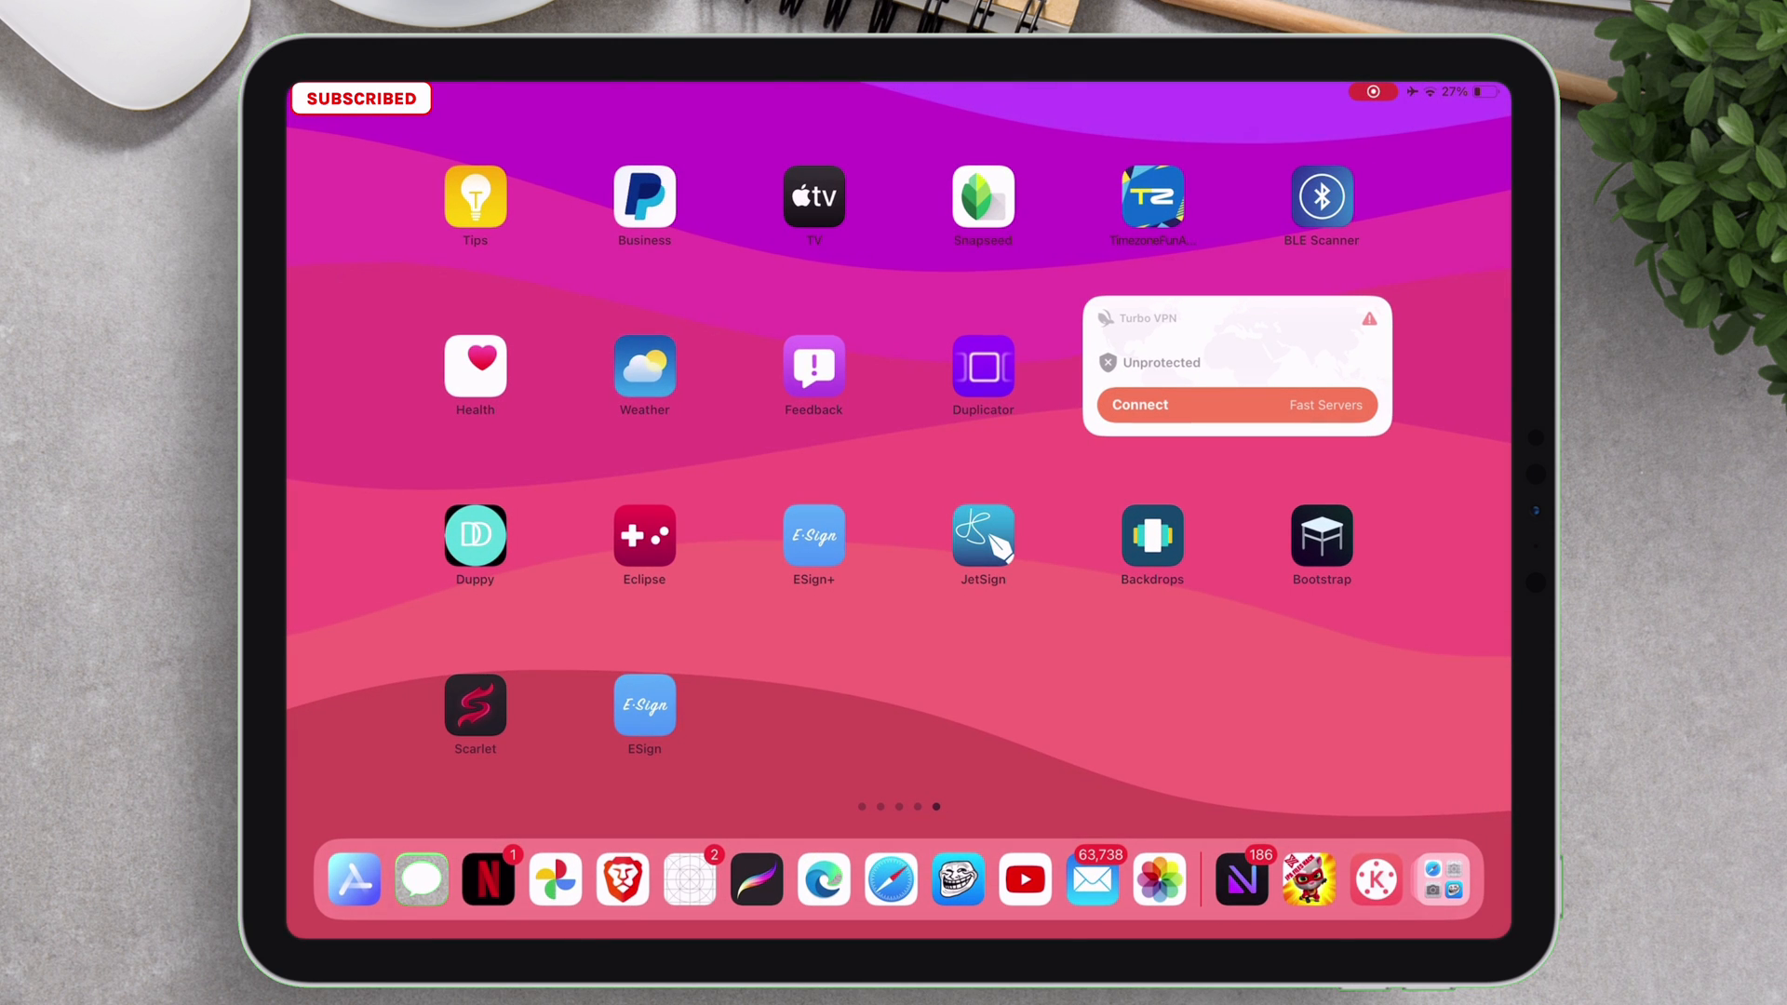
Step: Launch ESign, acknowledge its disclaimer and agree to the service agreement terms
click(644, 707)
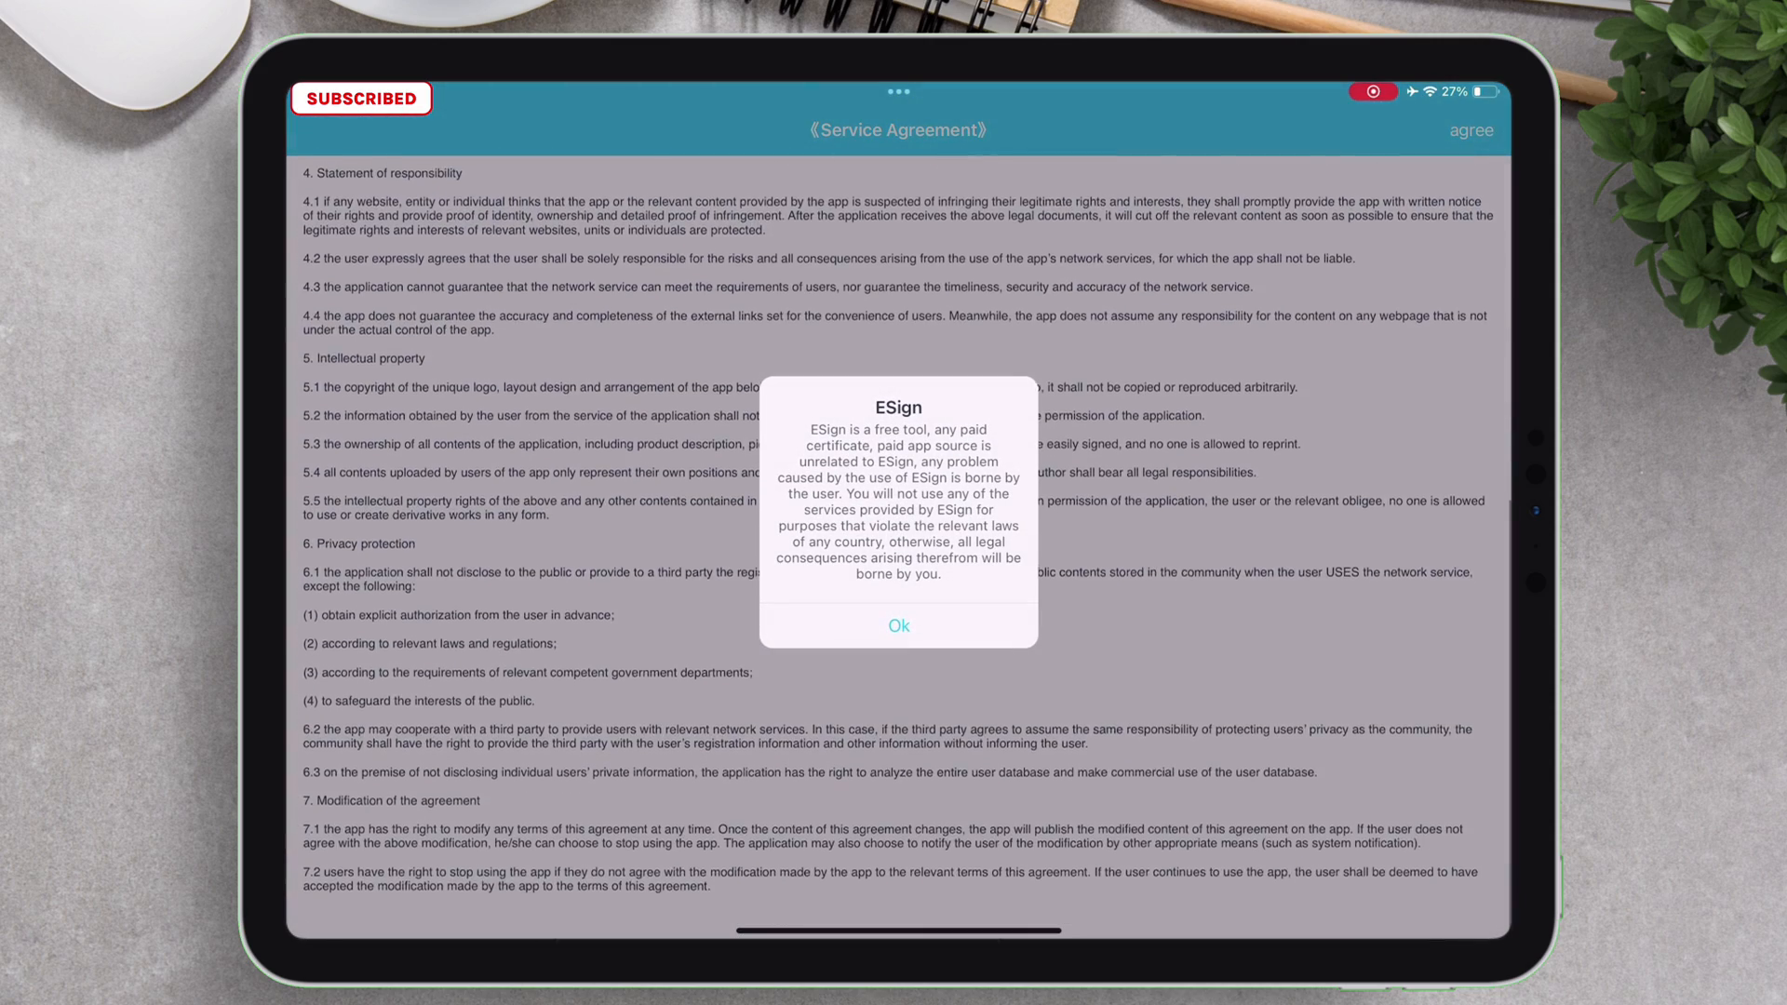
click(898, 626)
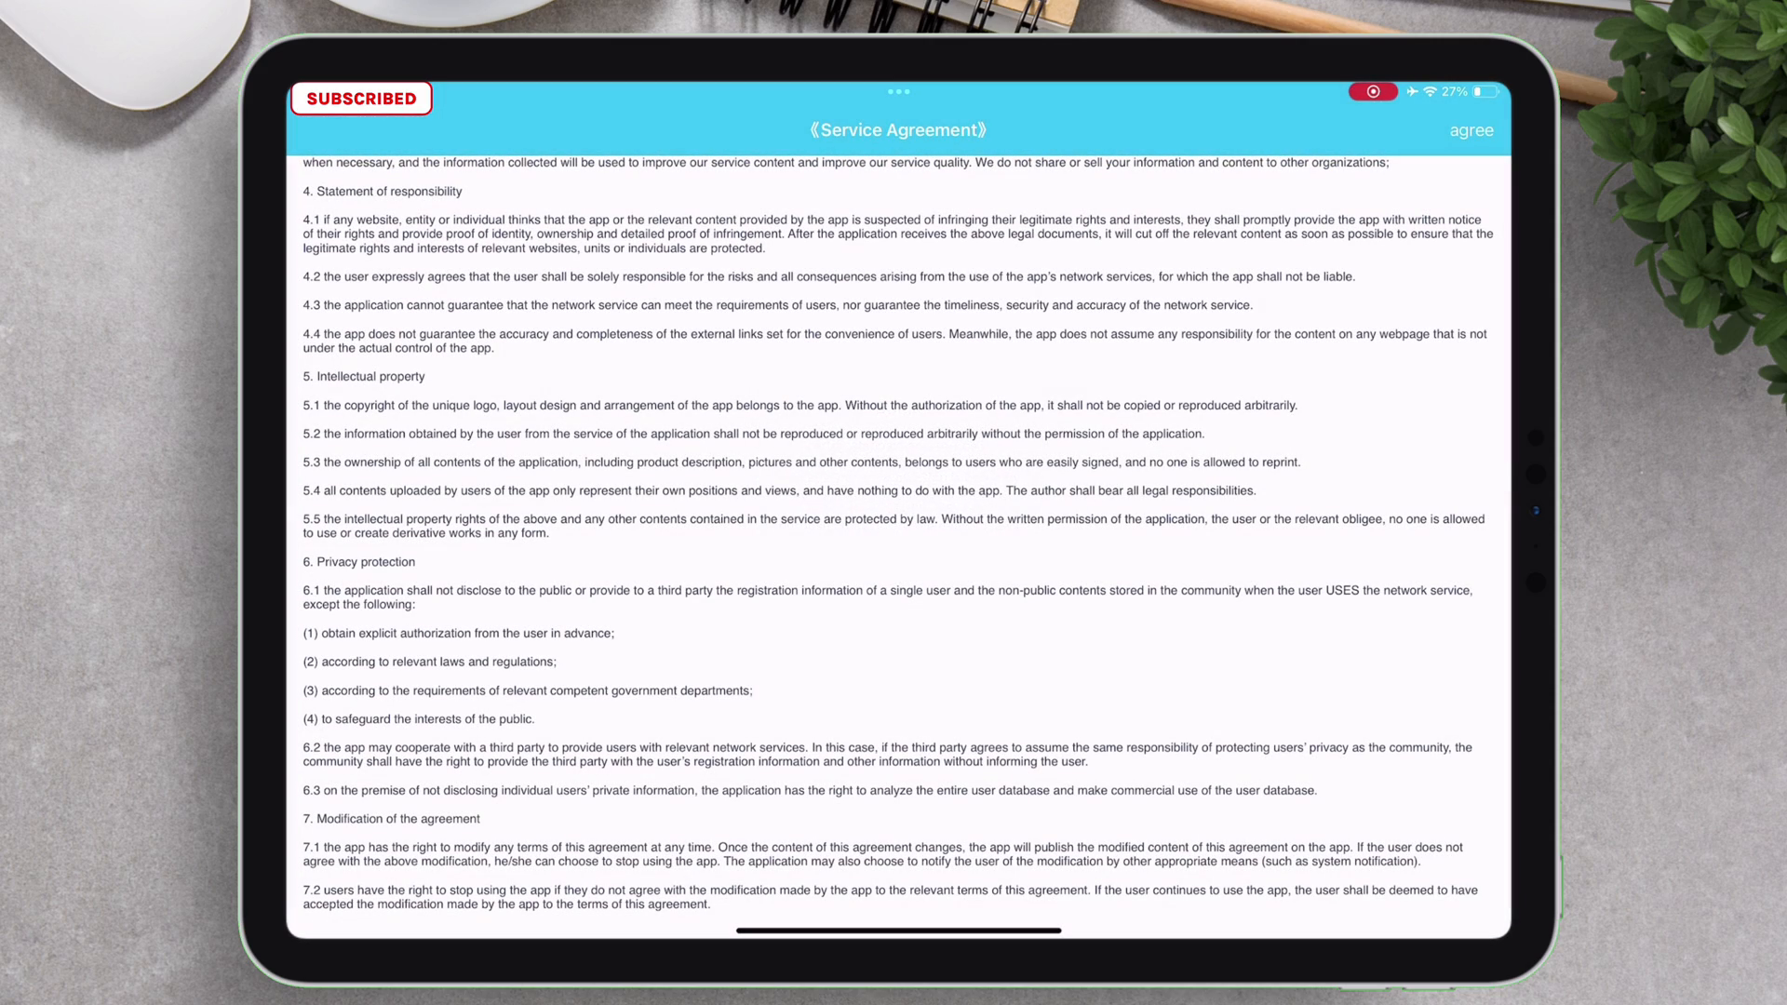
click(1470, 130)
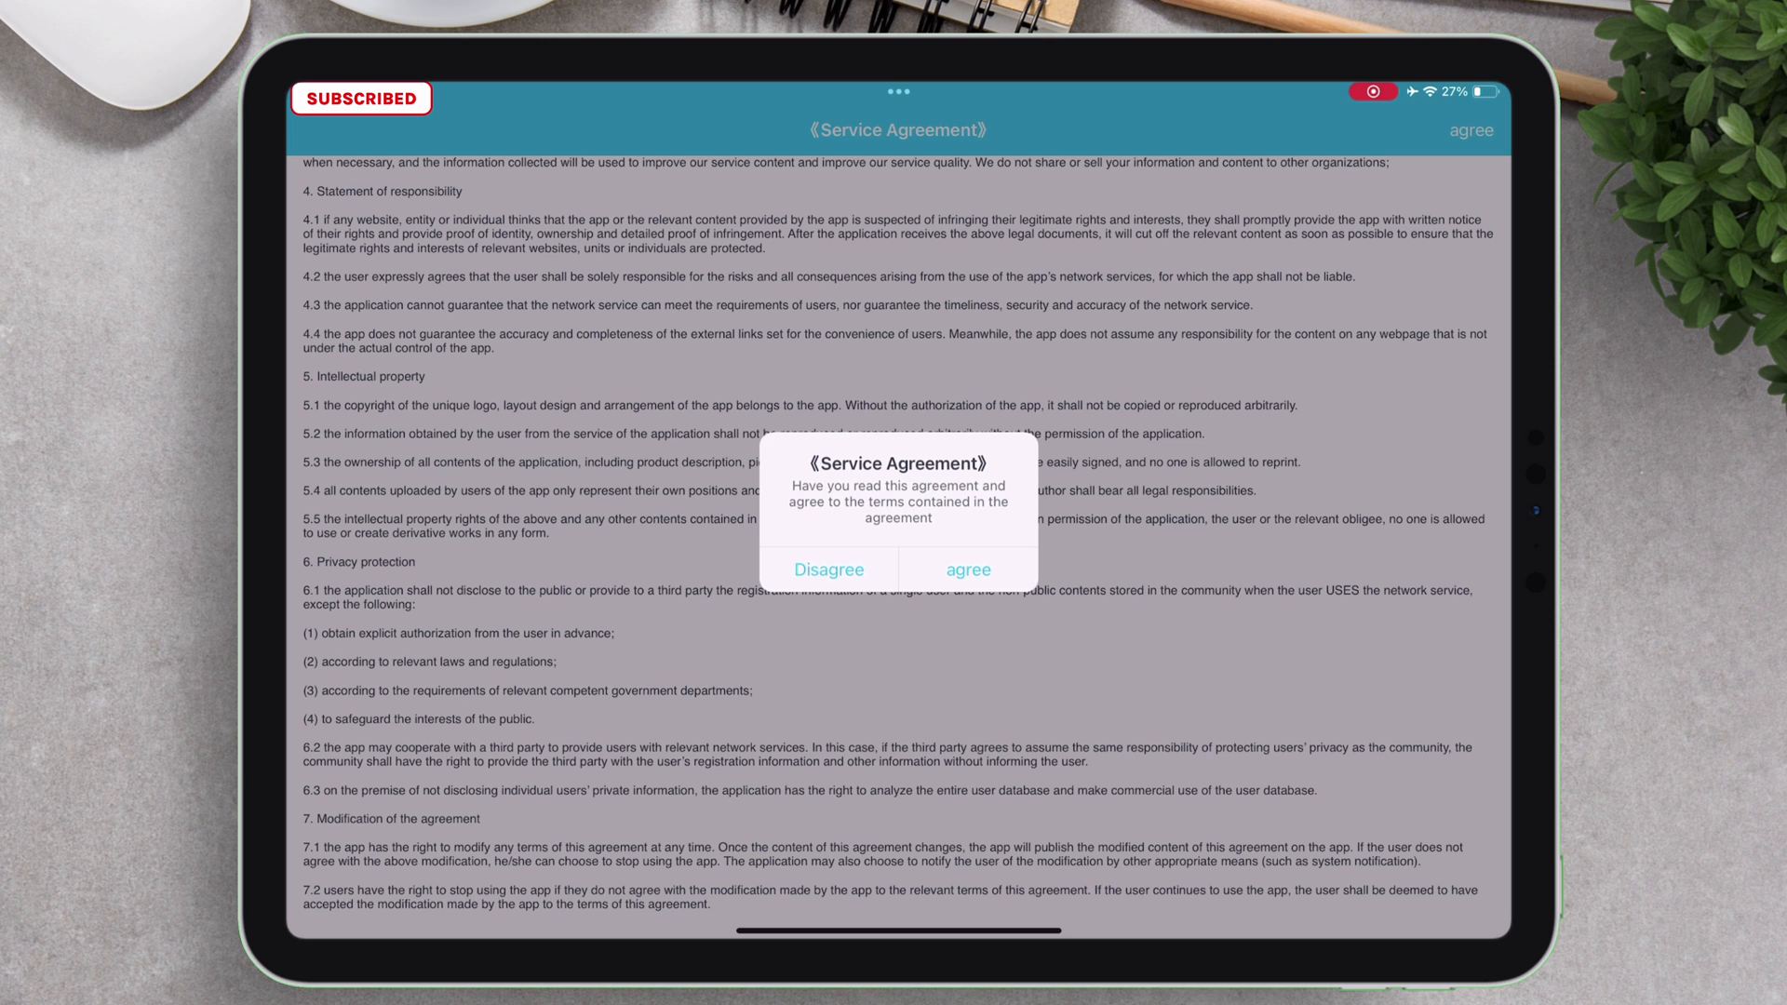
click(968, 569)
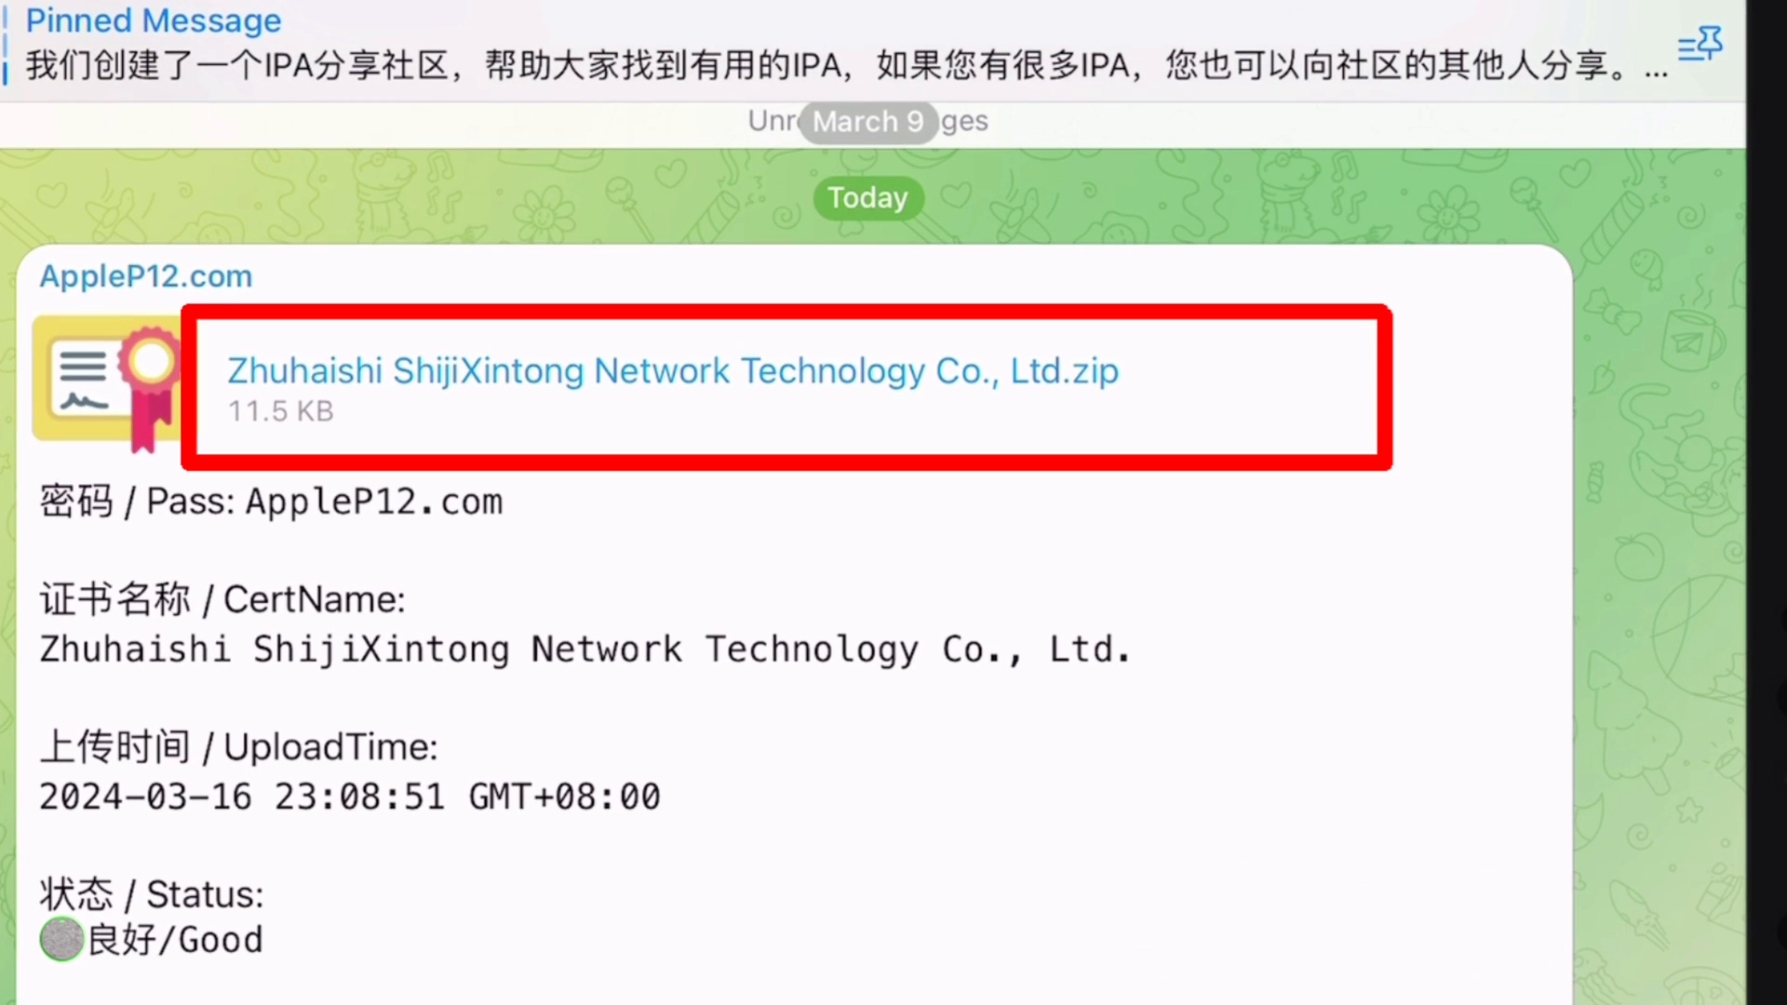
Step: Preview the Zhuhaishi ShijiXintong certificate zip from the AppleP12.com channel and move to ESign's file list
click(671, 370)
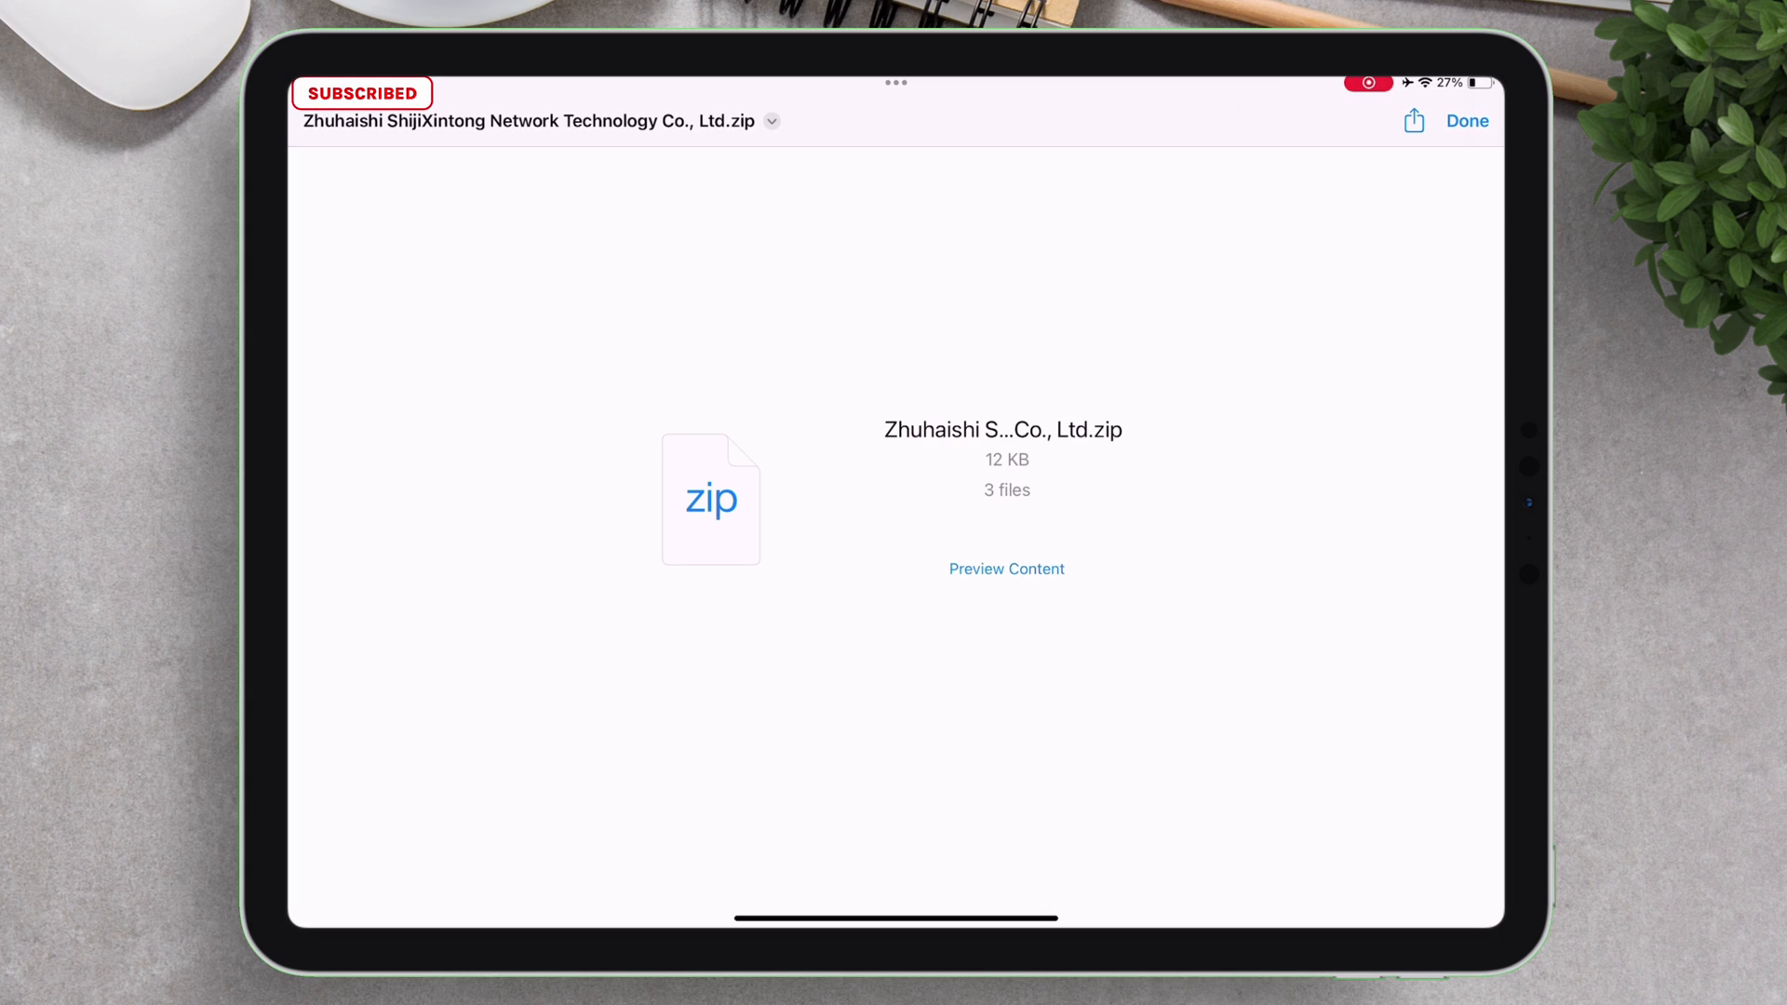
click(1411, 121)
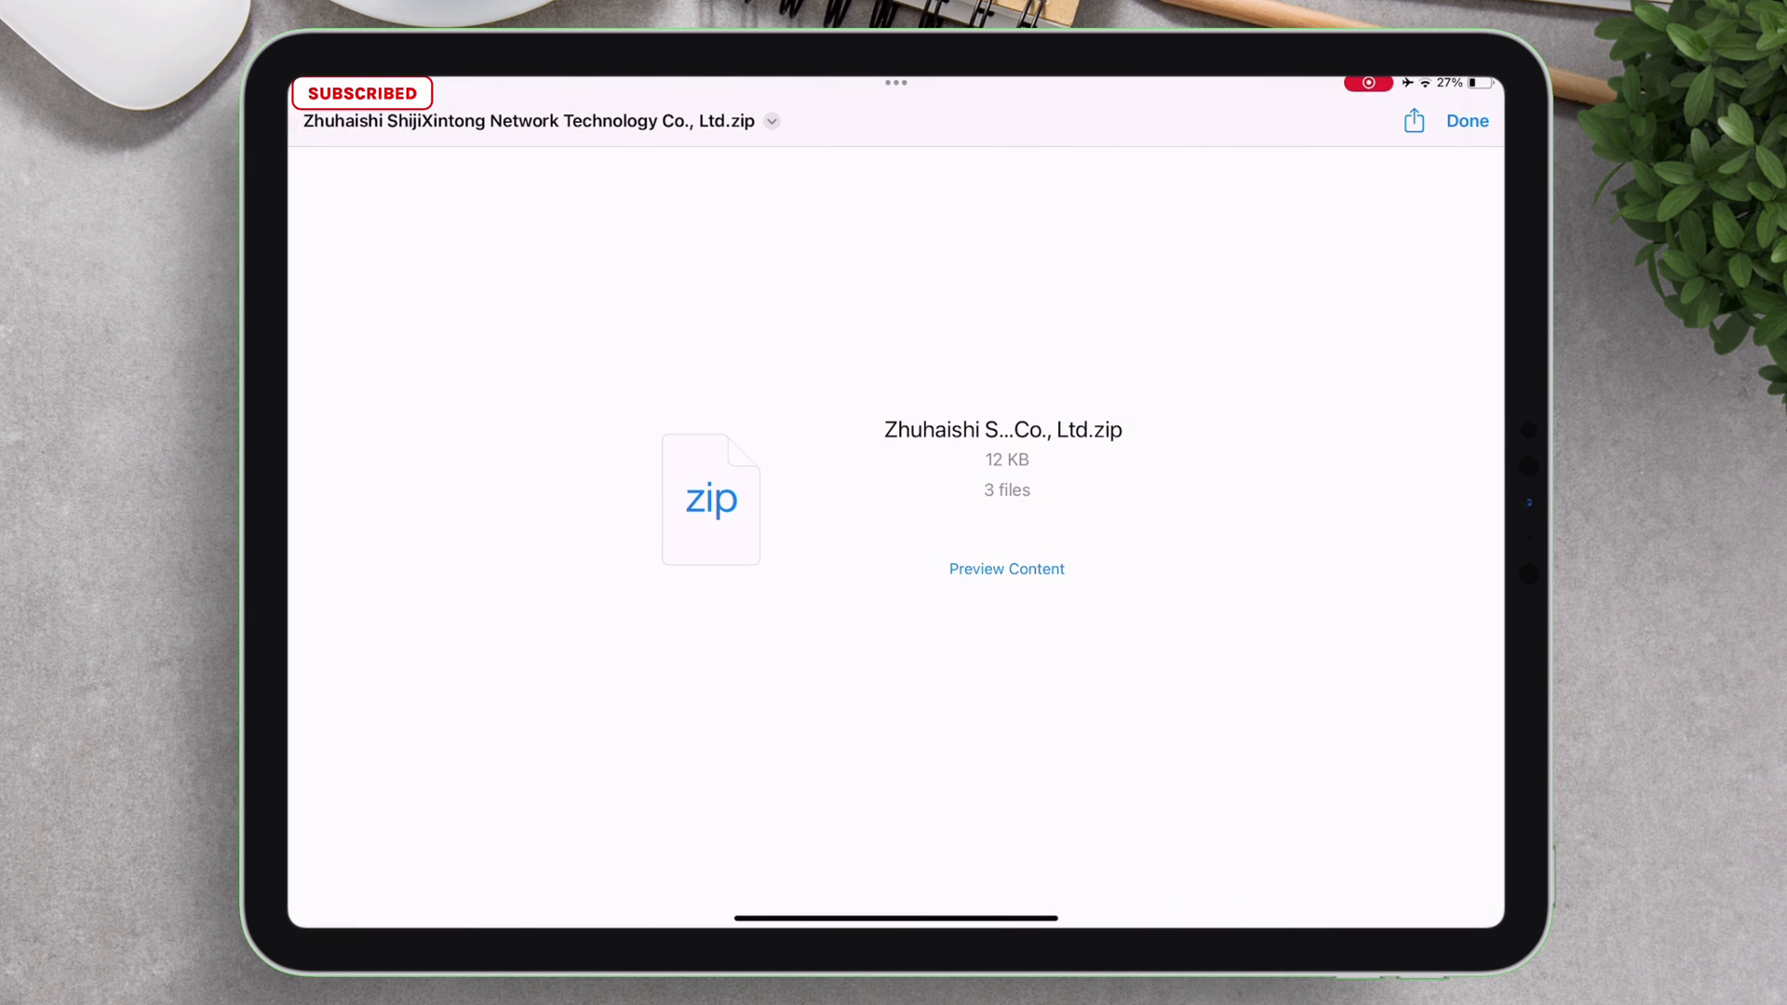
click(1467, 121)
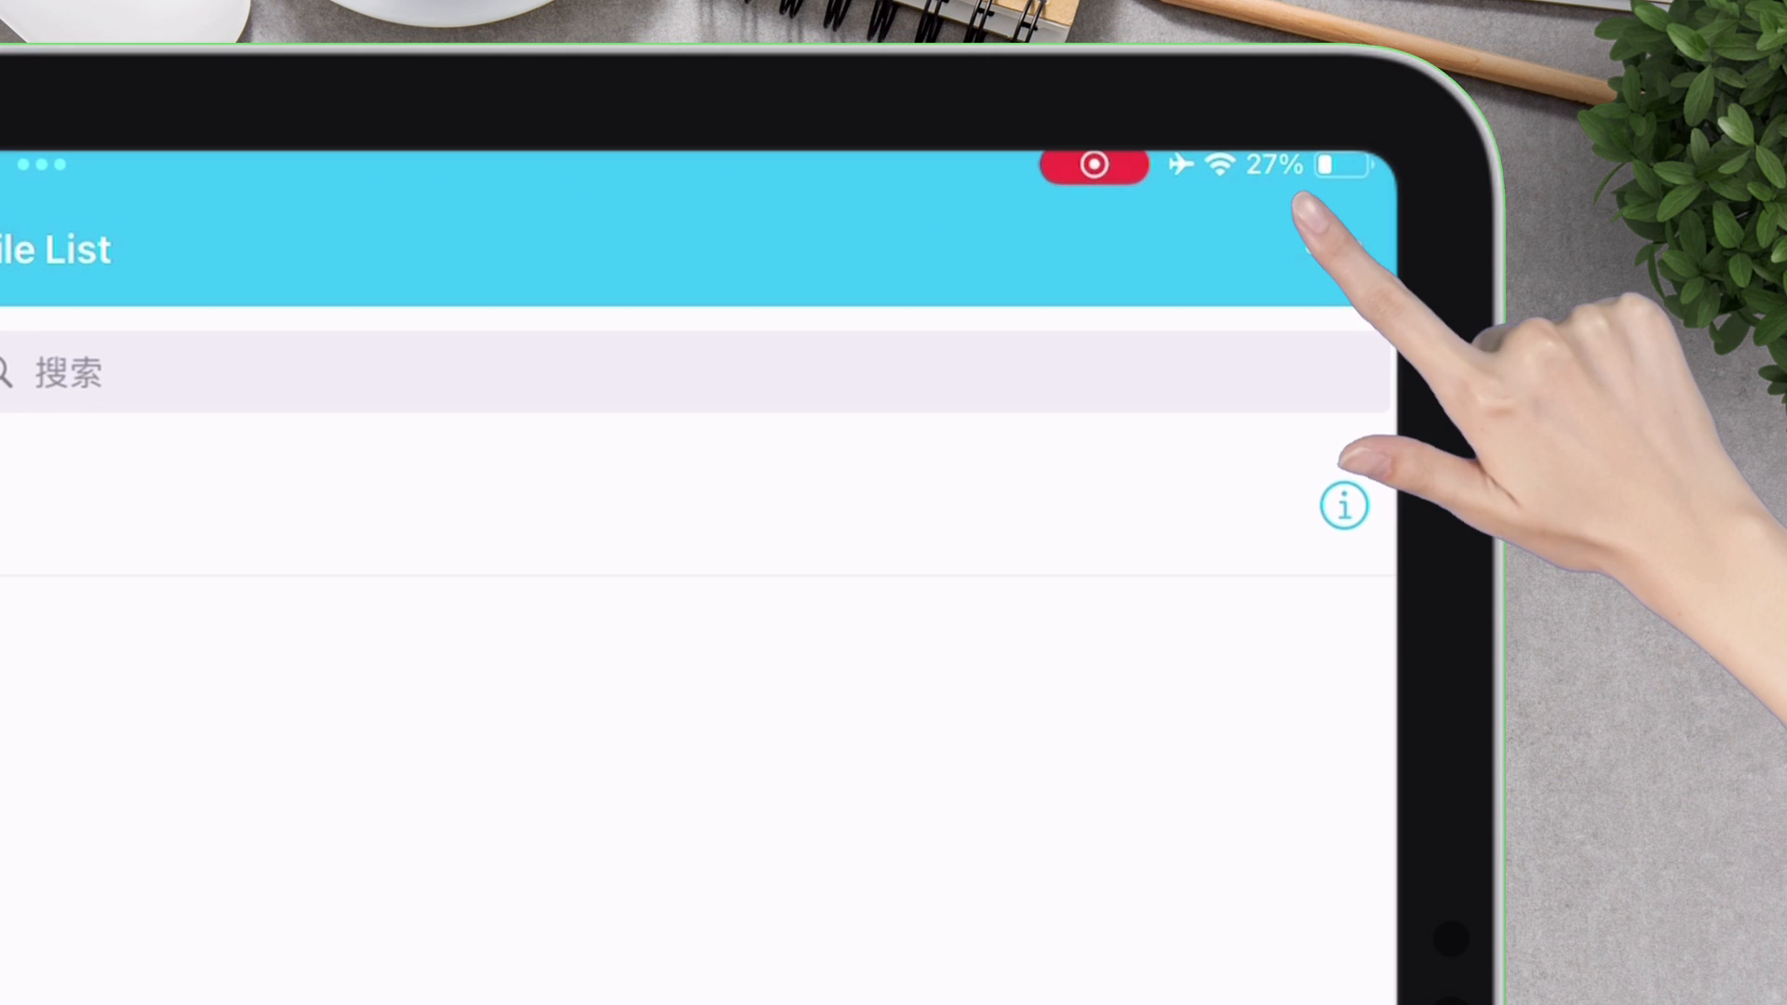
Step: Import the Zhuhaishi ShijiXintong certificate zip into ESign's File list via the ••• menu
click(1330, 247)
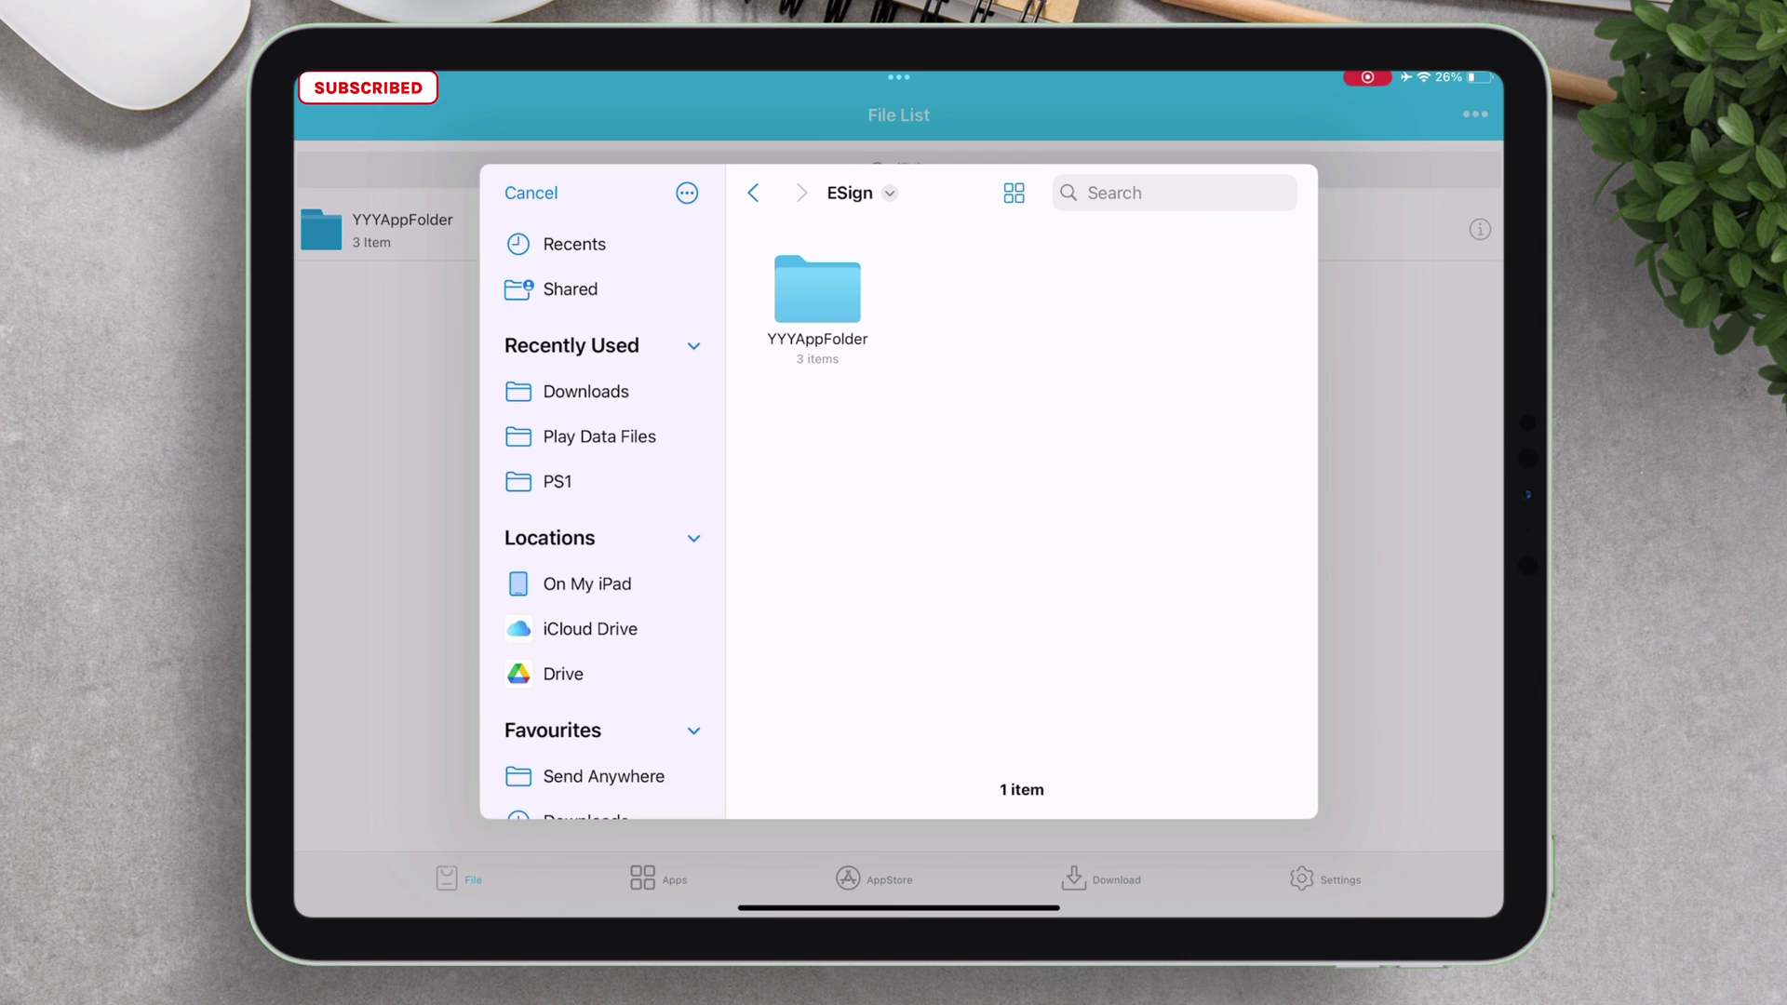
click(584, 582)
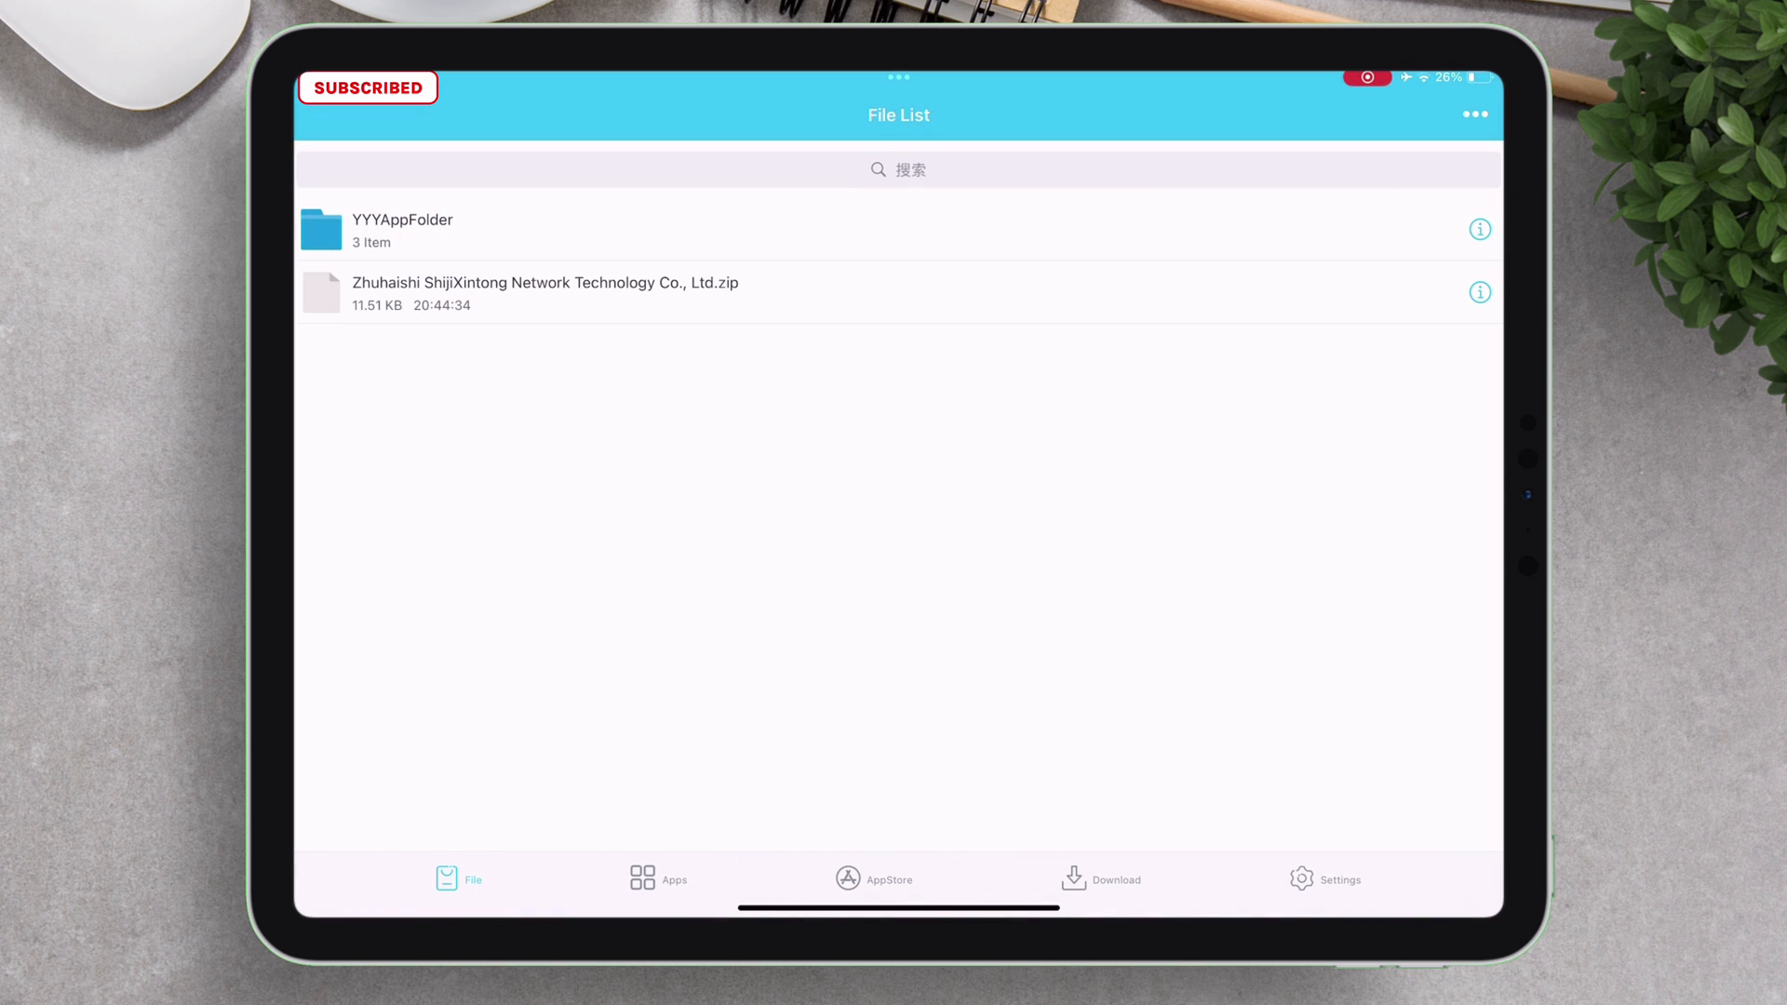
Step: Extract the certificate zip and start importing the Zhuhaishi .p12 certificate from the extracted folder
click(545, 292)
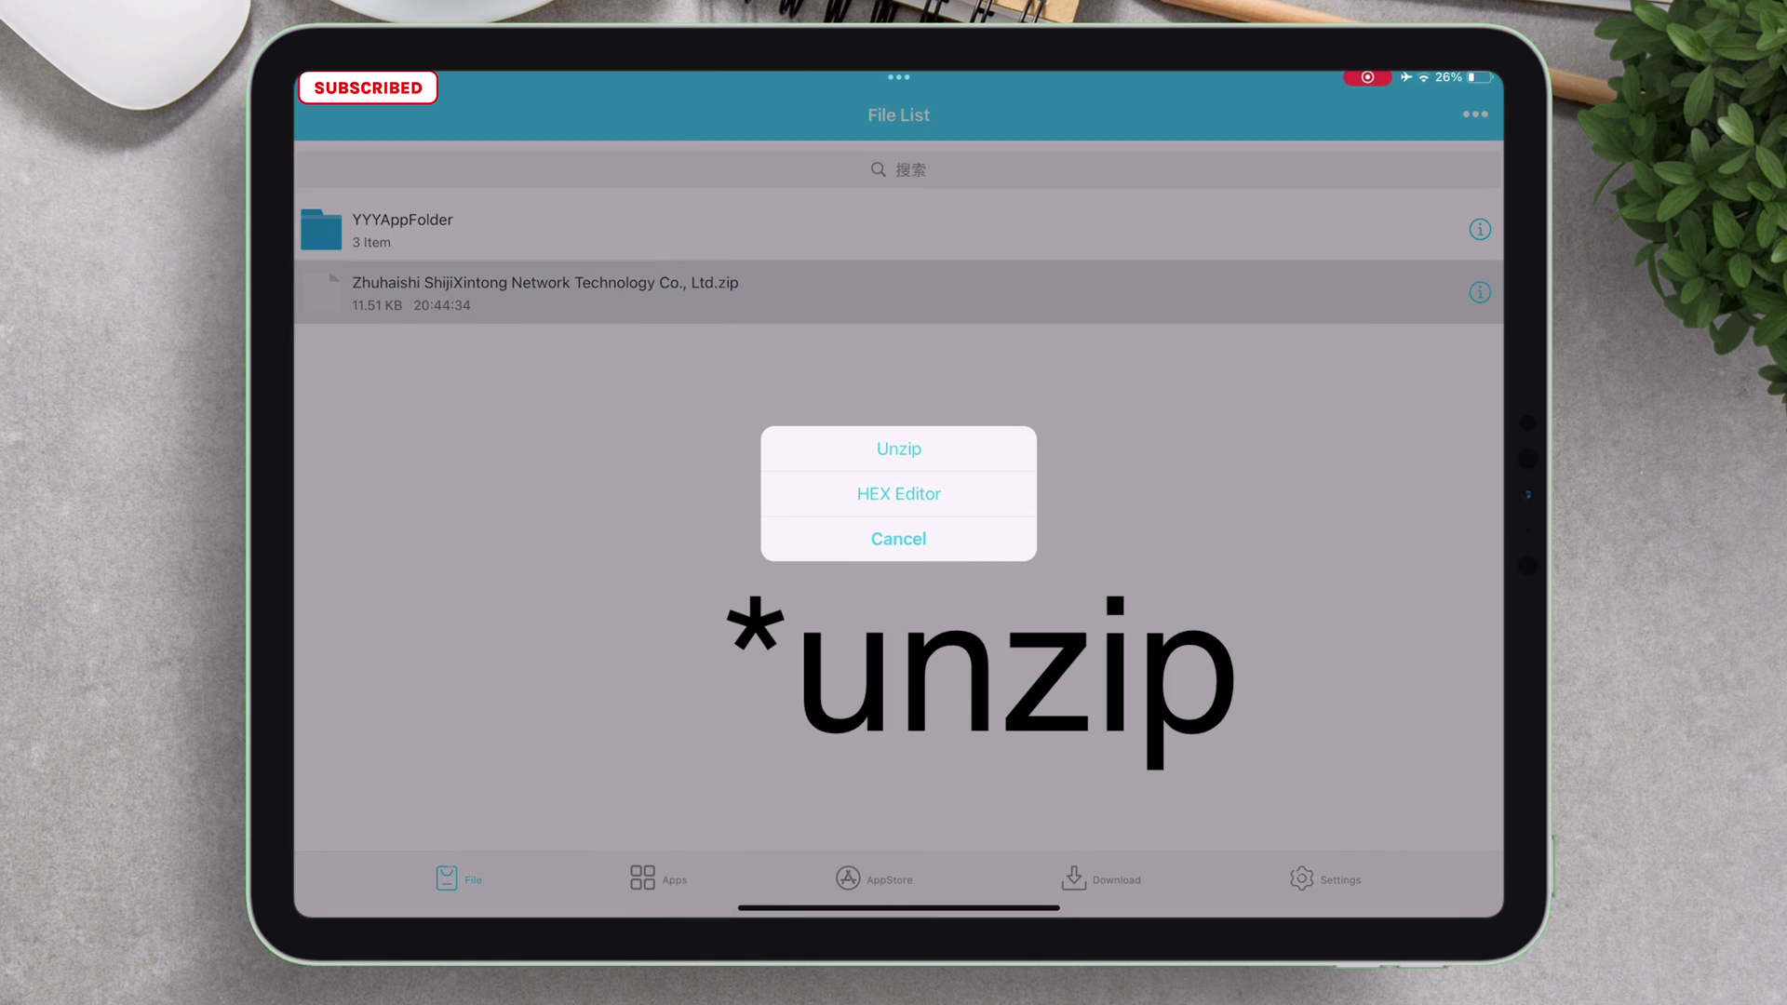
click(897, 448)
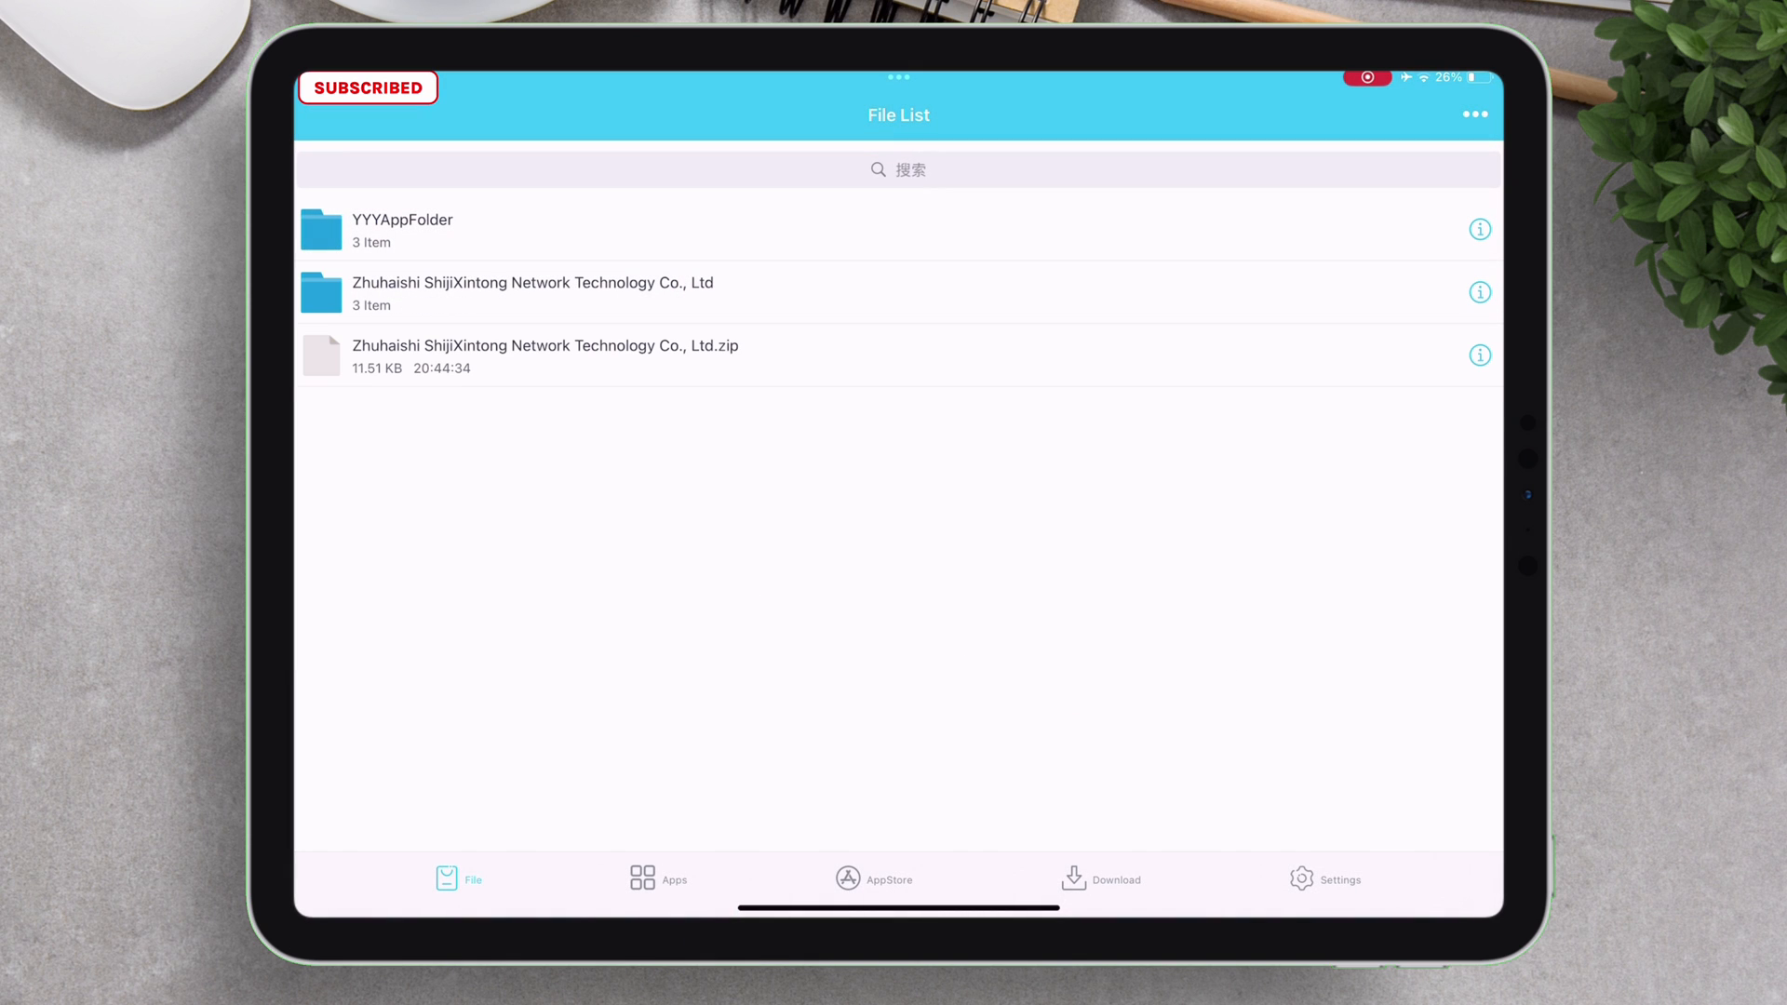
click(531, 292)
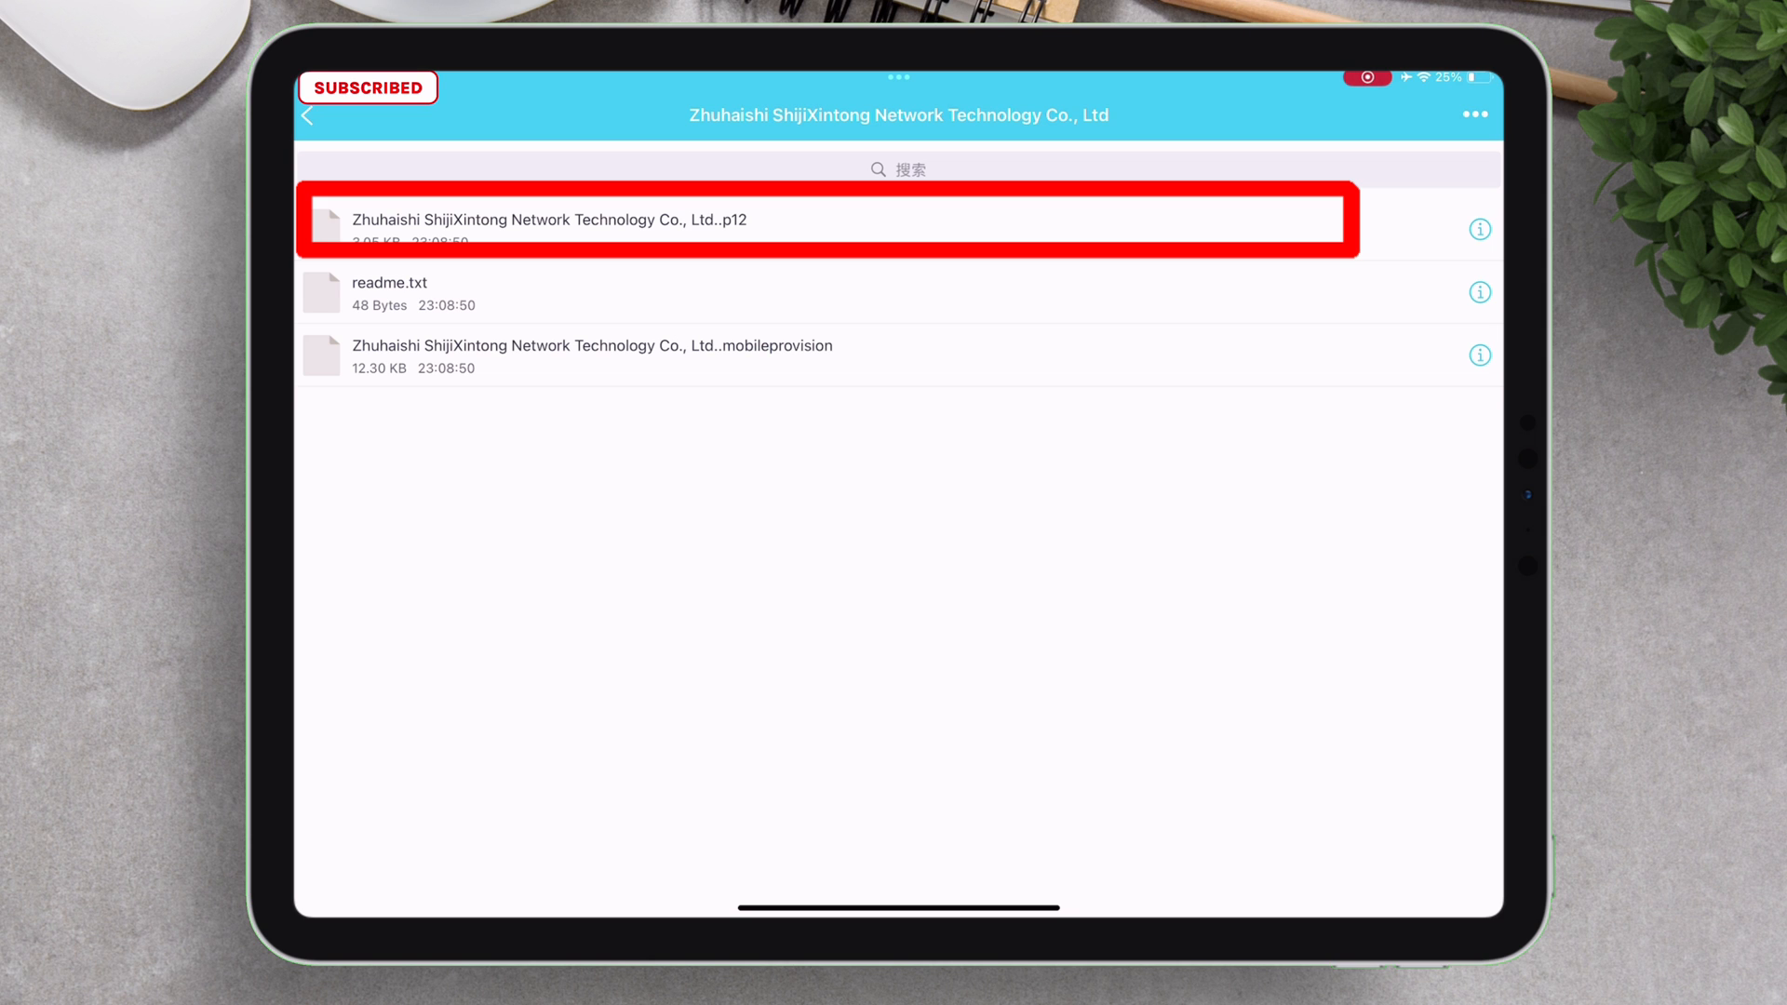
click(826, 220)
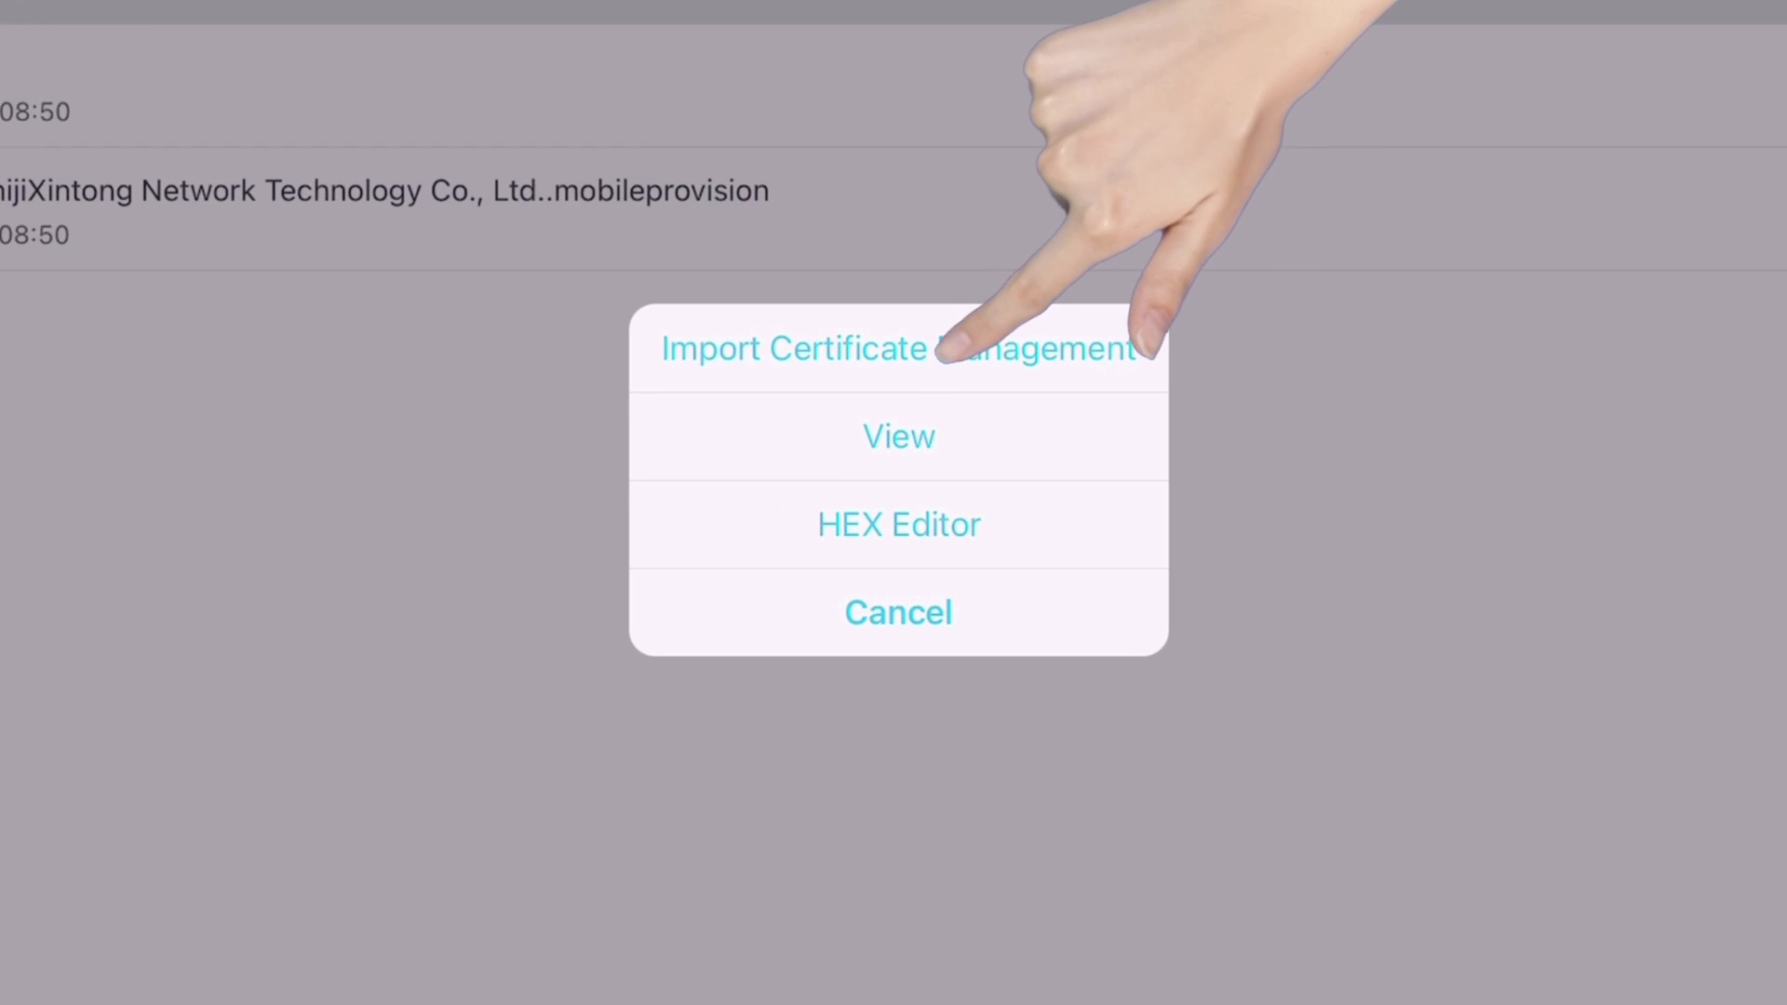
click(795, 348)
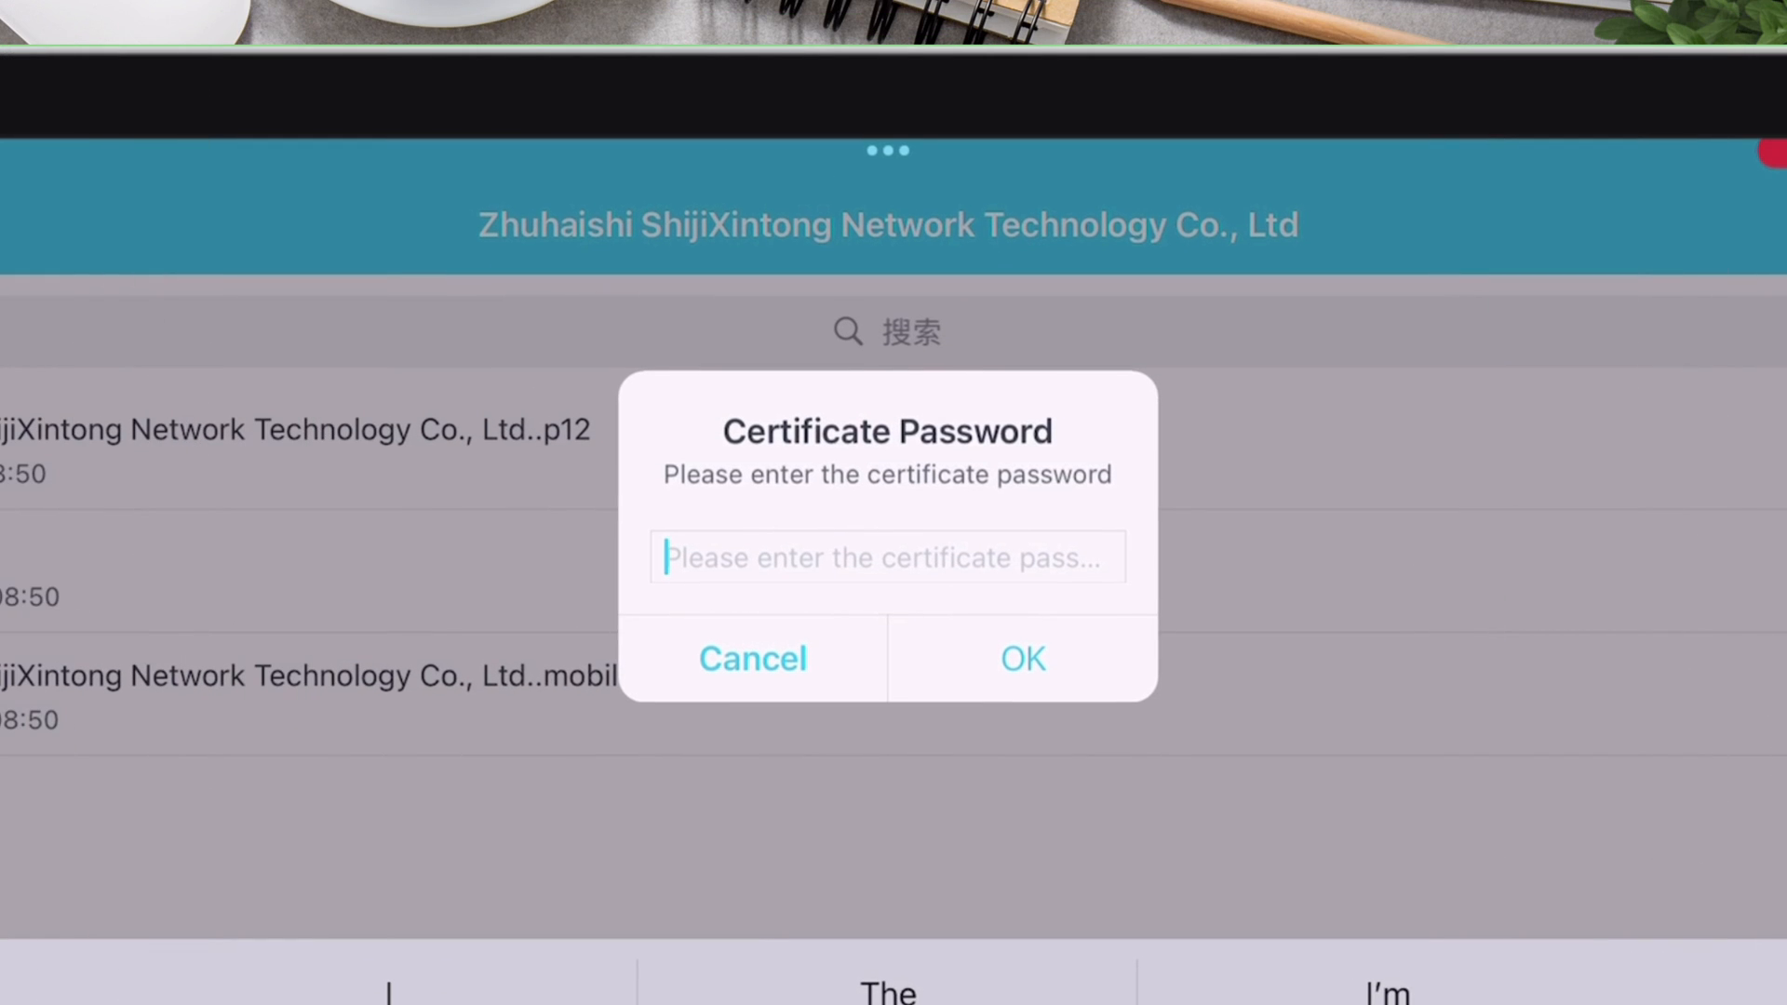
text(Appl)
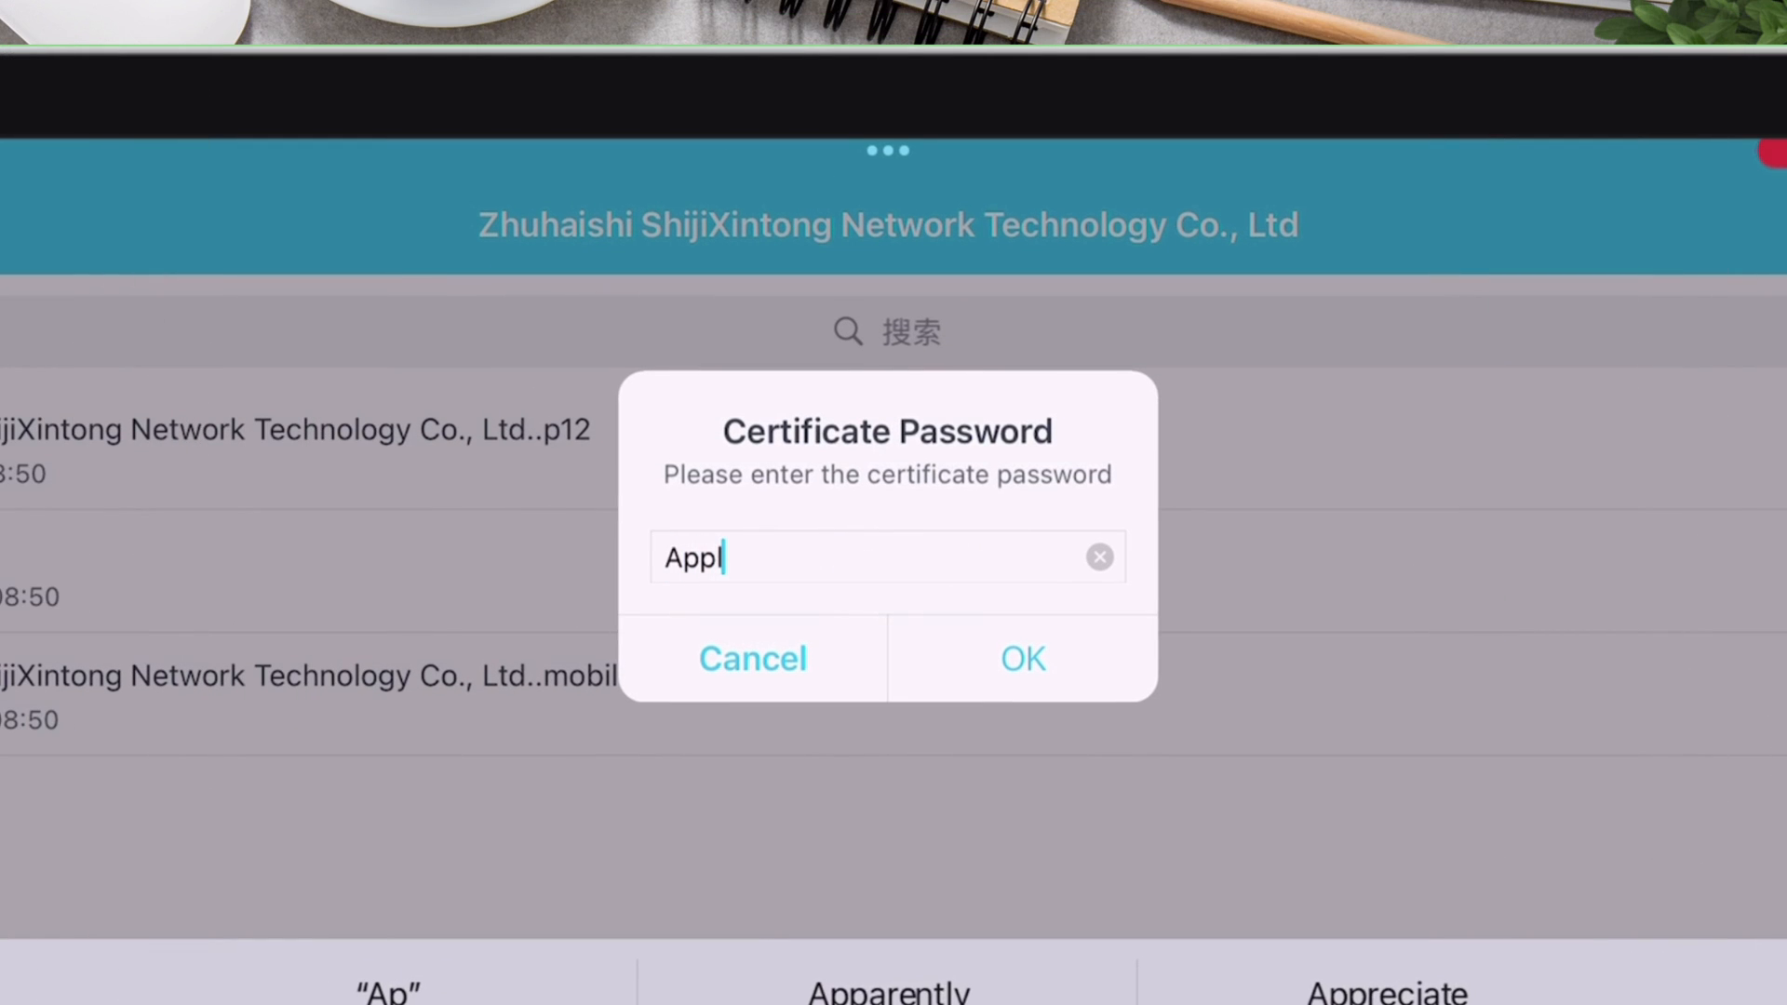
text(eP12)
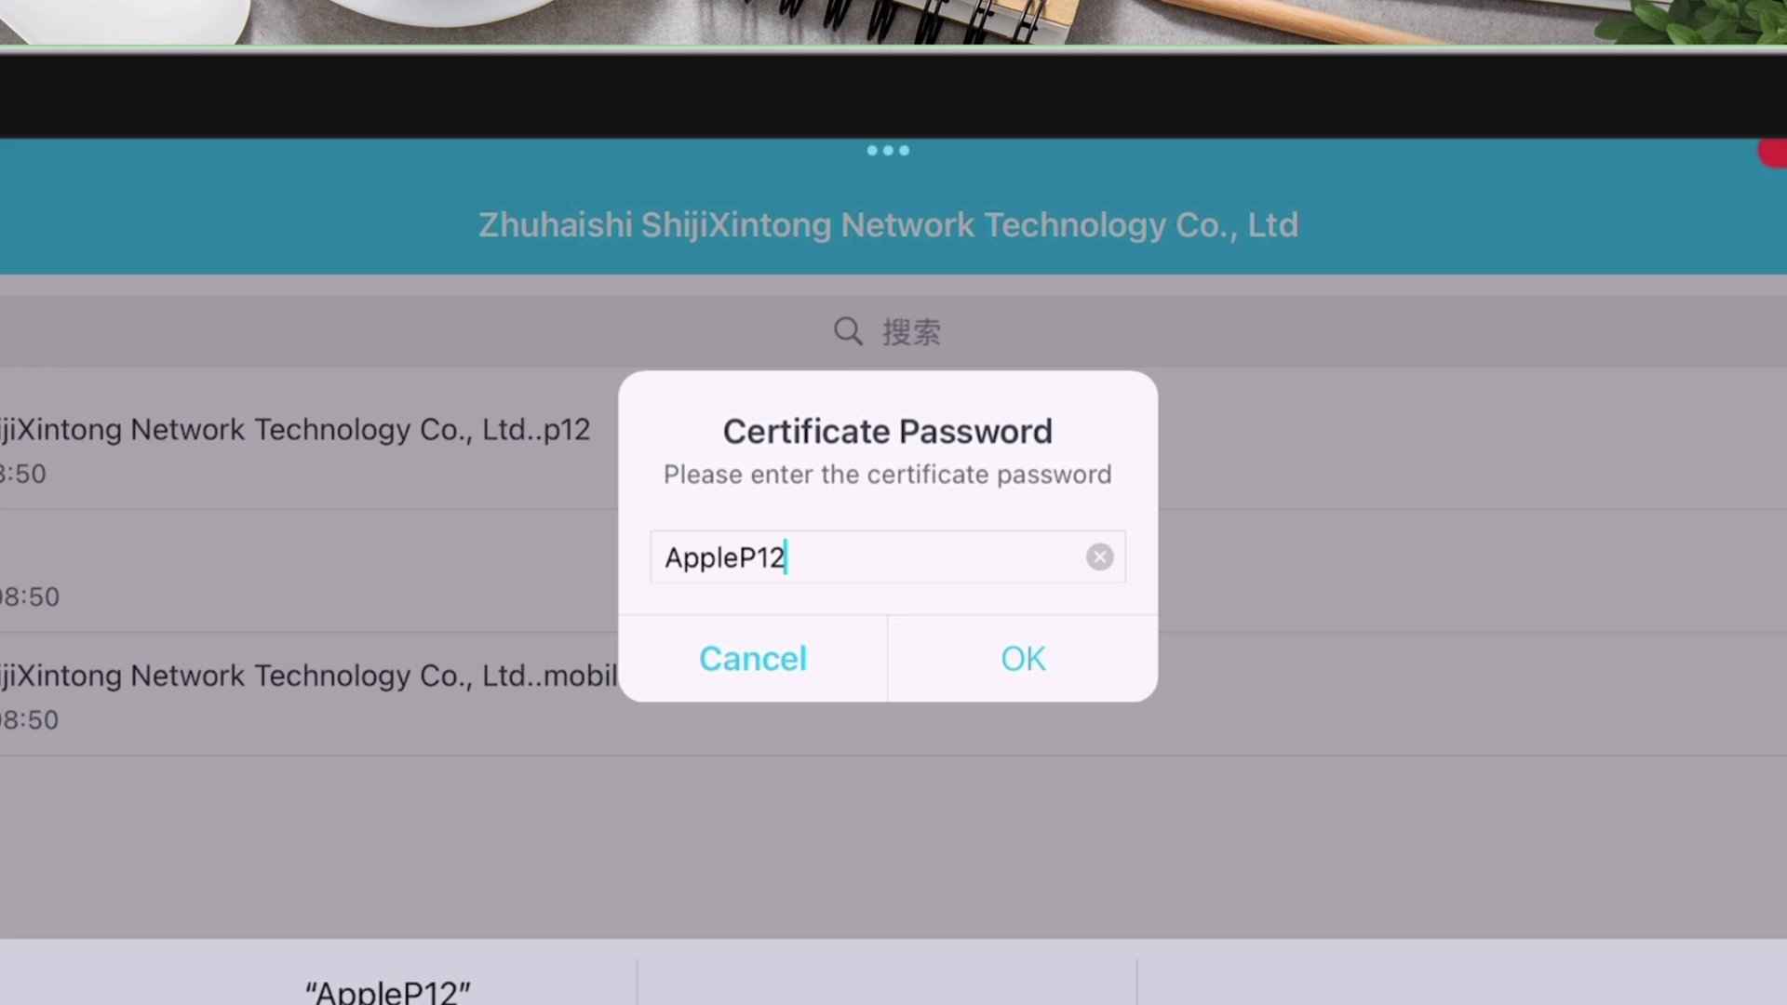
text(.co)
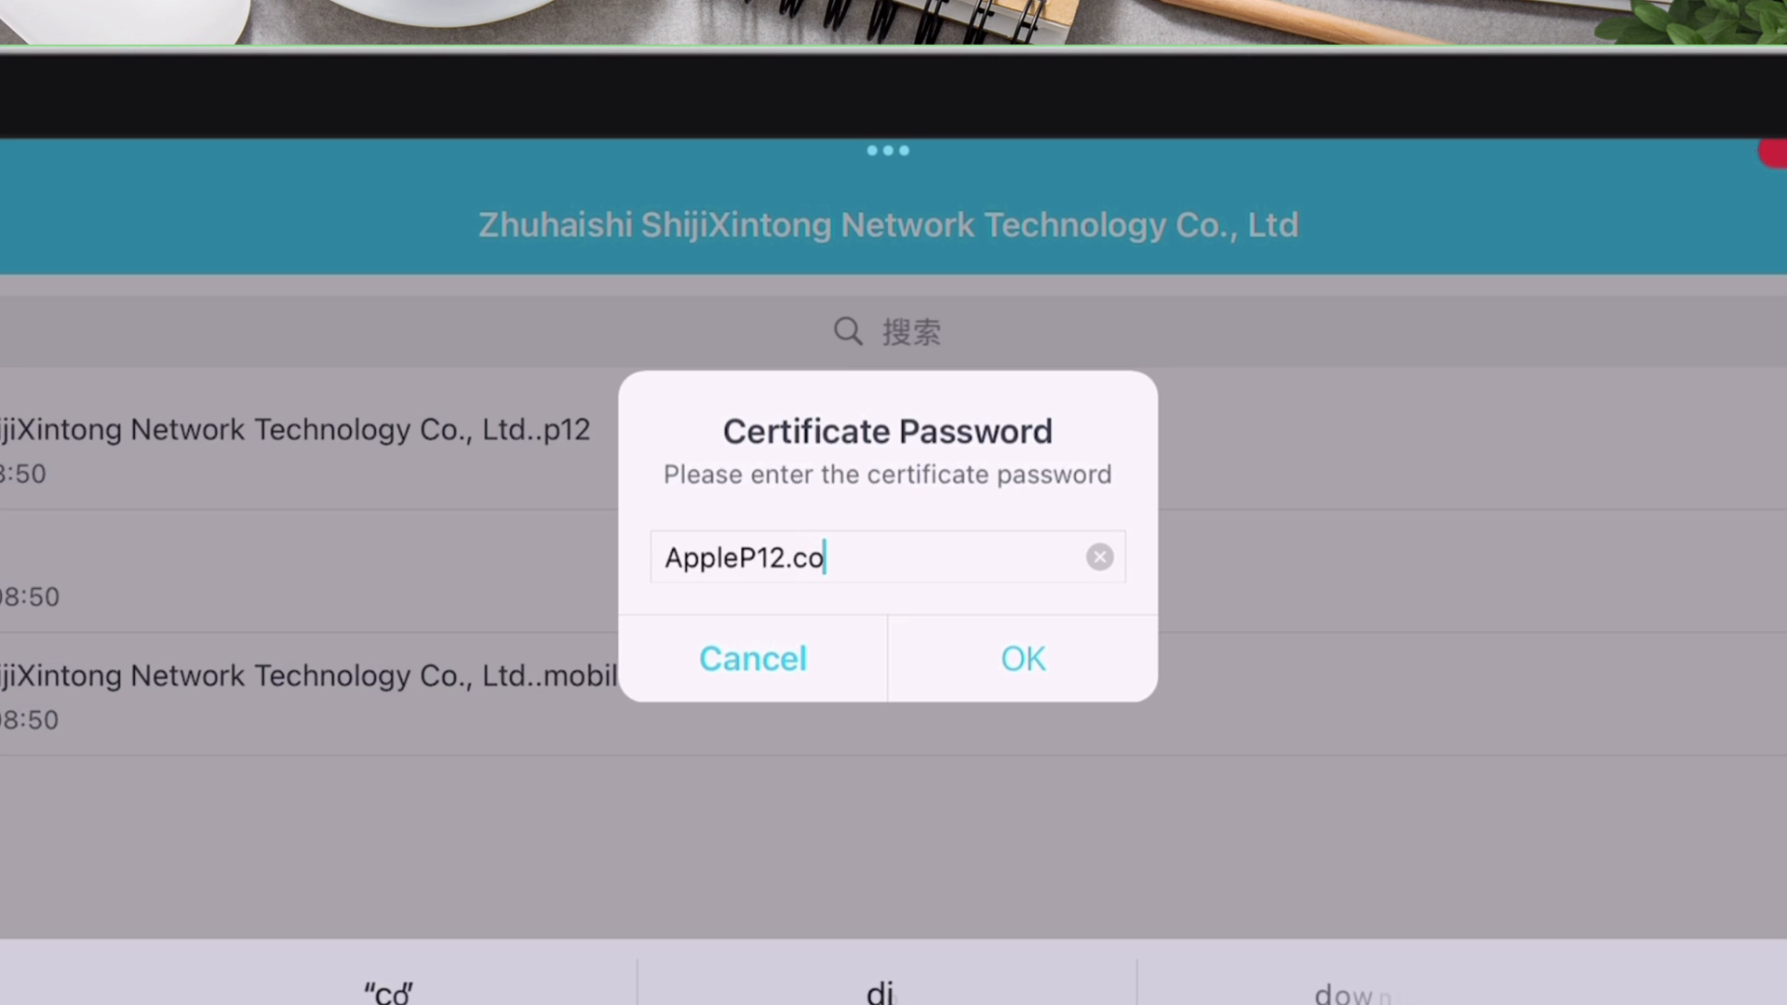
text(m)
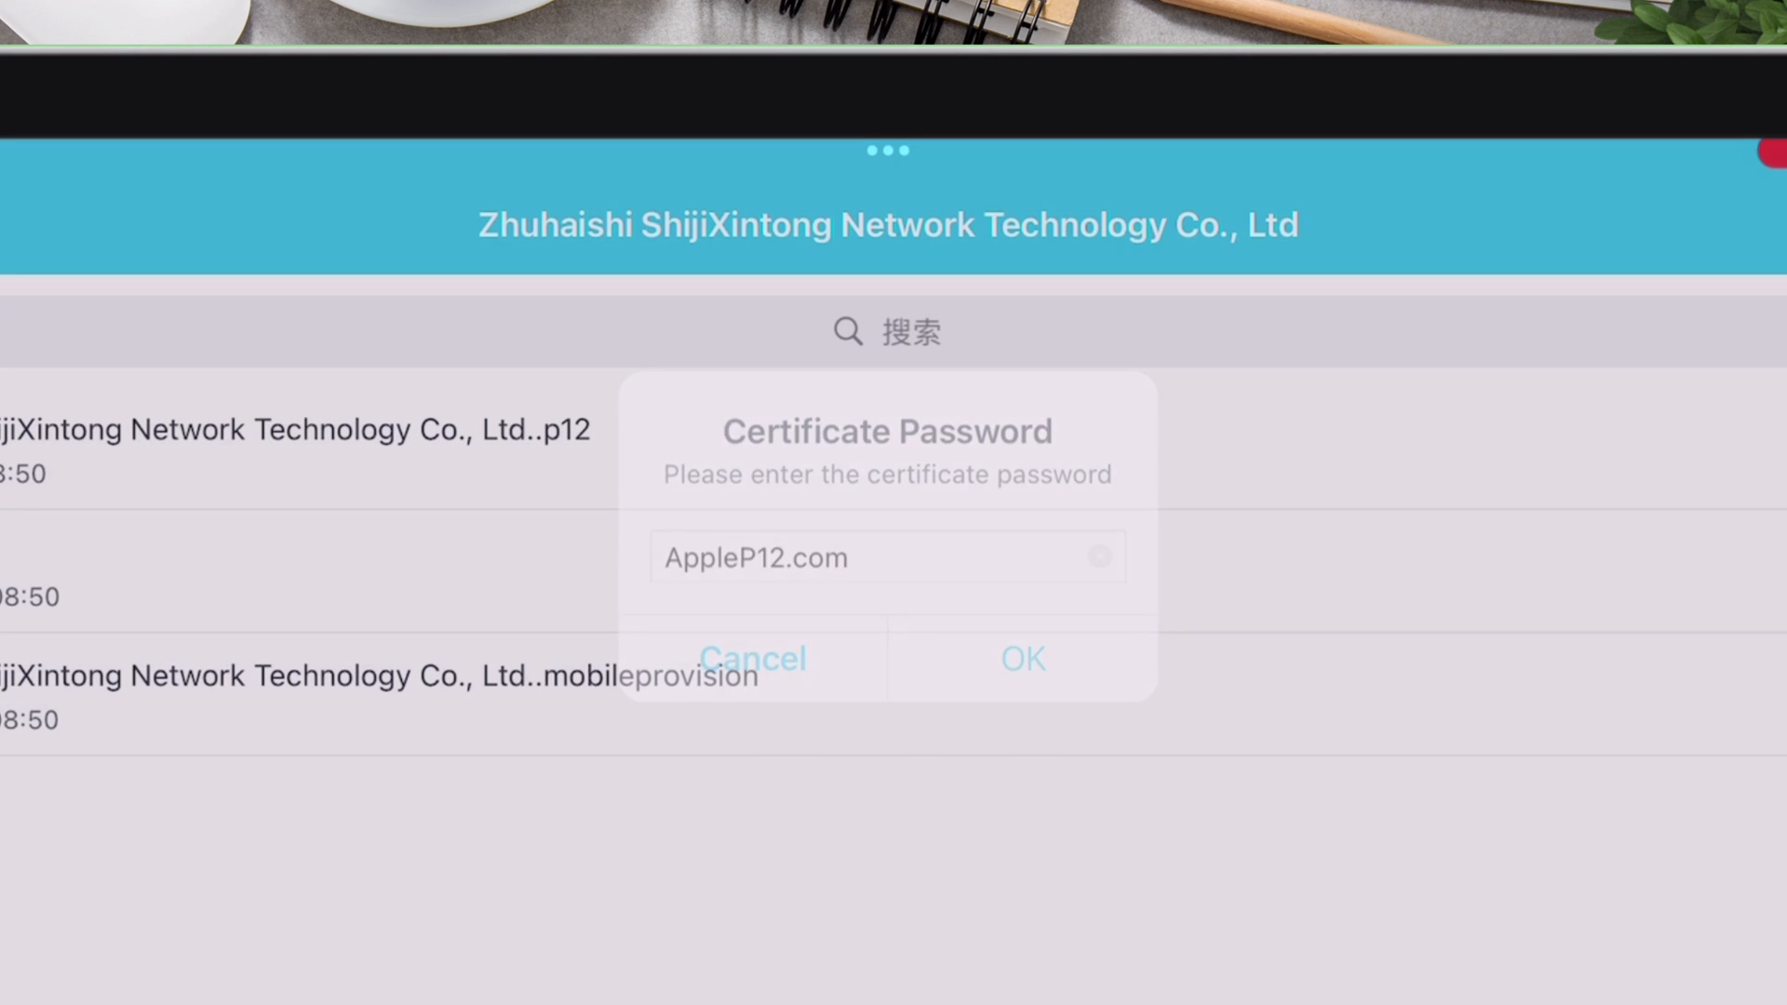
click(1022, 659)
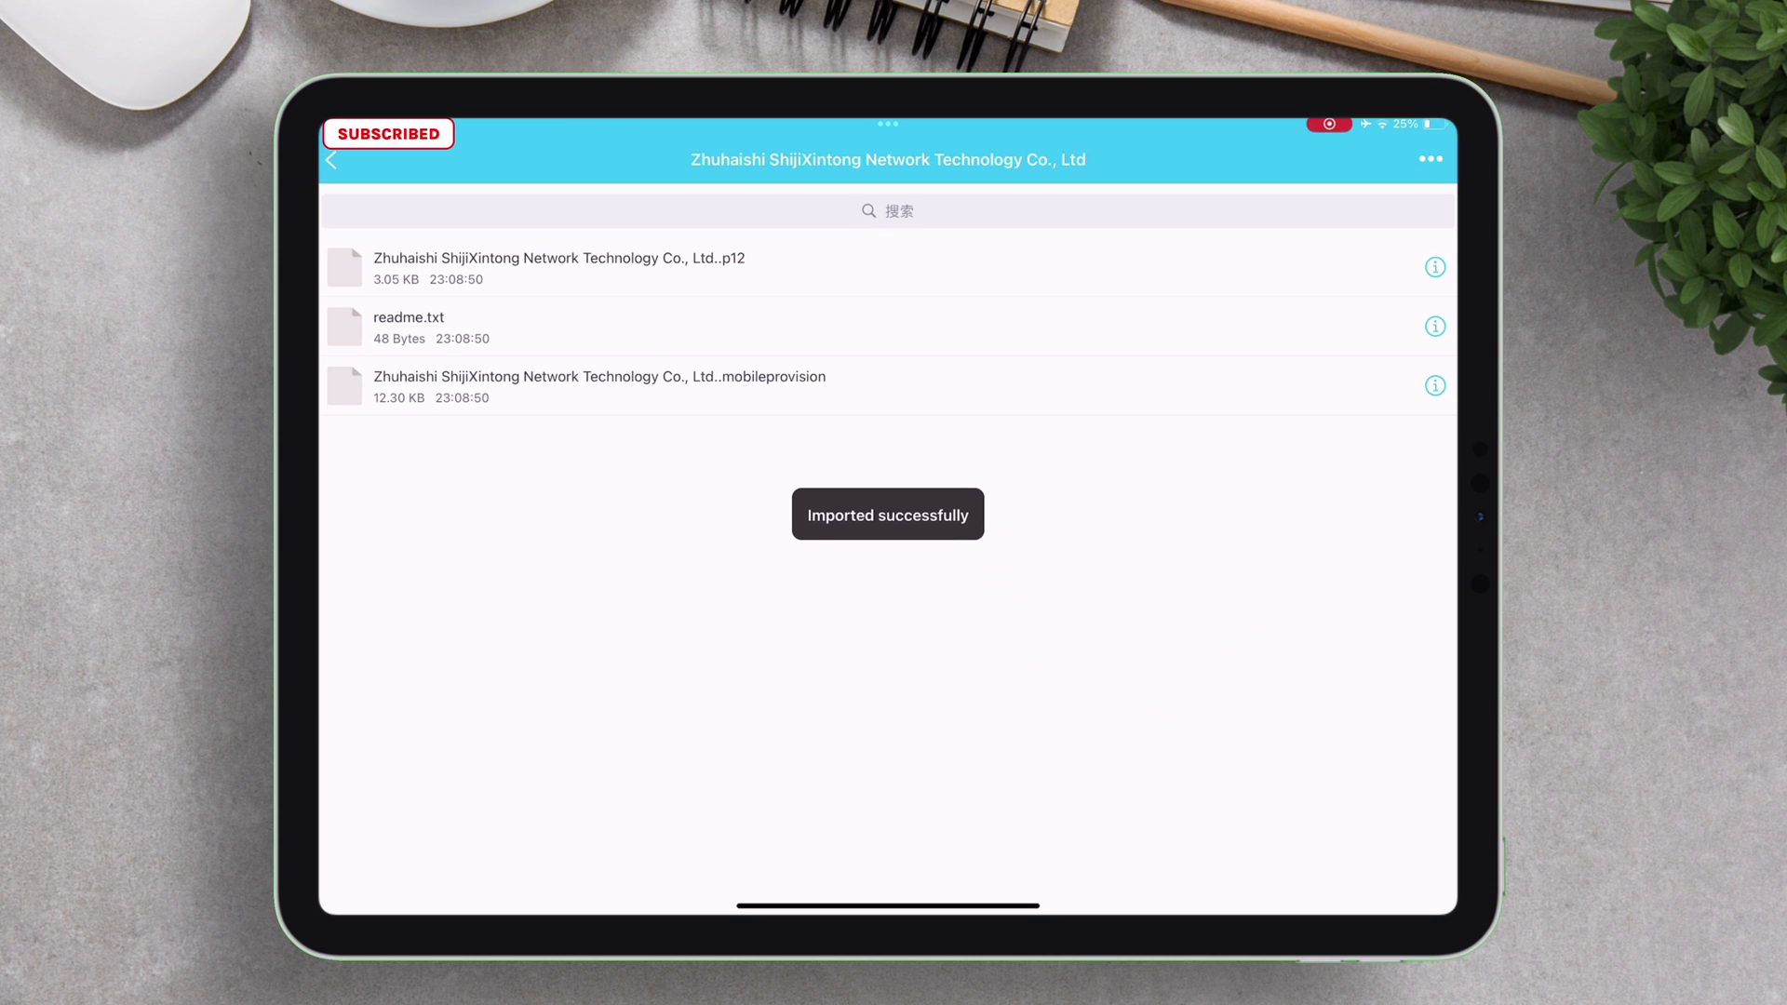
Step: Import the Zhuhaishi .mobileprovision profile from the folder list into ESign
click(597, 385)
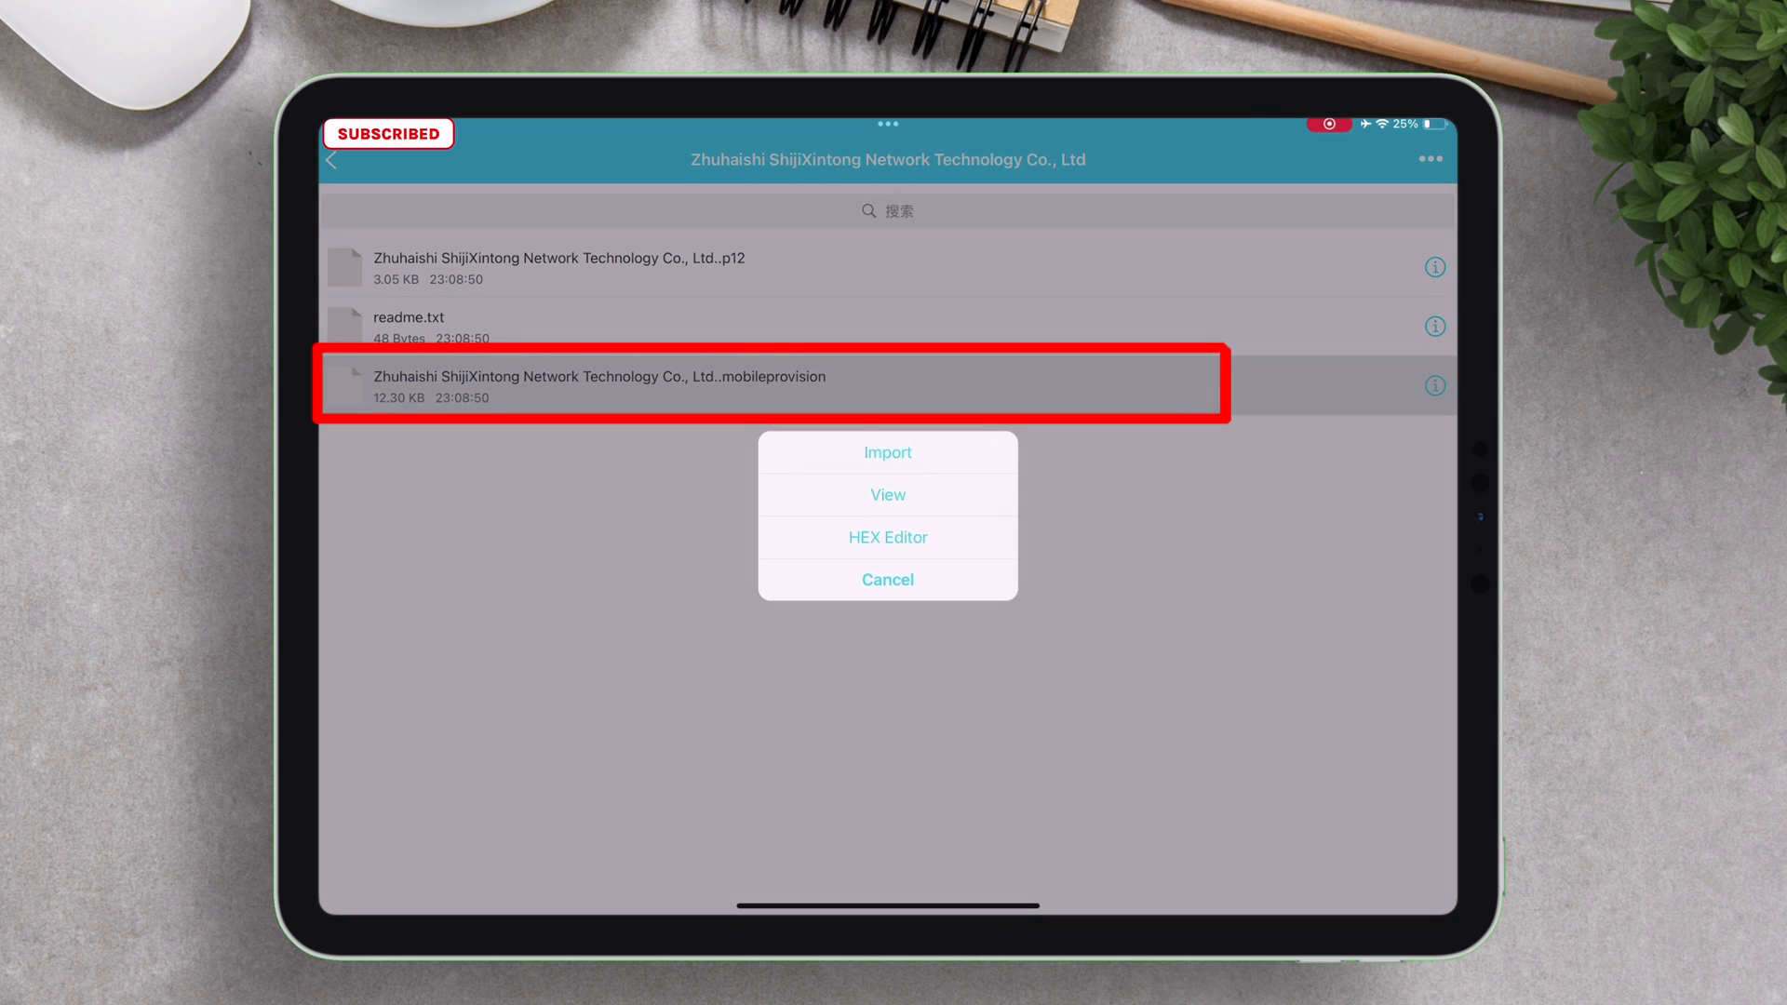
click(886, 452)
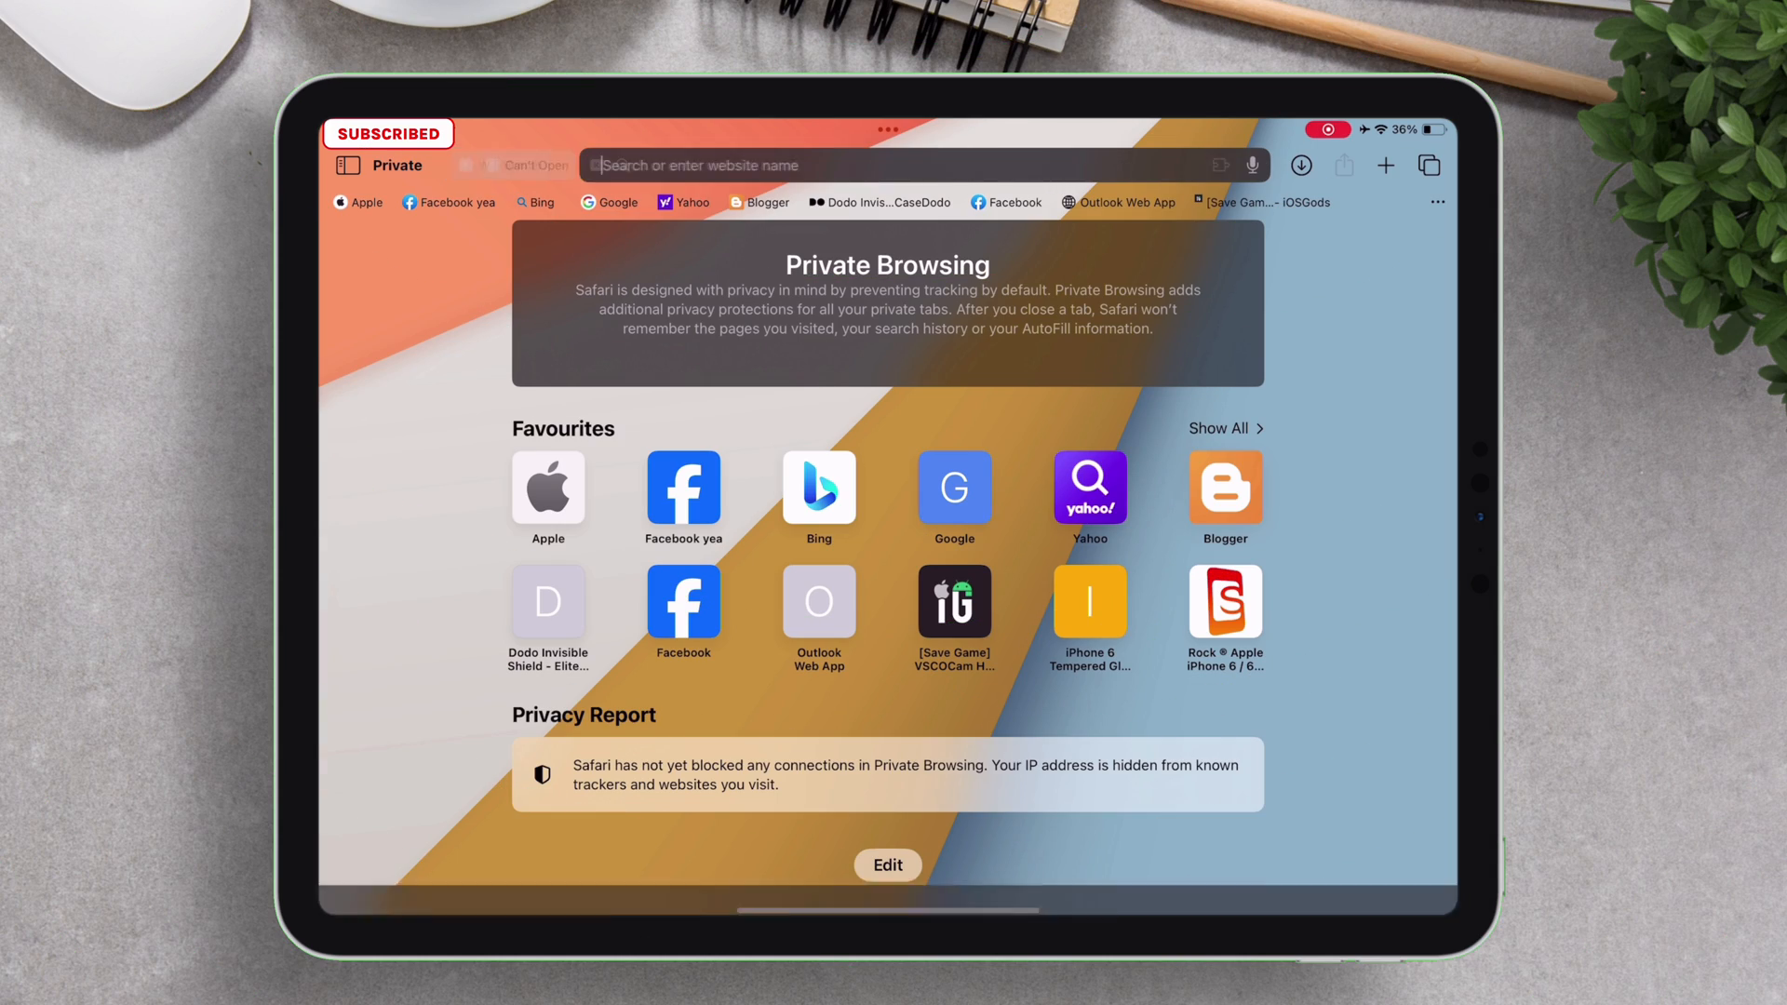
Step: Search 'usescar', reach the official Scarlet site and show its install methods
text(usescarlet.com)
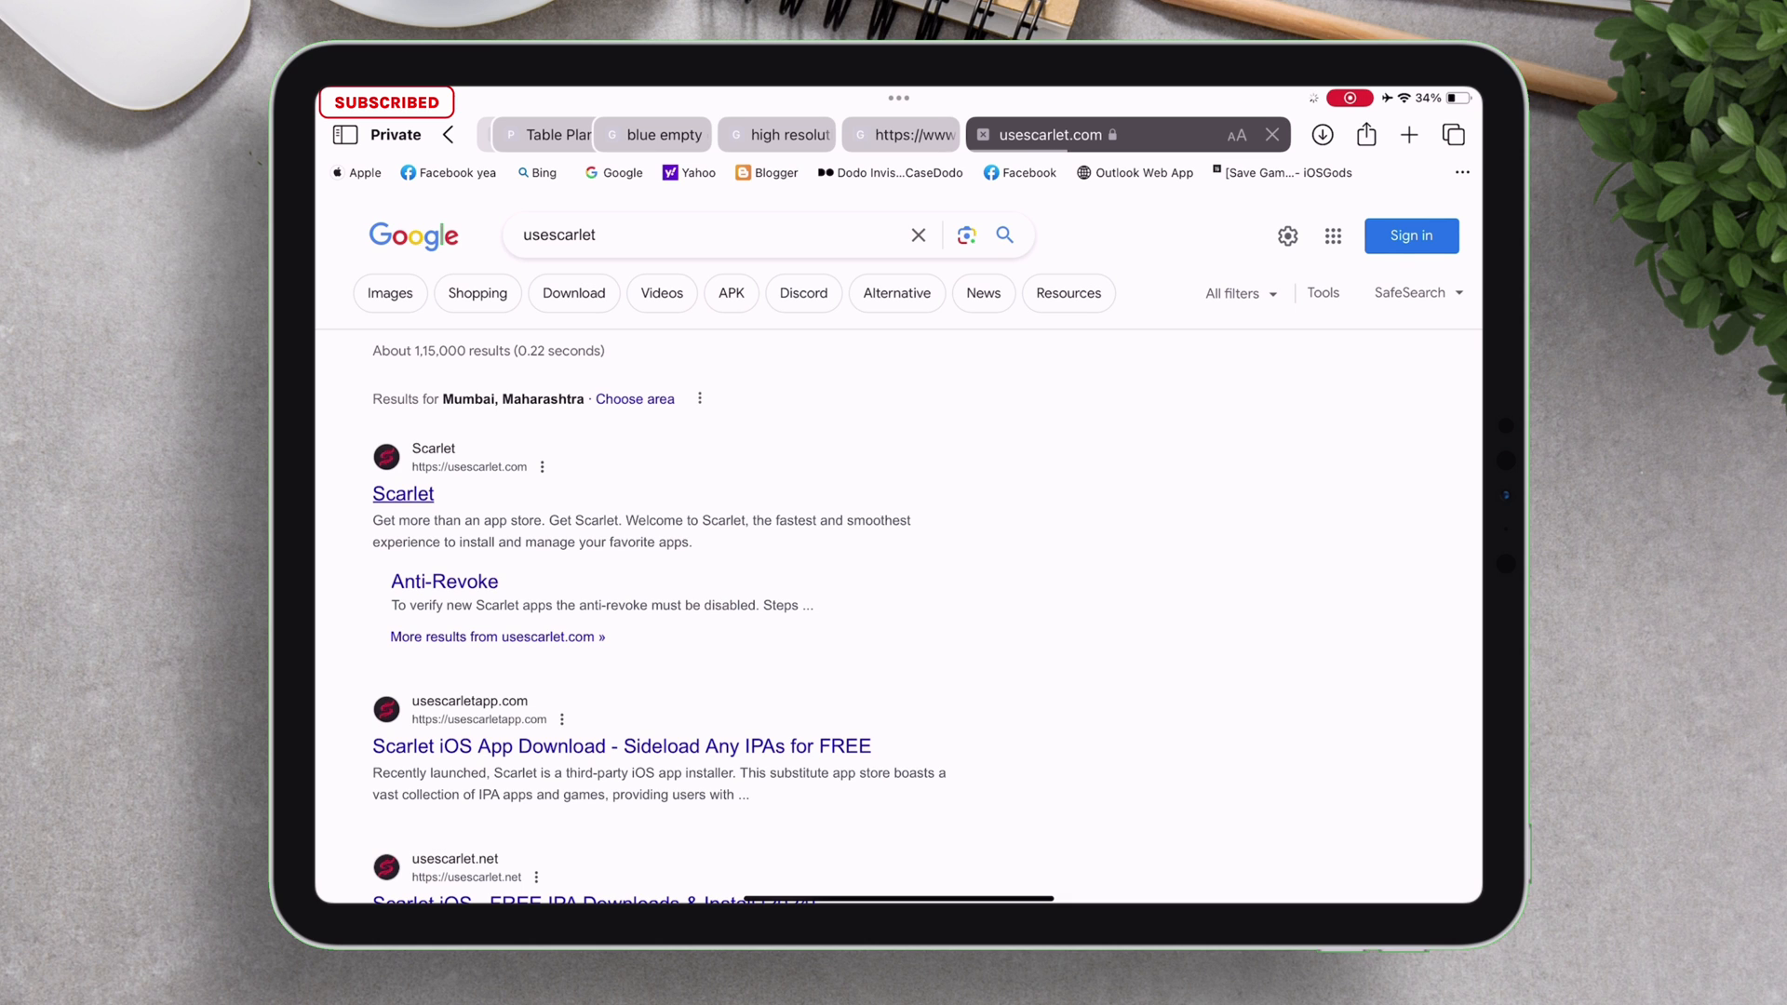
click(404, 493)
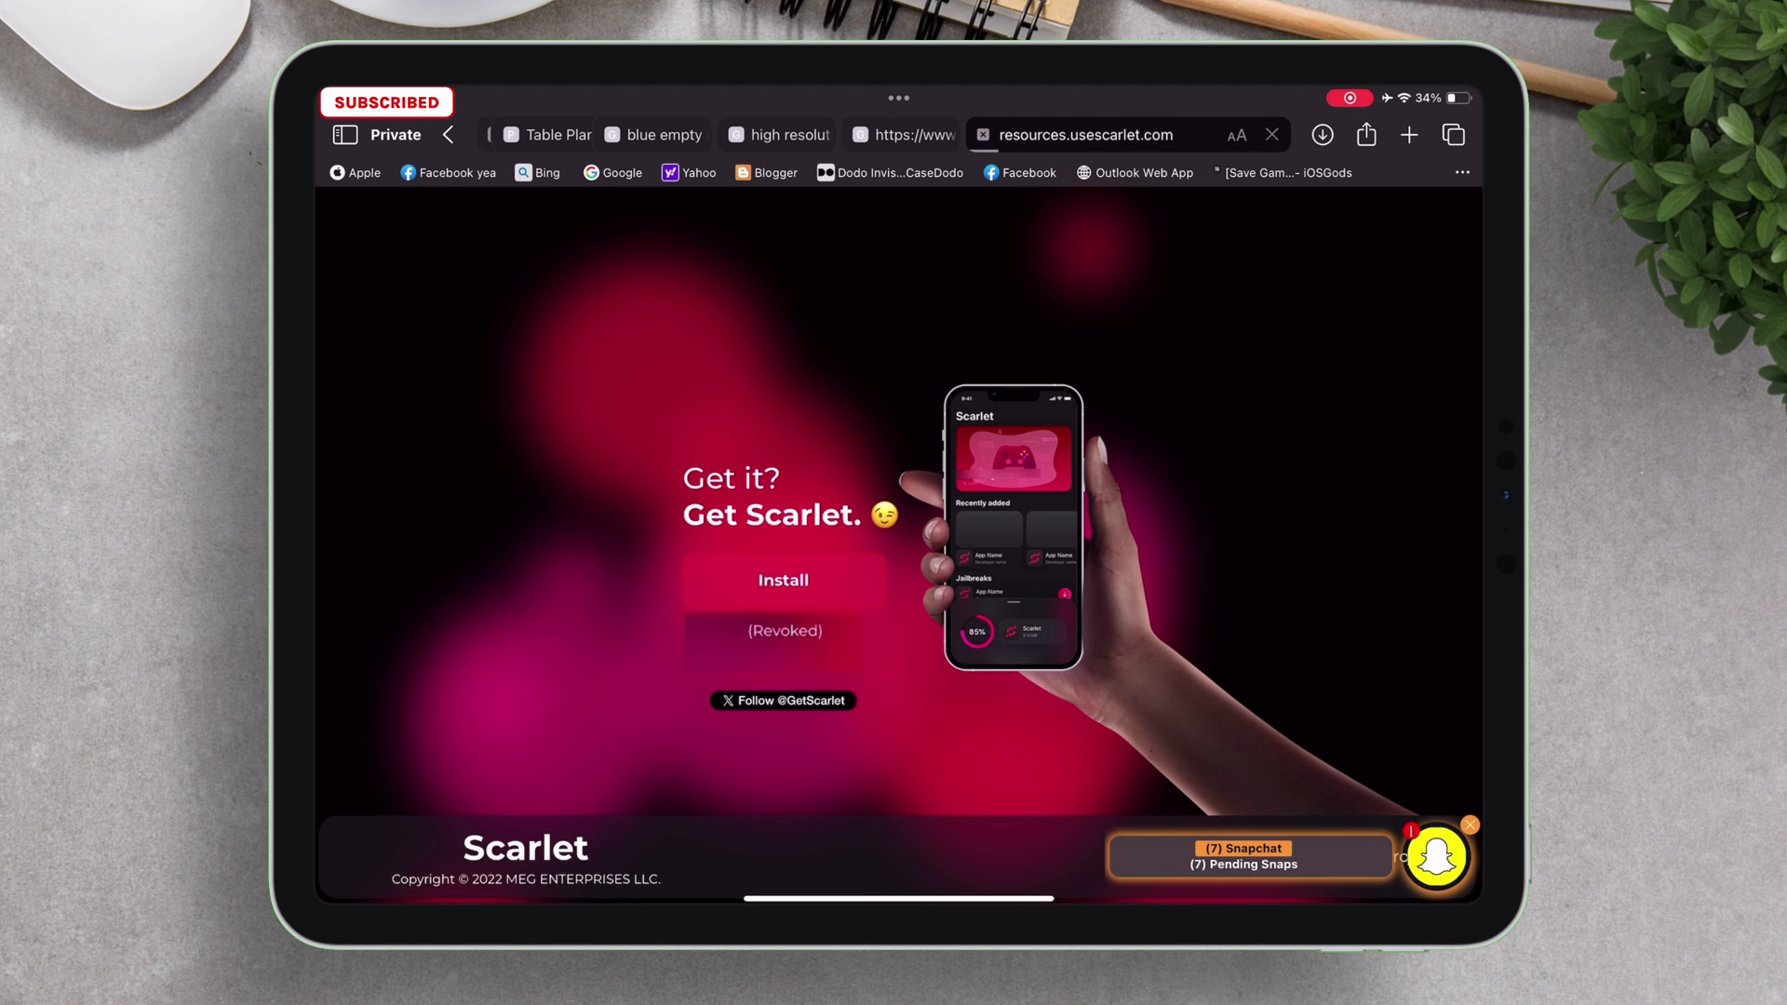
click(784, 579)
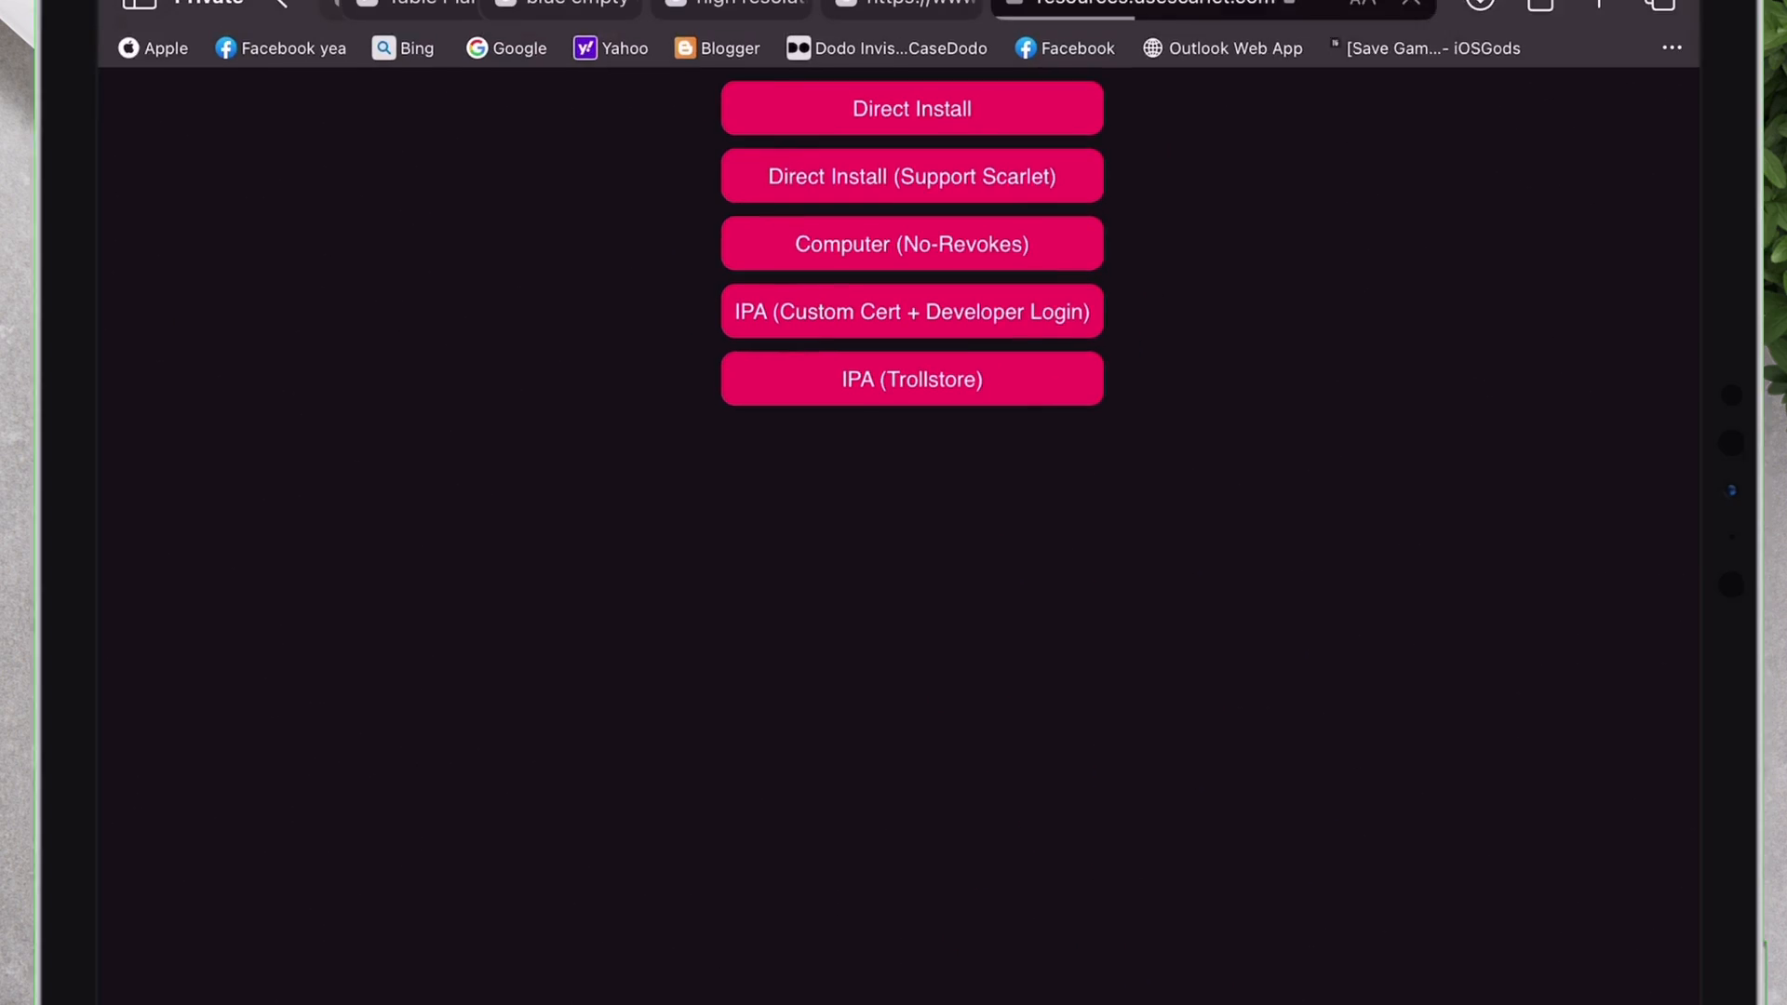
Step: Download ScarletAlpha.ipa via Direct Install and check progress in Safari's Downloads list
click(910, 108)
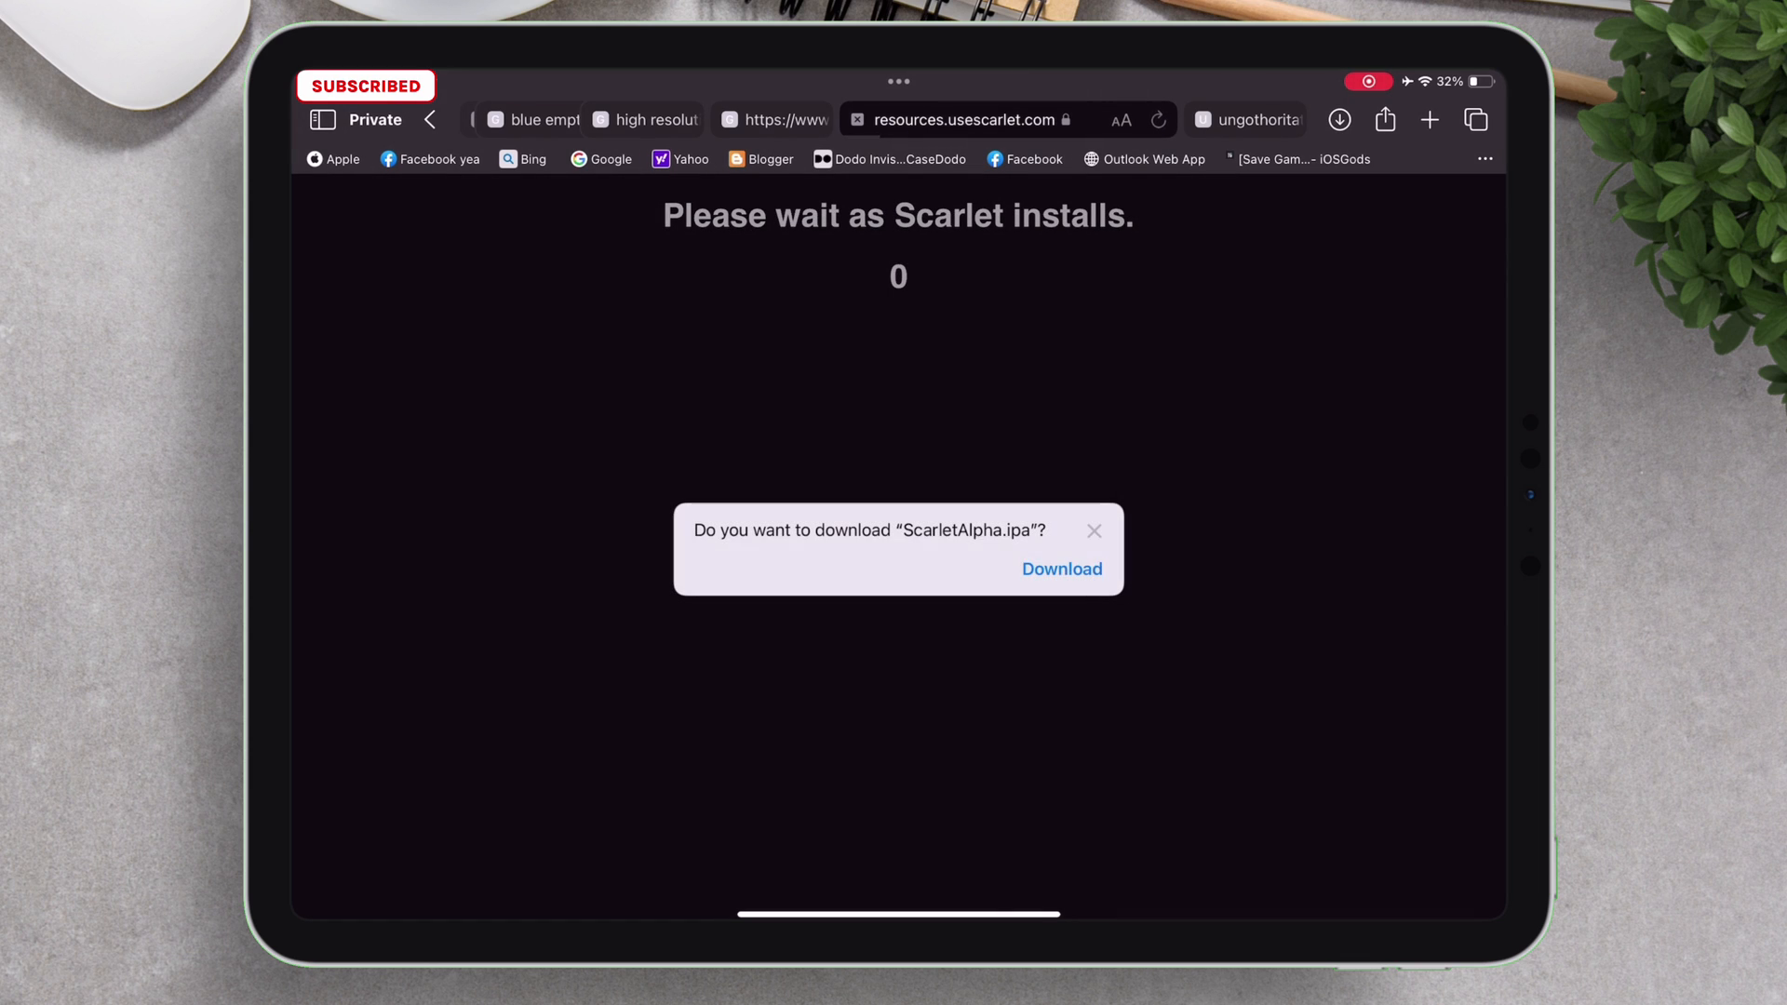
click(1061, 569)
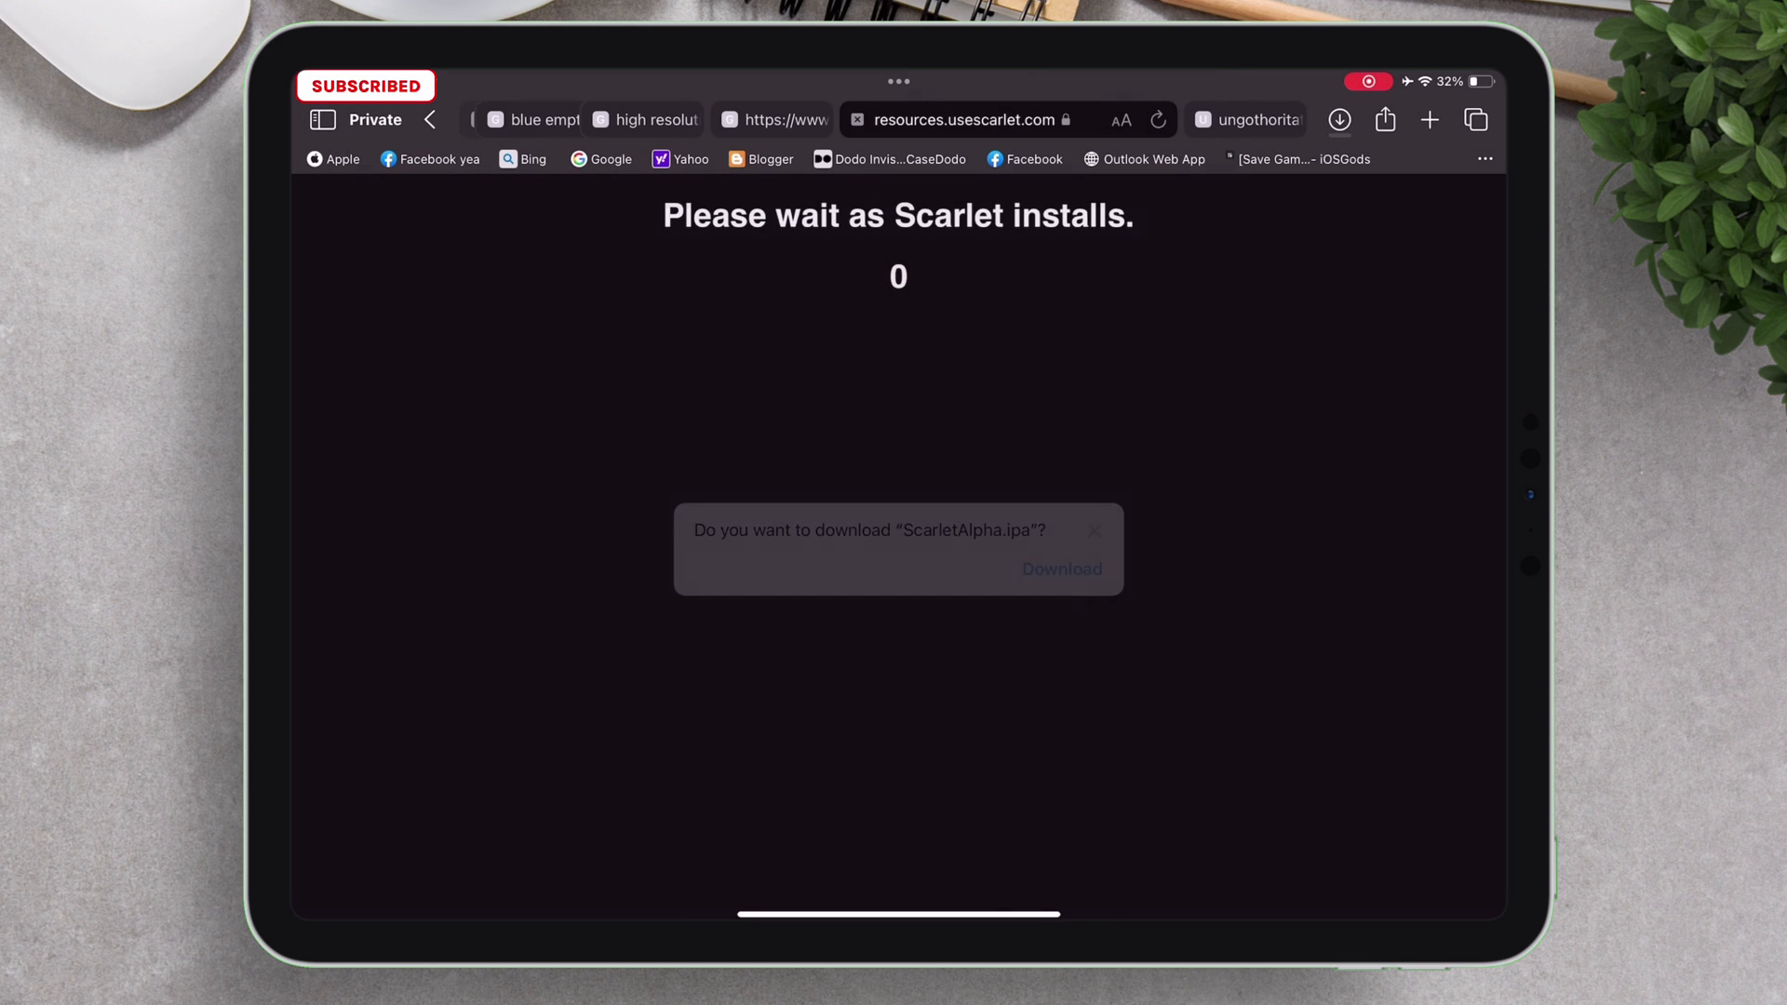
click(1339, 119)
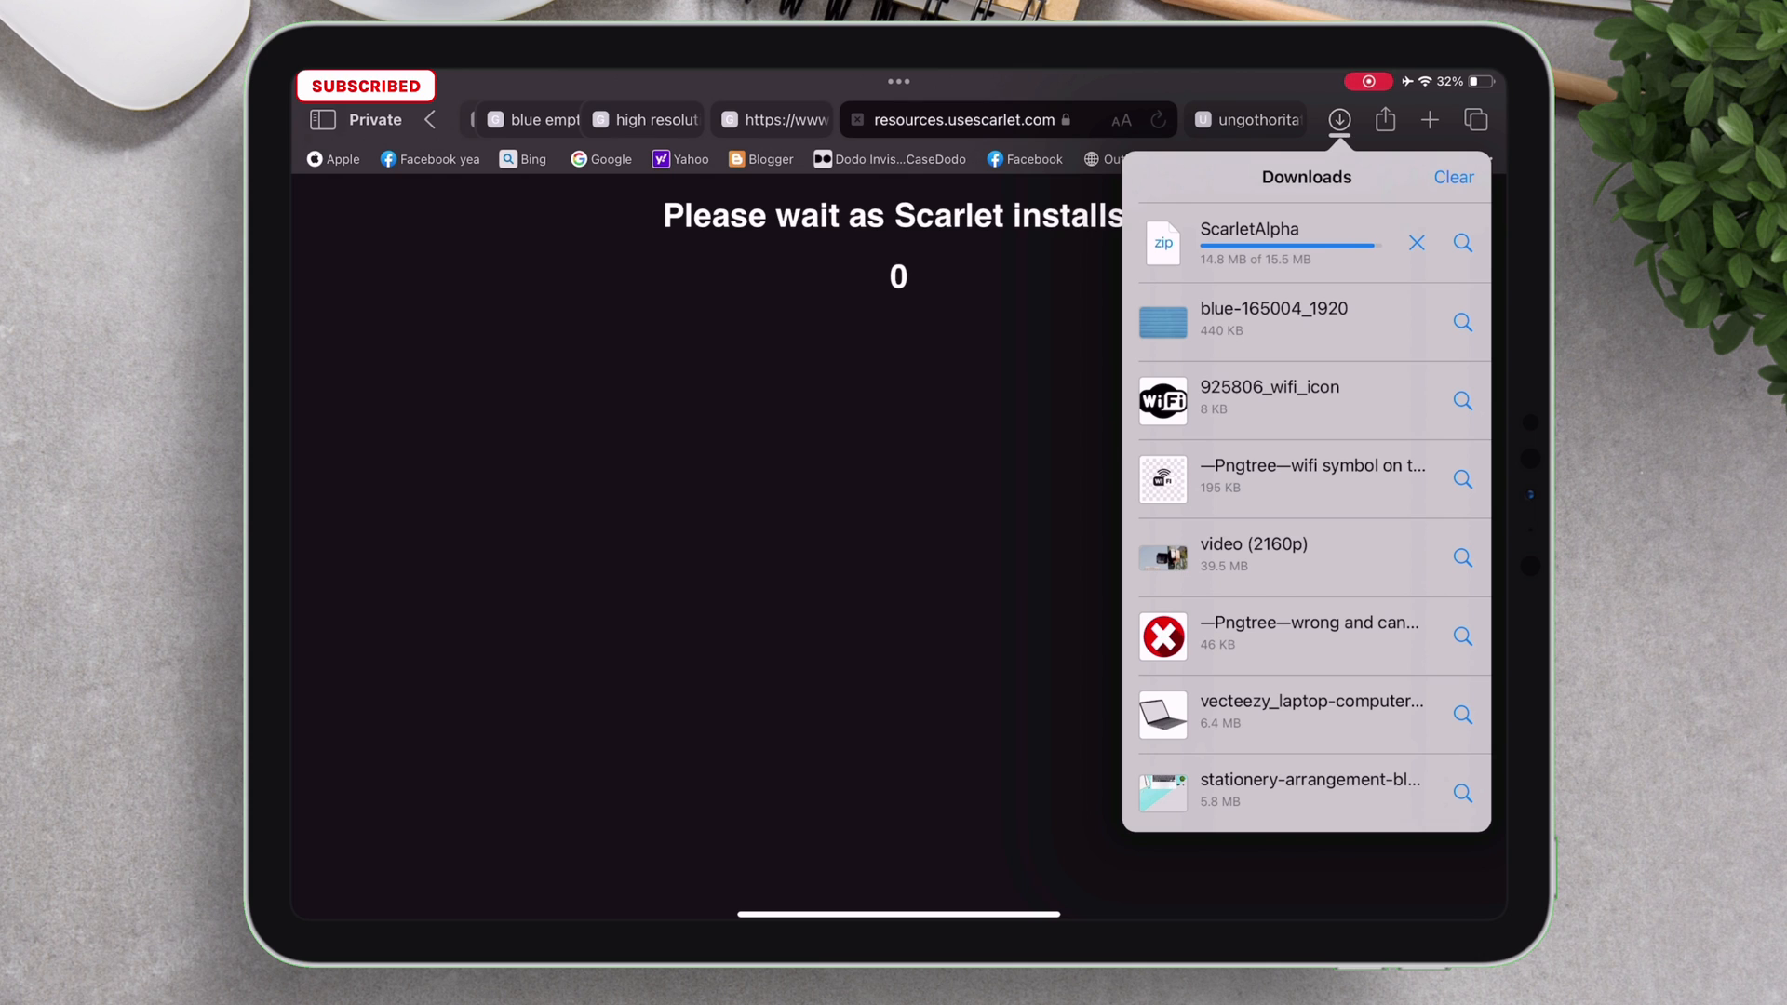
click(1338, 120)
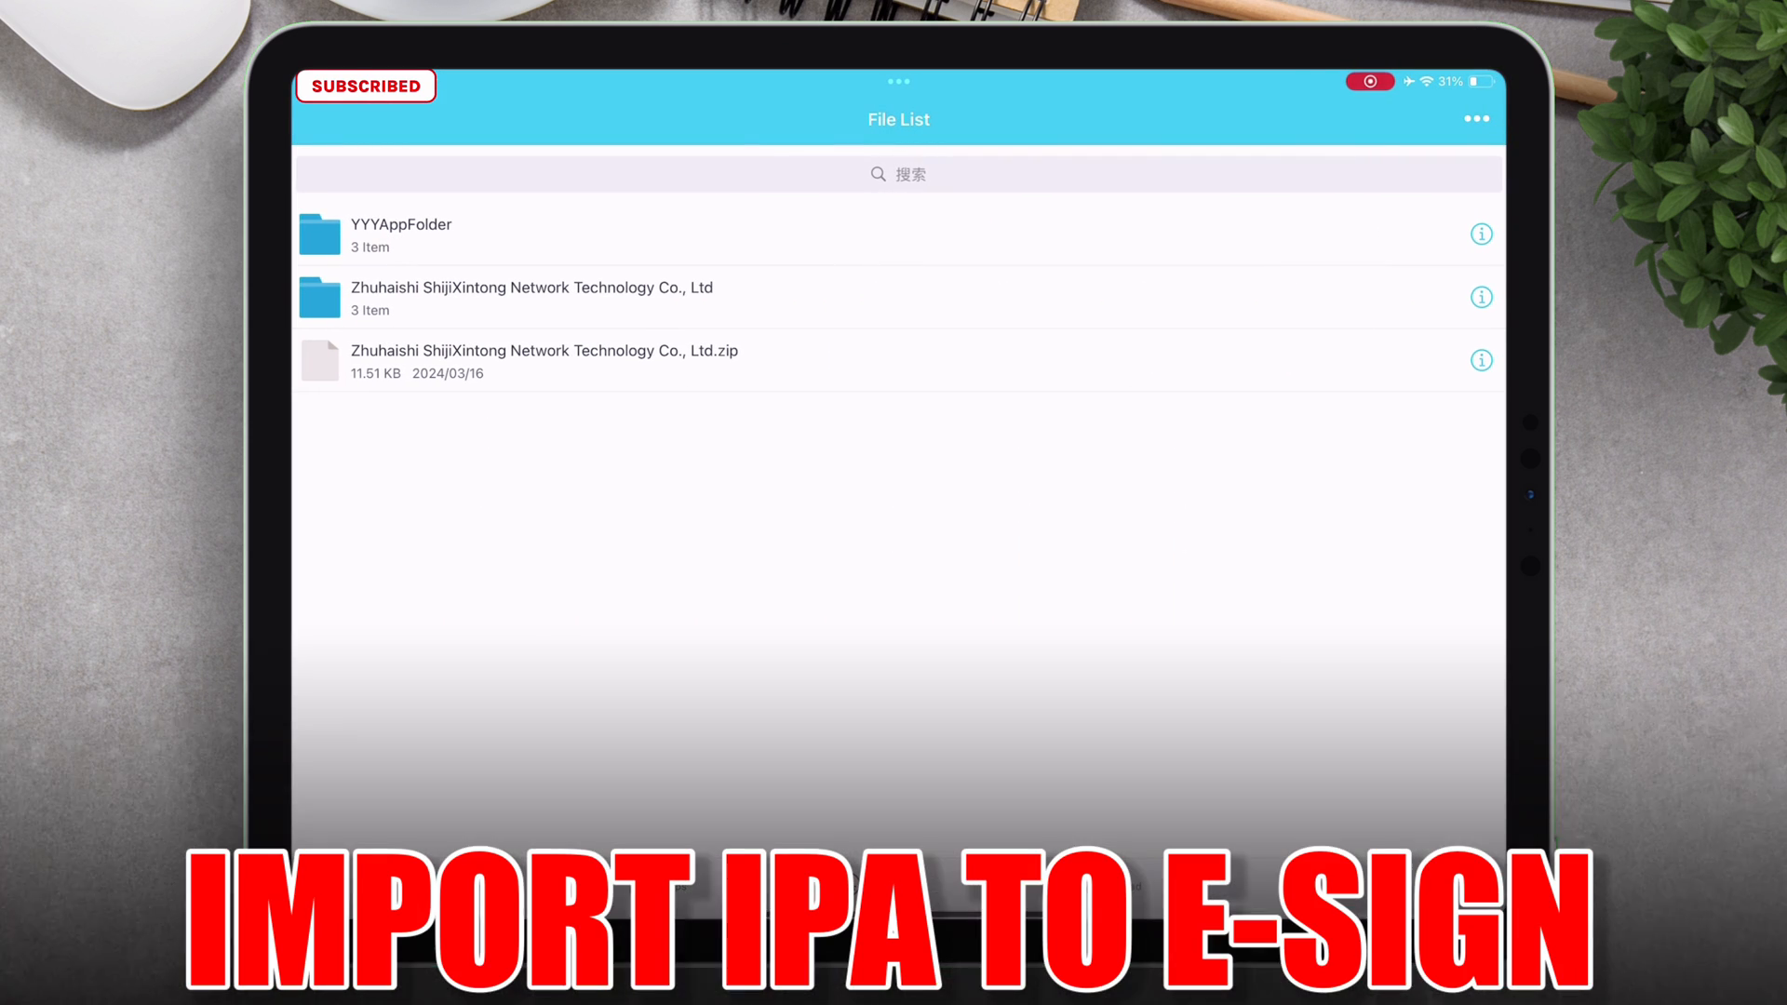
Step: Import the downloaded ScarletAlpha 2.ipa (14.80 MB) into ESign's file list via the ••• menu
click(1476, 119)
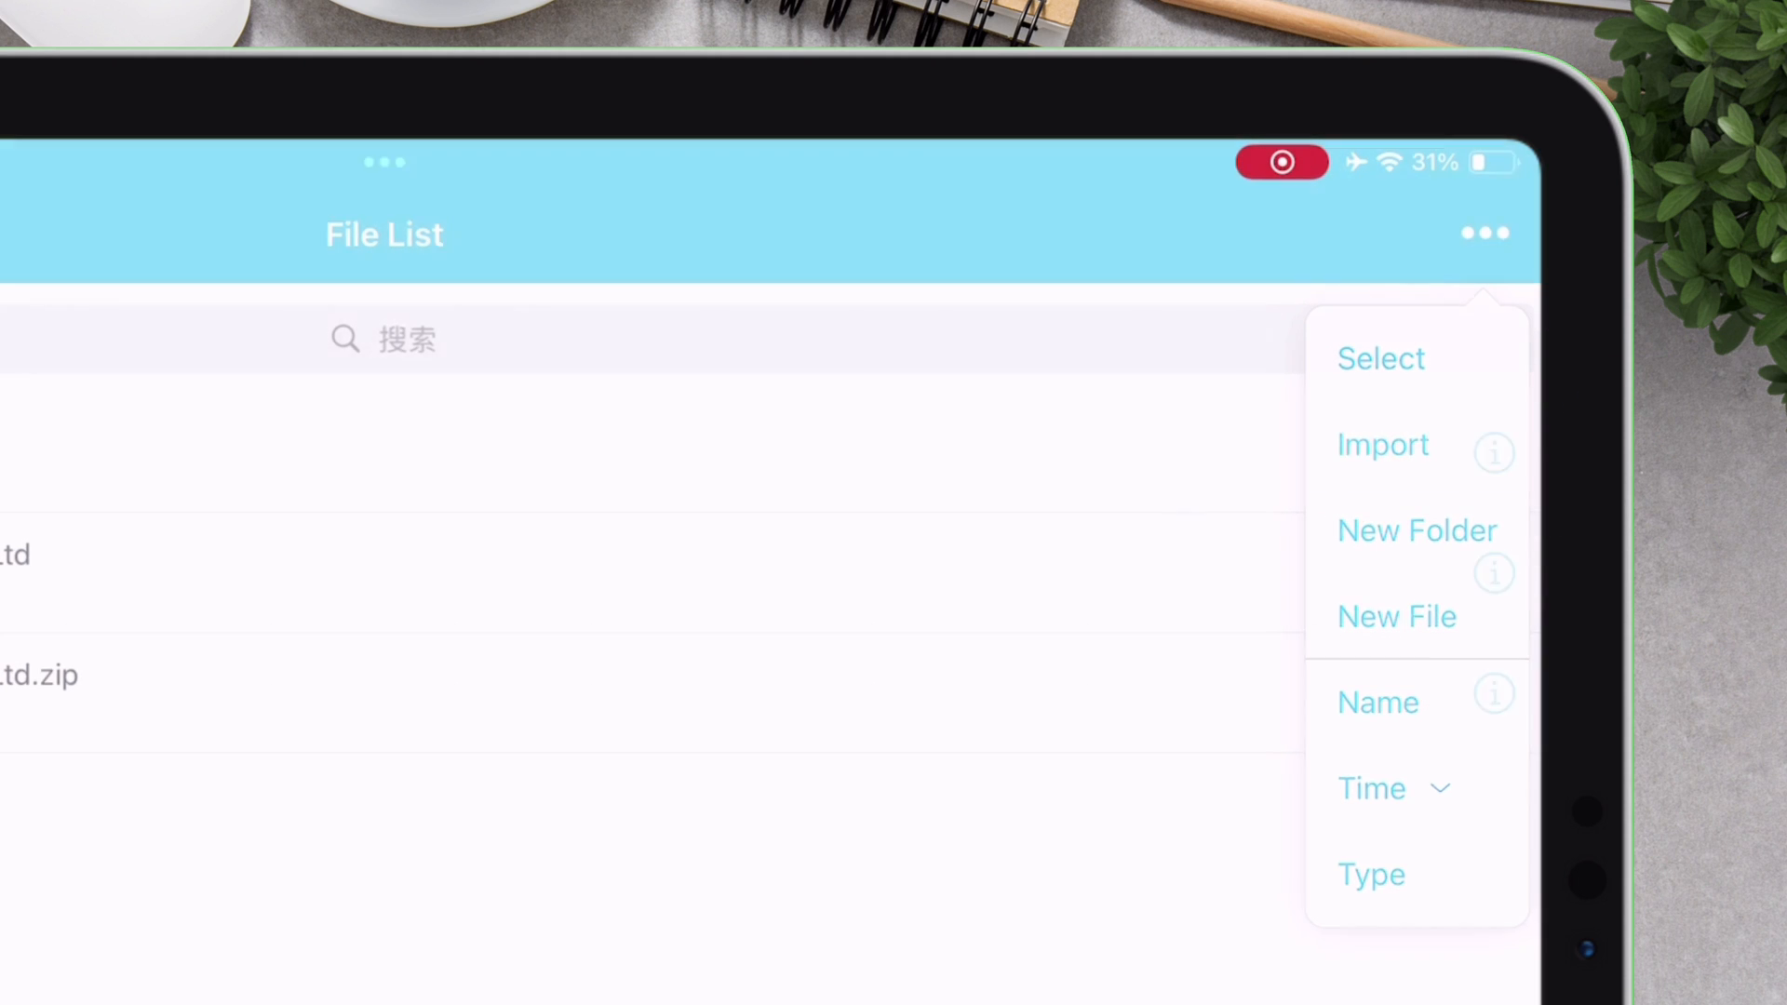
click(1383, 445)
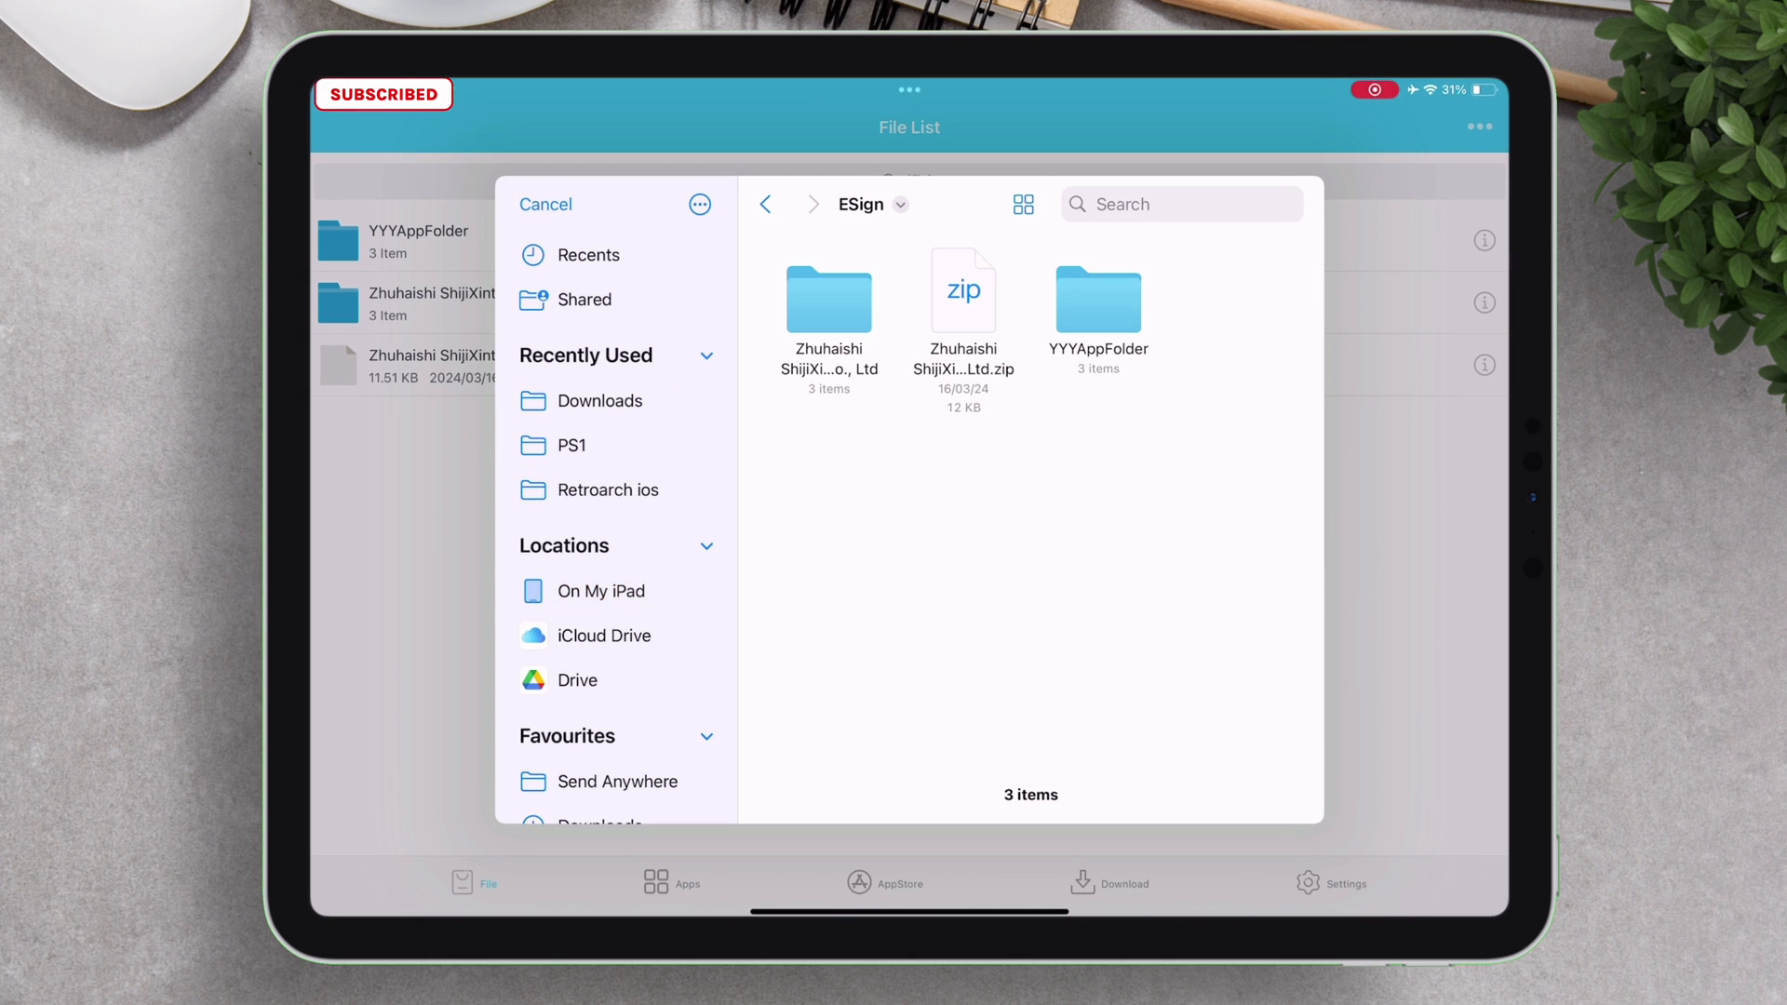
click(588, 255)
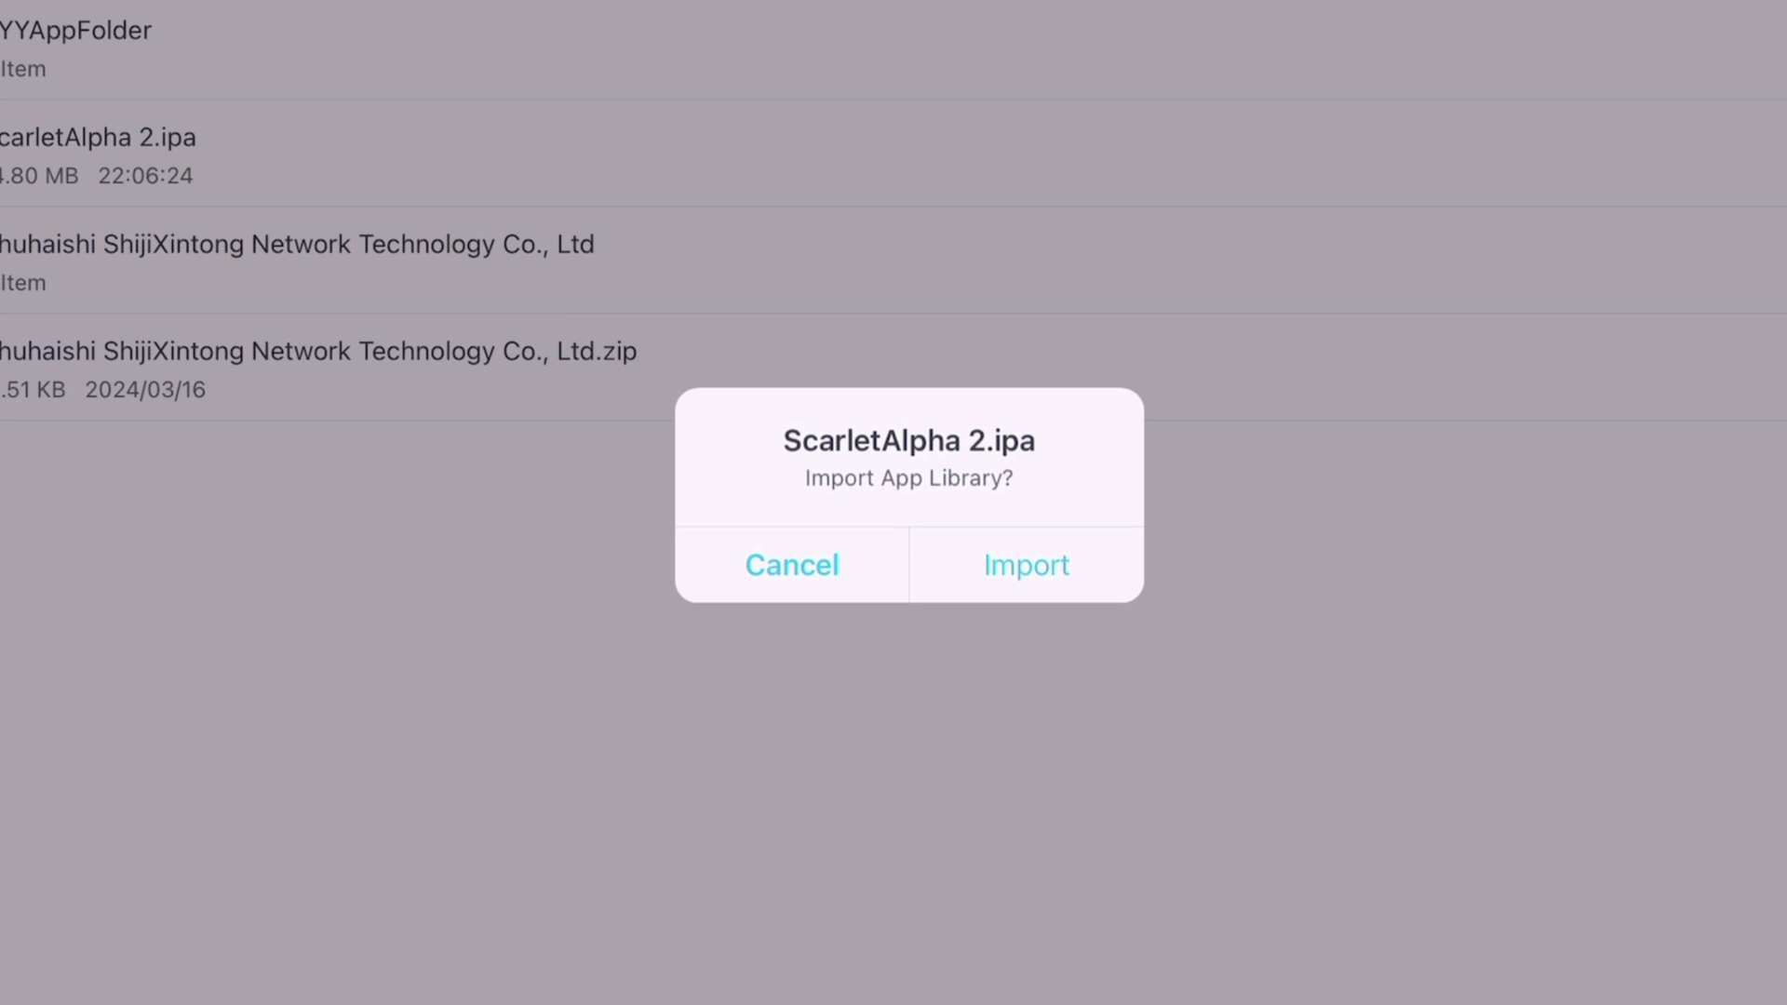
click(1024, 565)
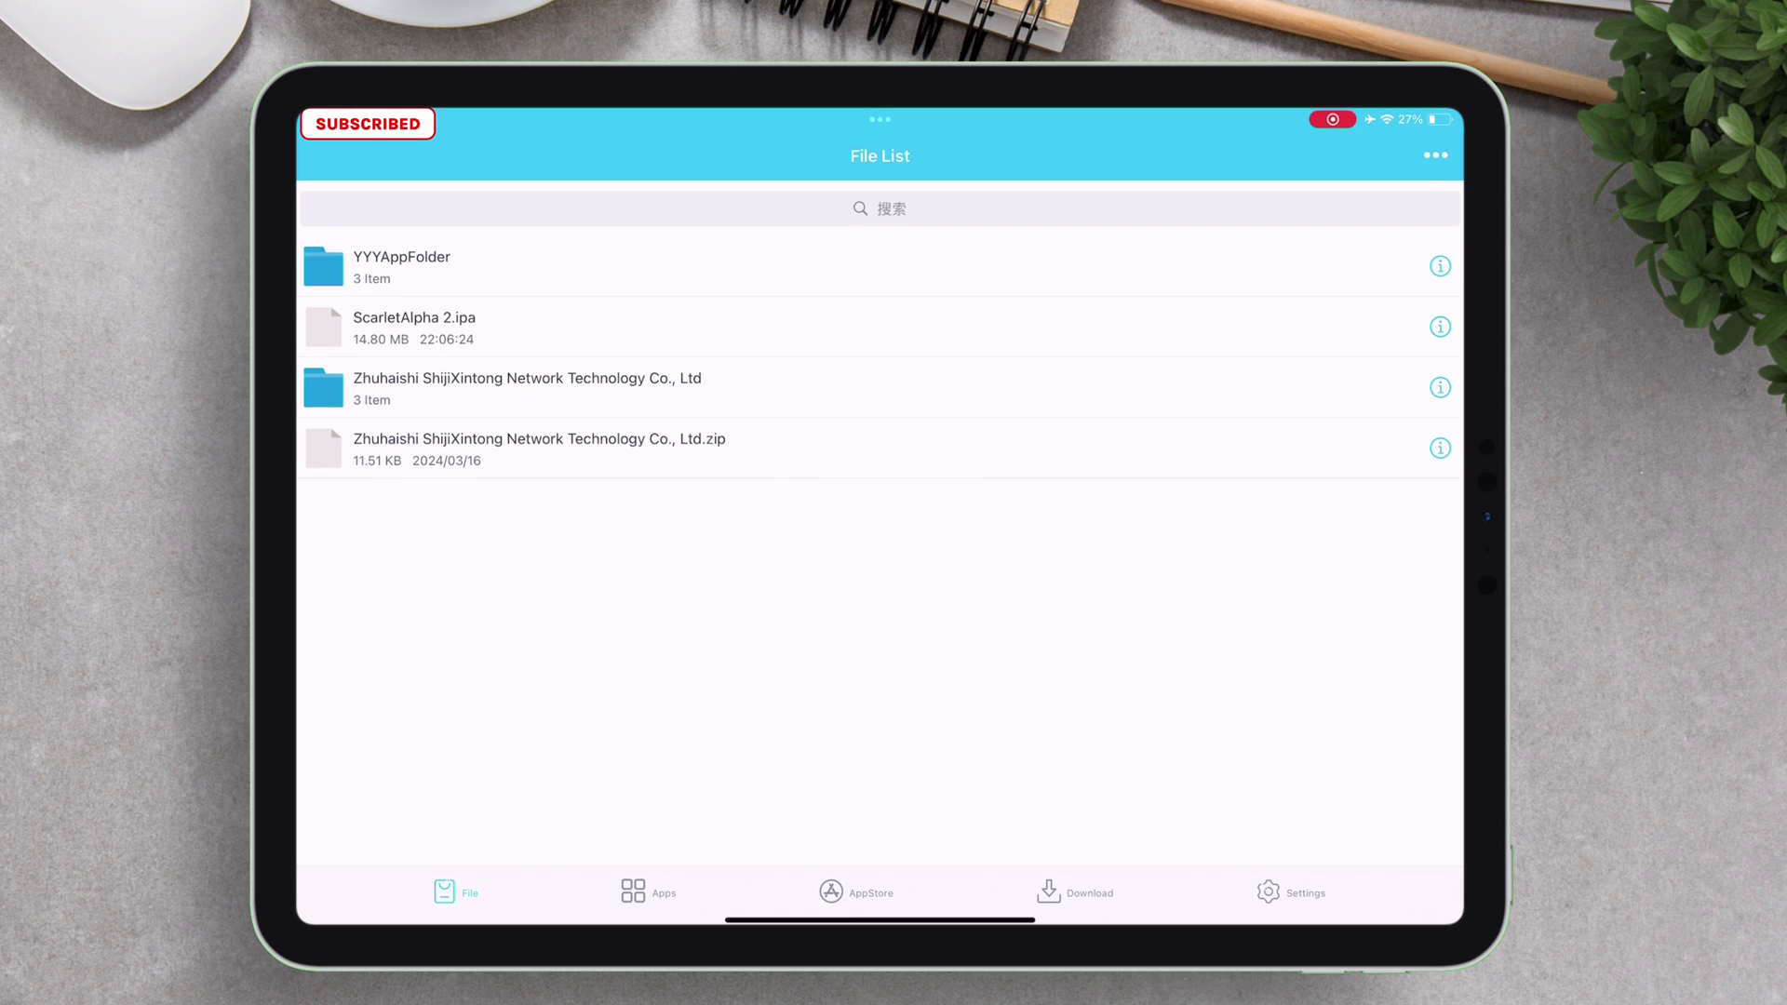
Step: Add ScarletAlpha 2.ipa to the app library so Scarlet V1.0 shows among unsigned apps
click(415, 327)
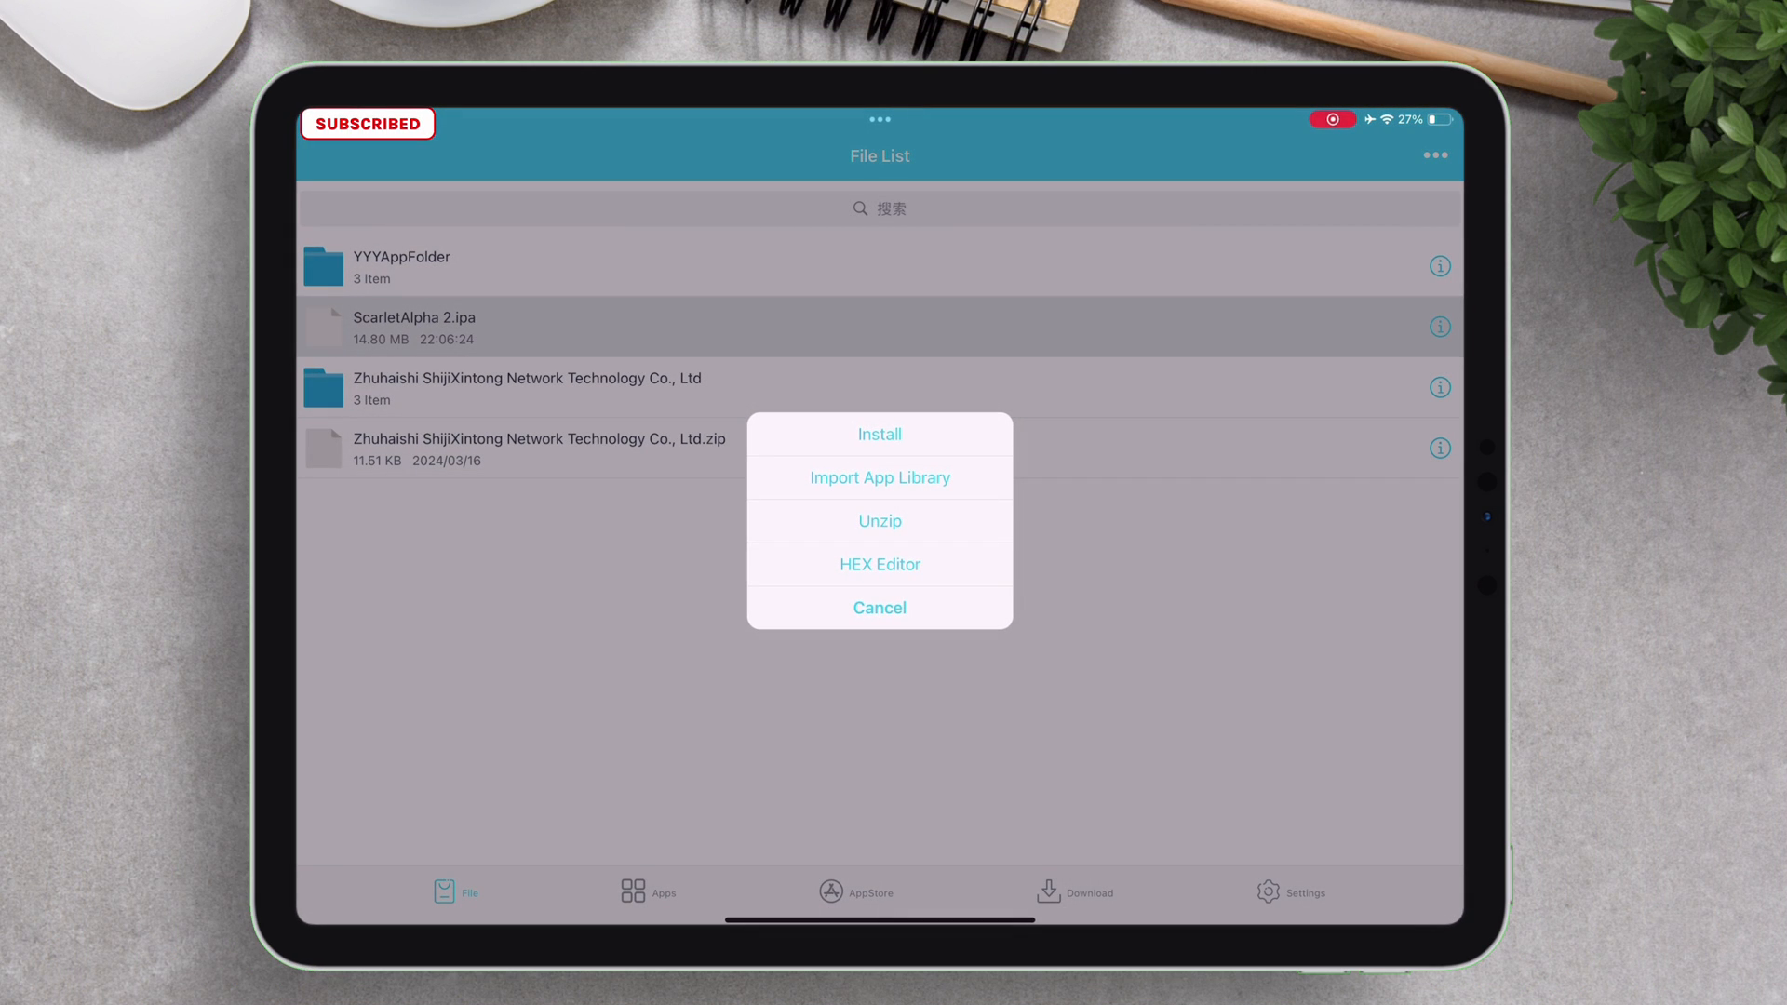
click(878, 433)
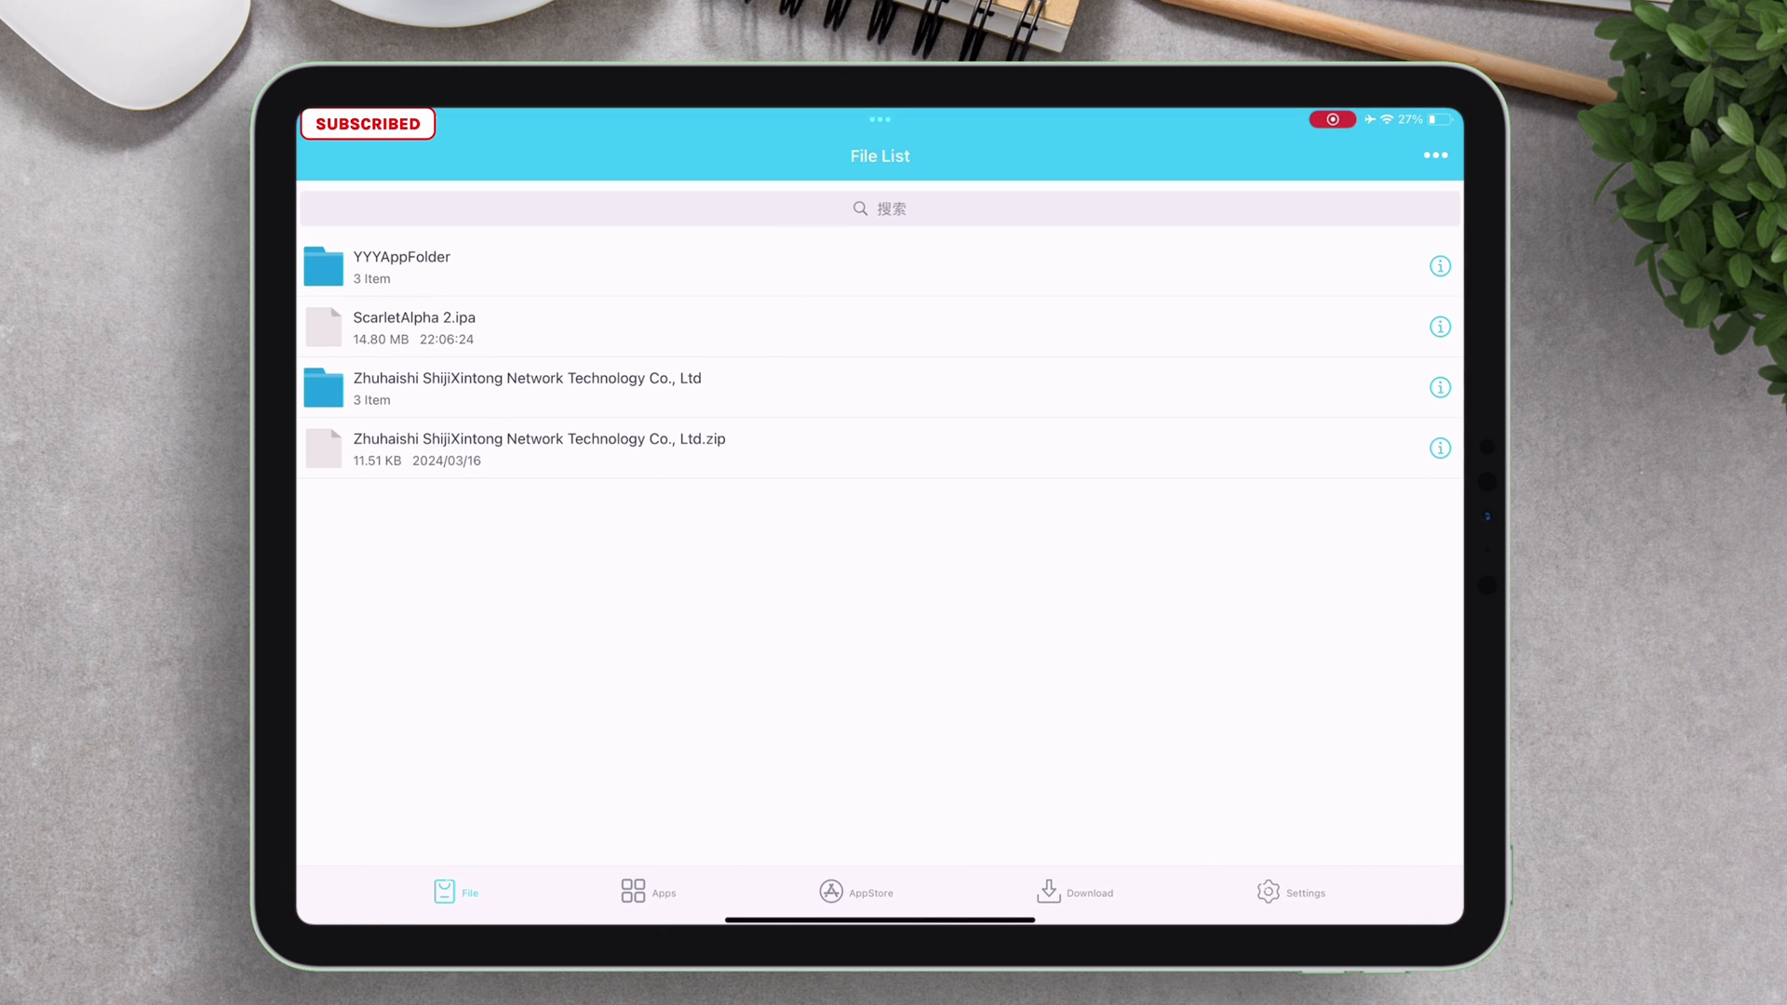
click(647, 892)
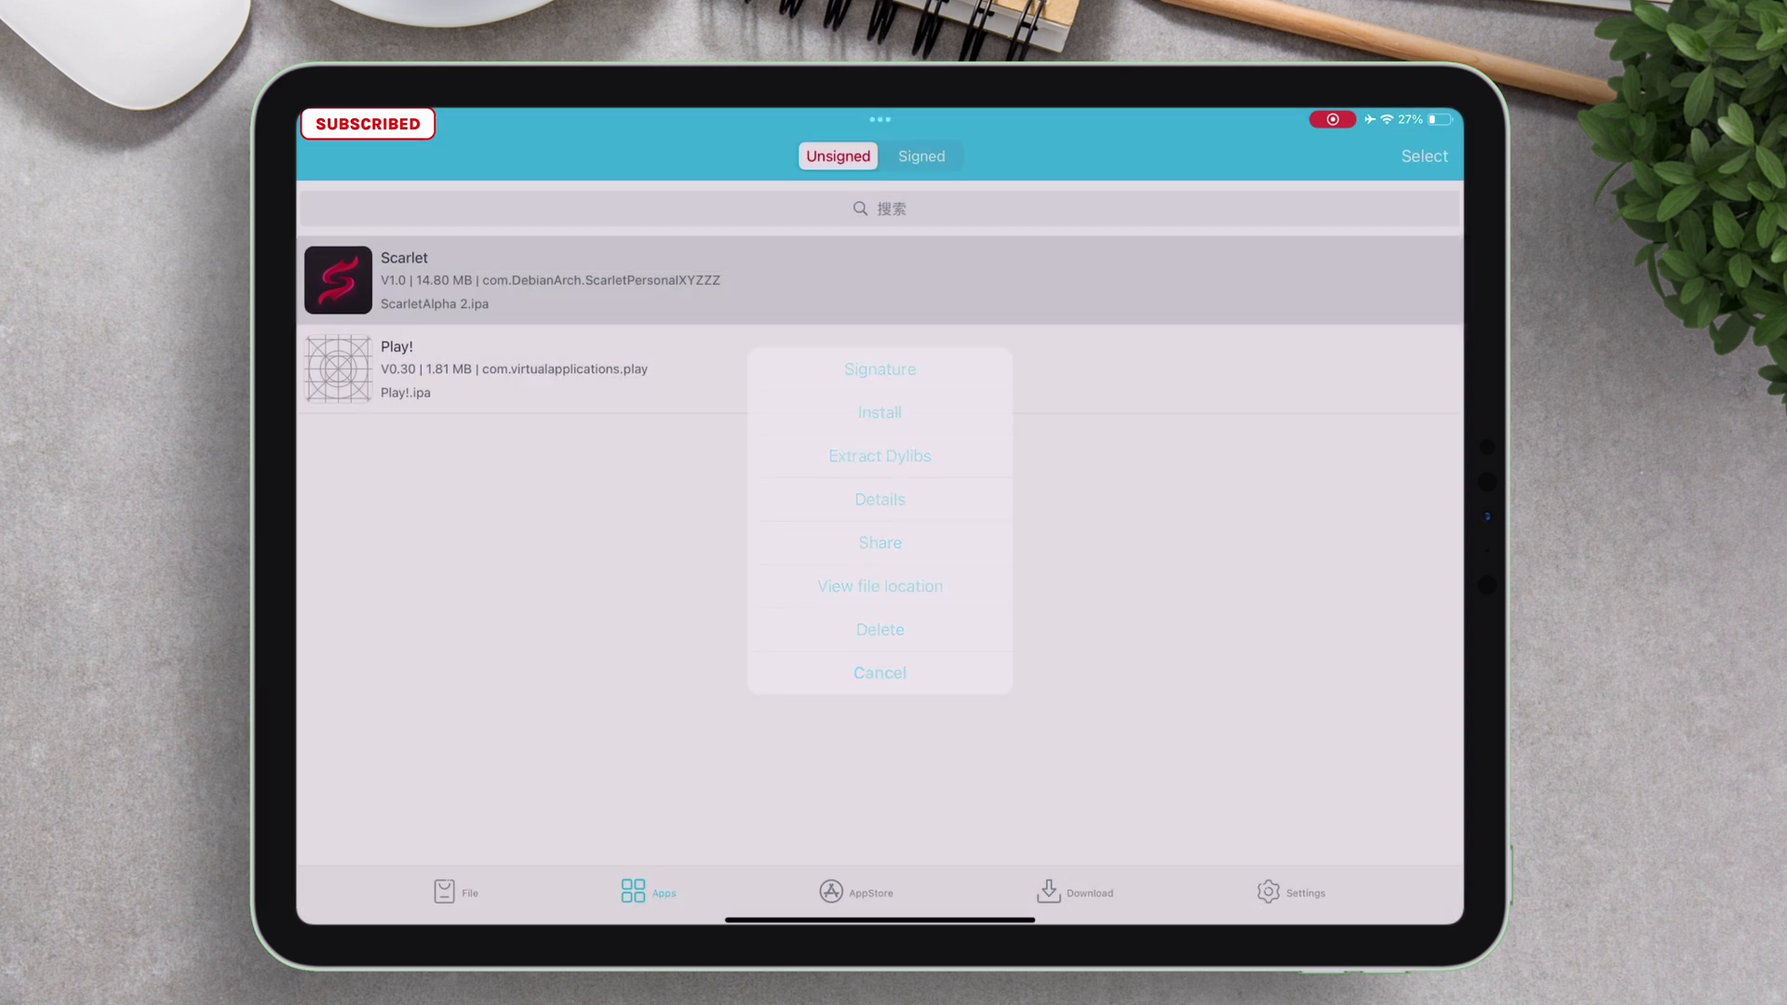
Step: Sign Scarlet with the company distribution certificate and confirm installing it on the iPad
click(878, 369)
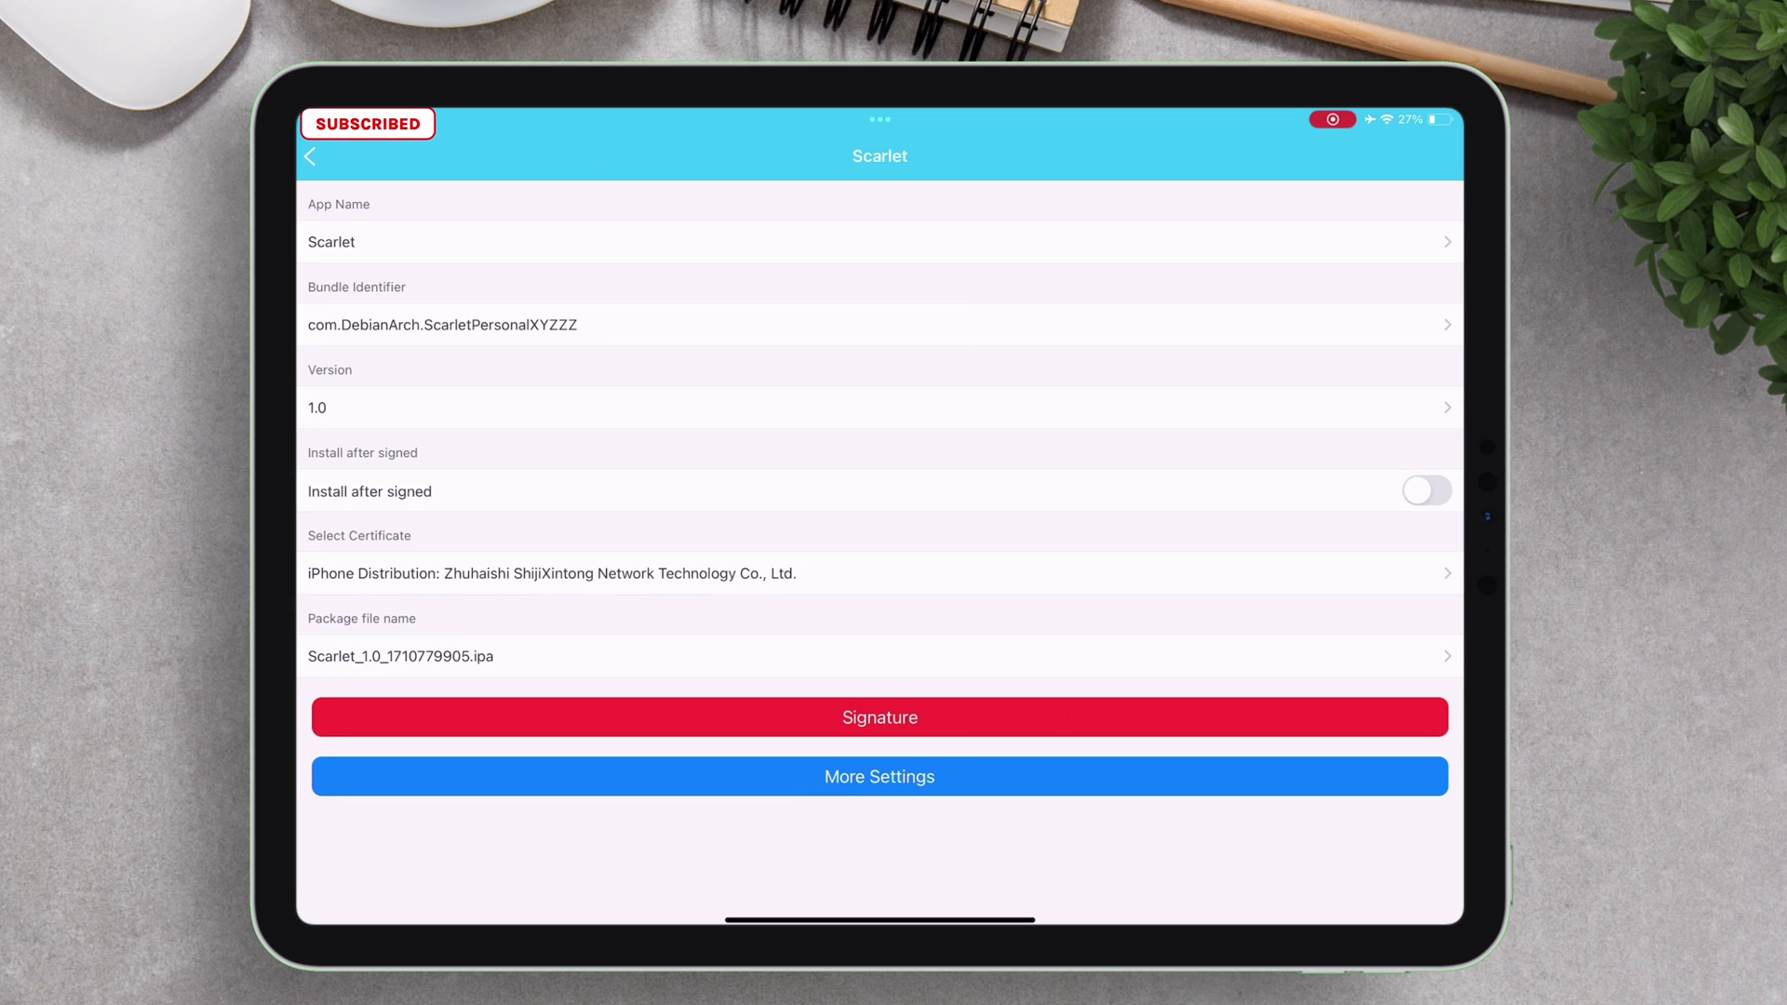
click(878, 716)
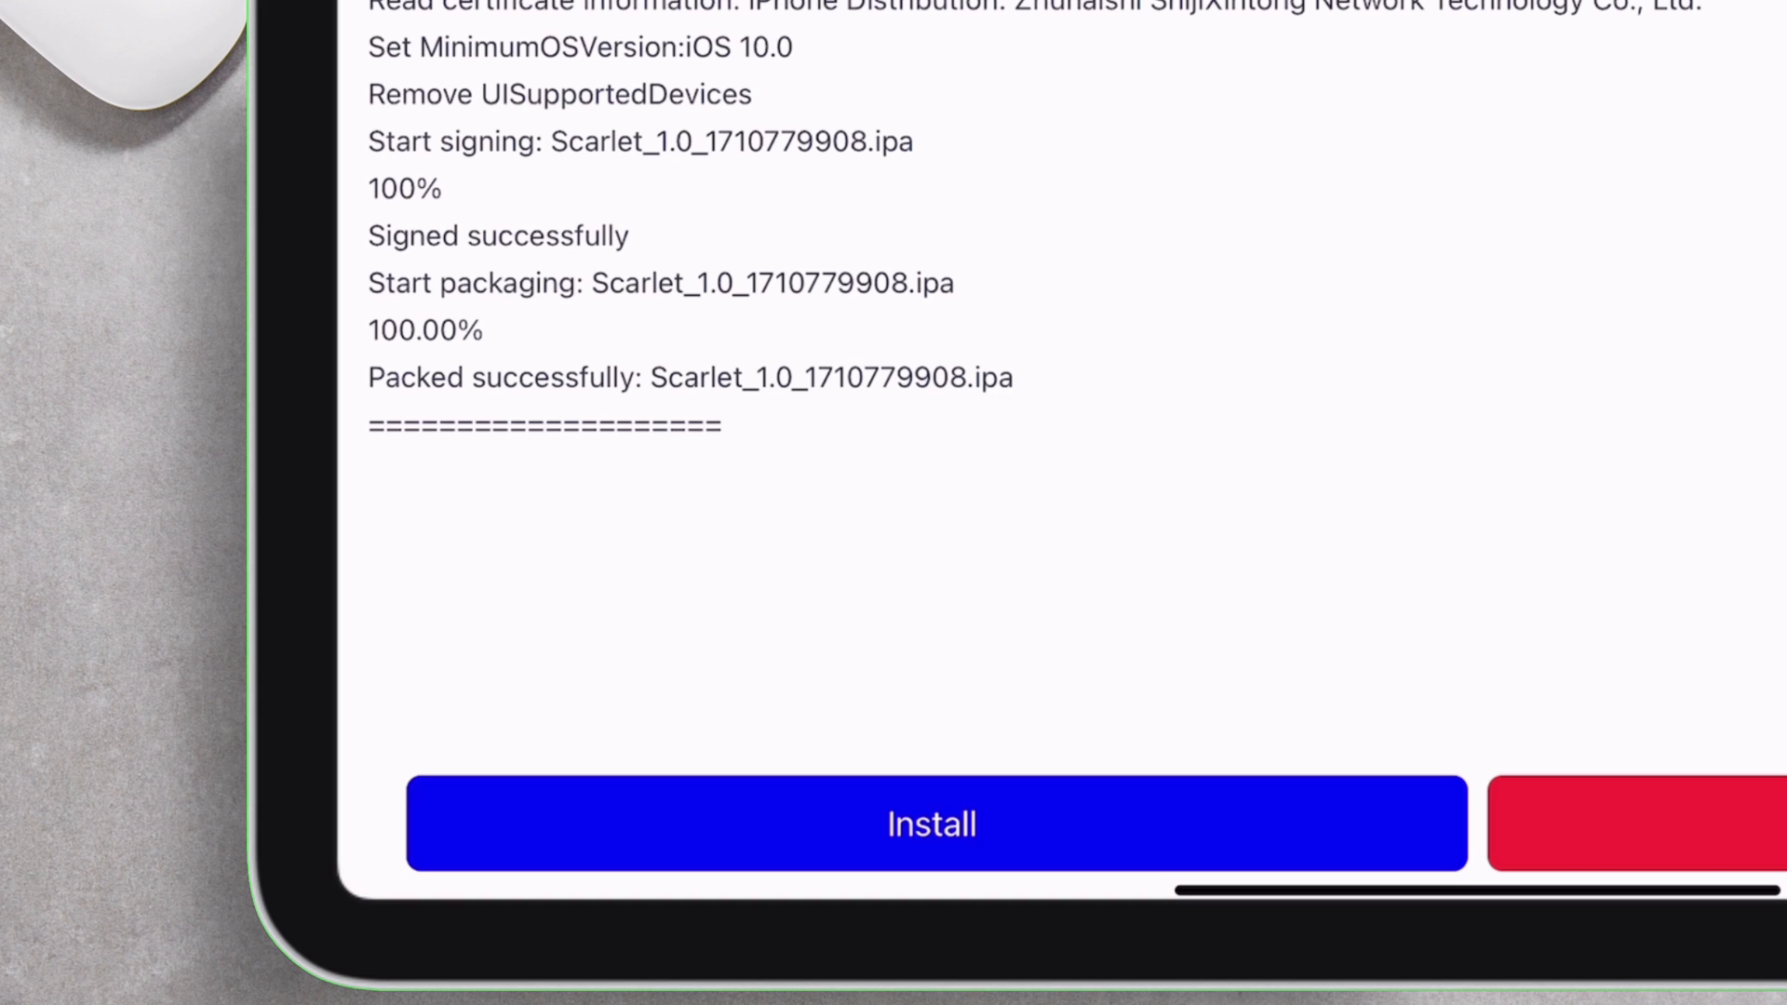
click(930, 825)
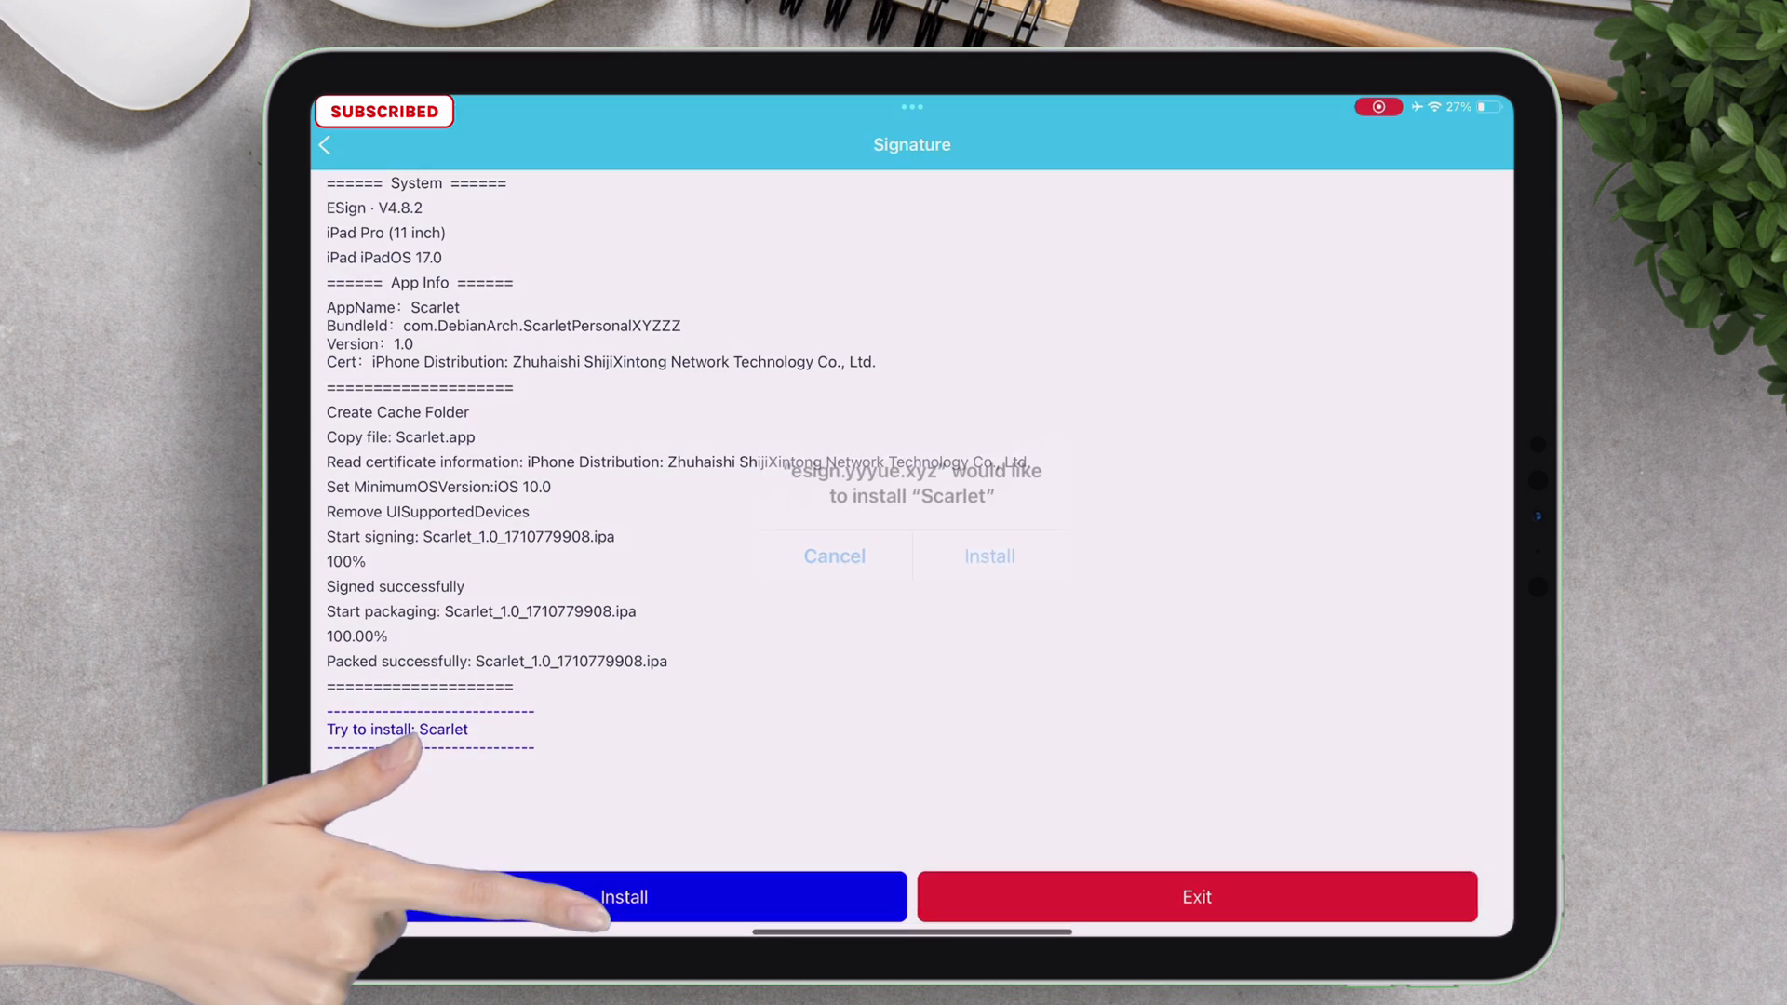
click(623, 895)
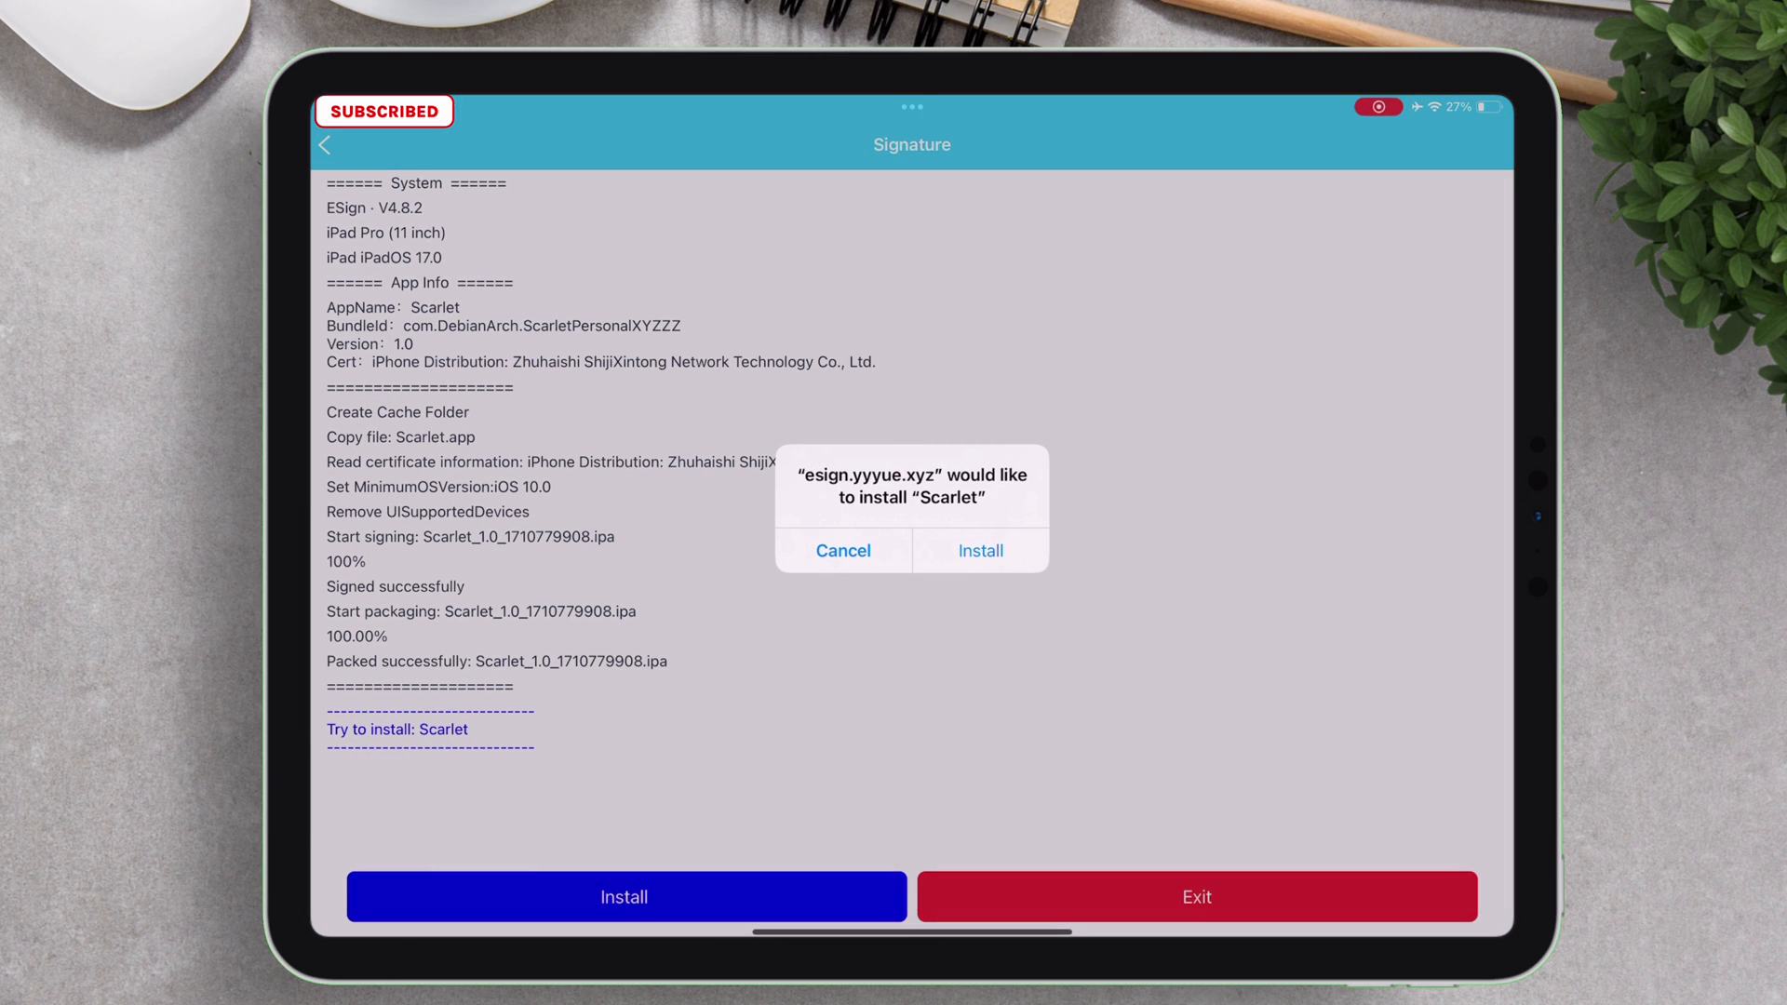
click(977, 551)
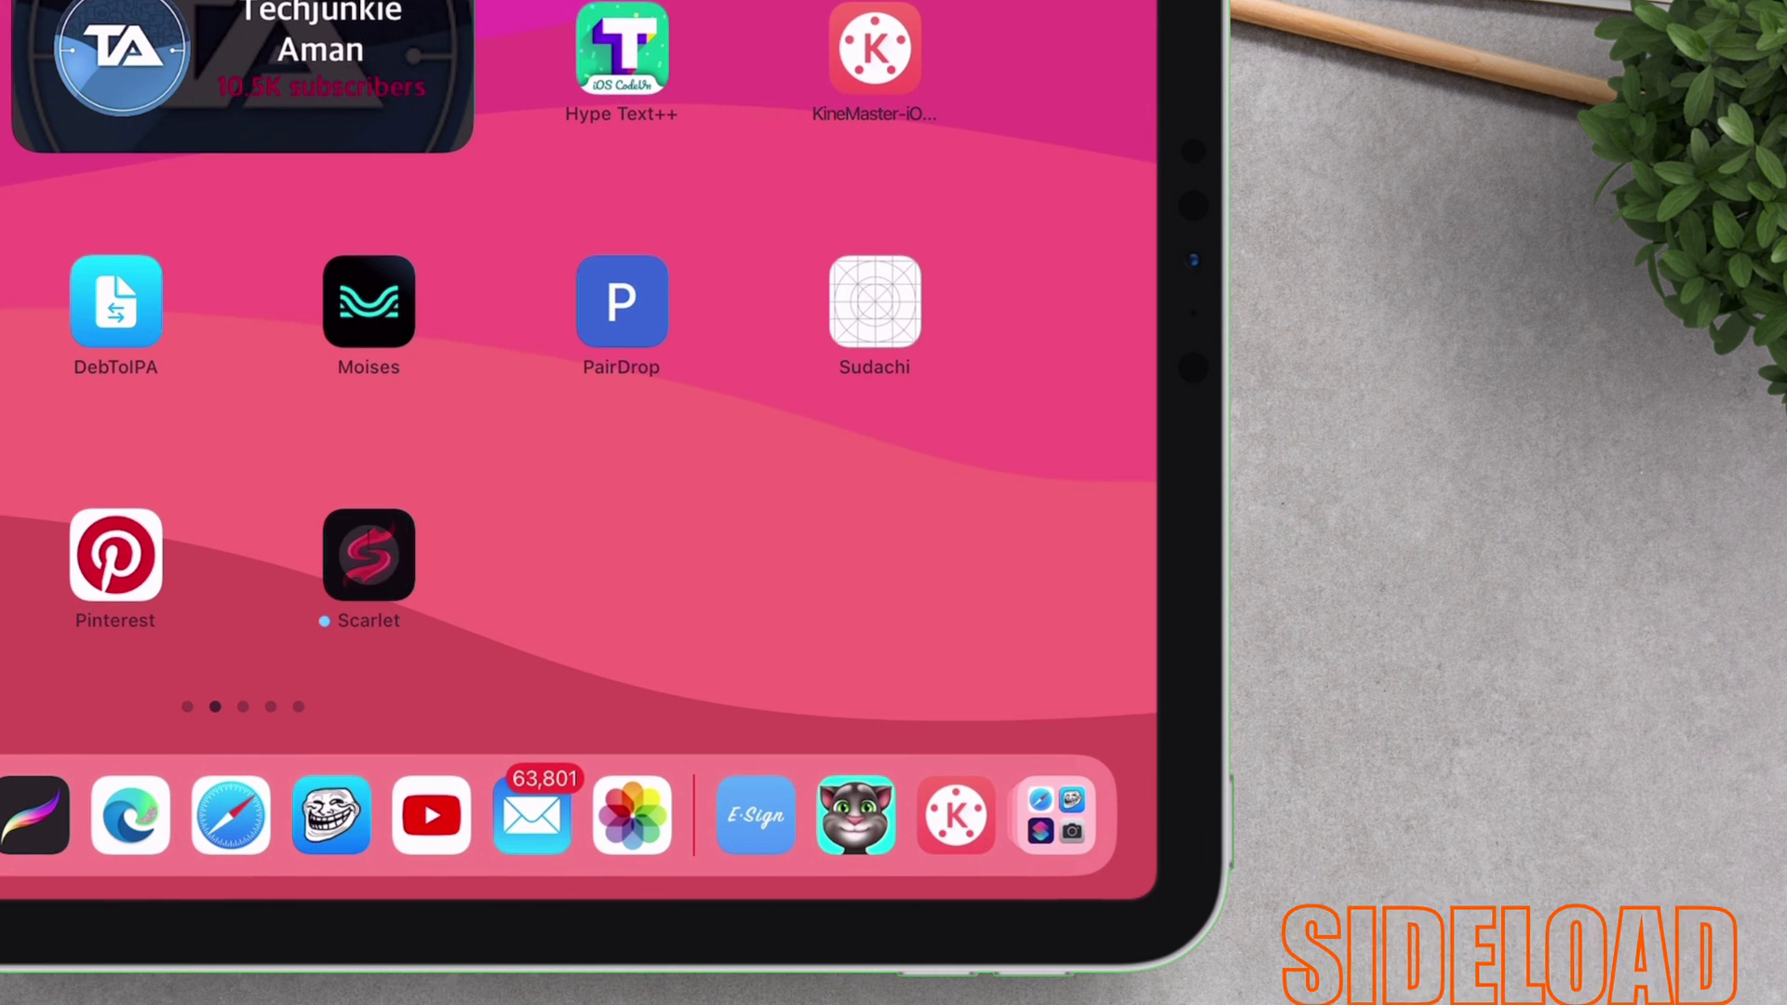
Step: Launch Scarlet from the Home Screen to its Installed page
click(368, 557)
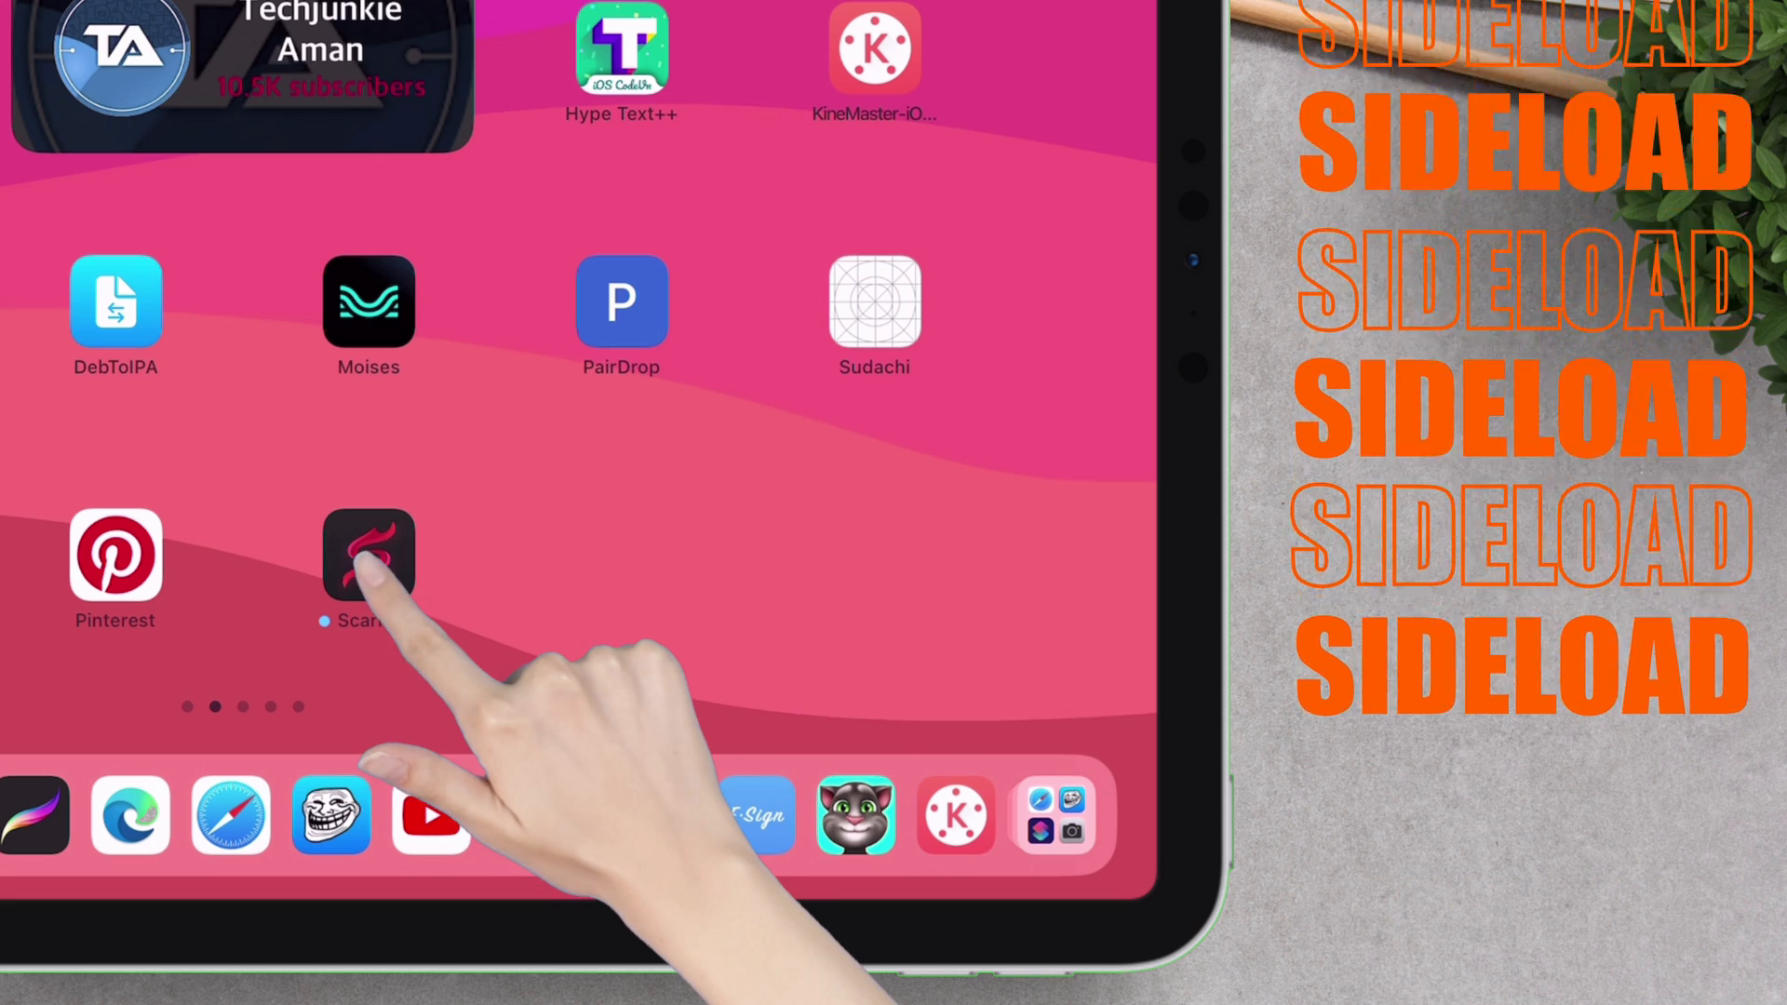
click(368, 558)
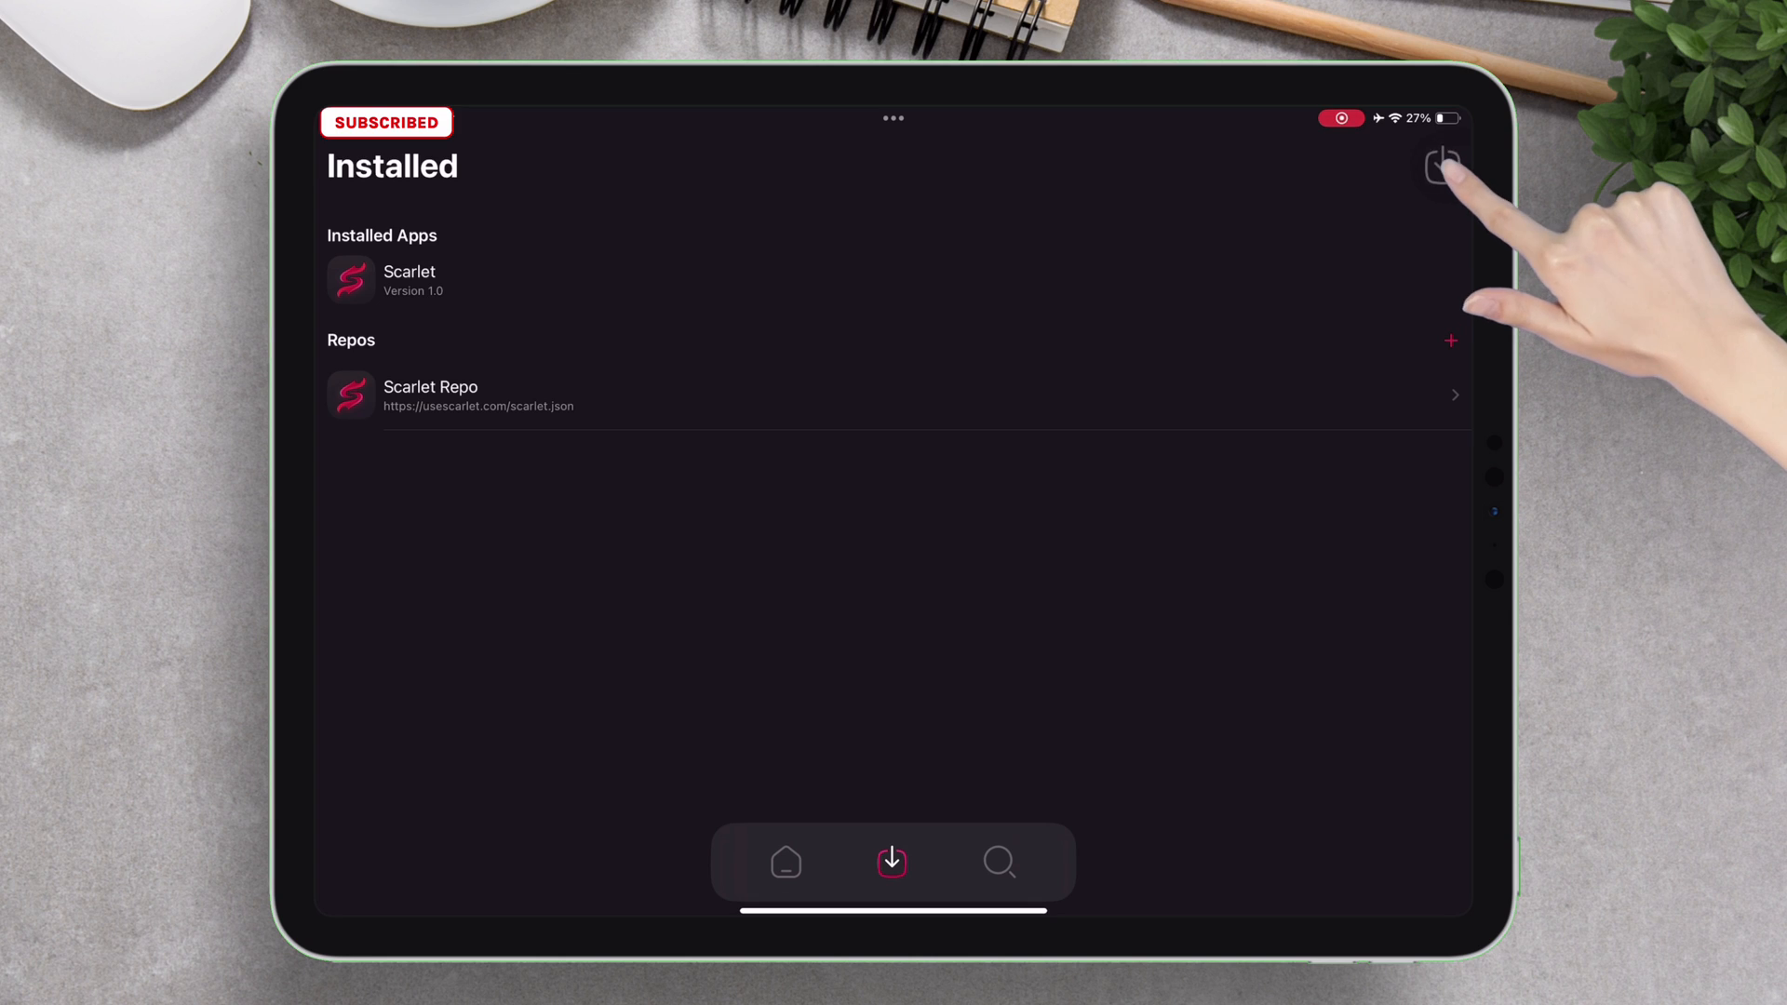
Step: Open Manage Certs from the Installed tab's download menu
click(1442, 166)
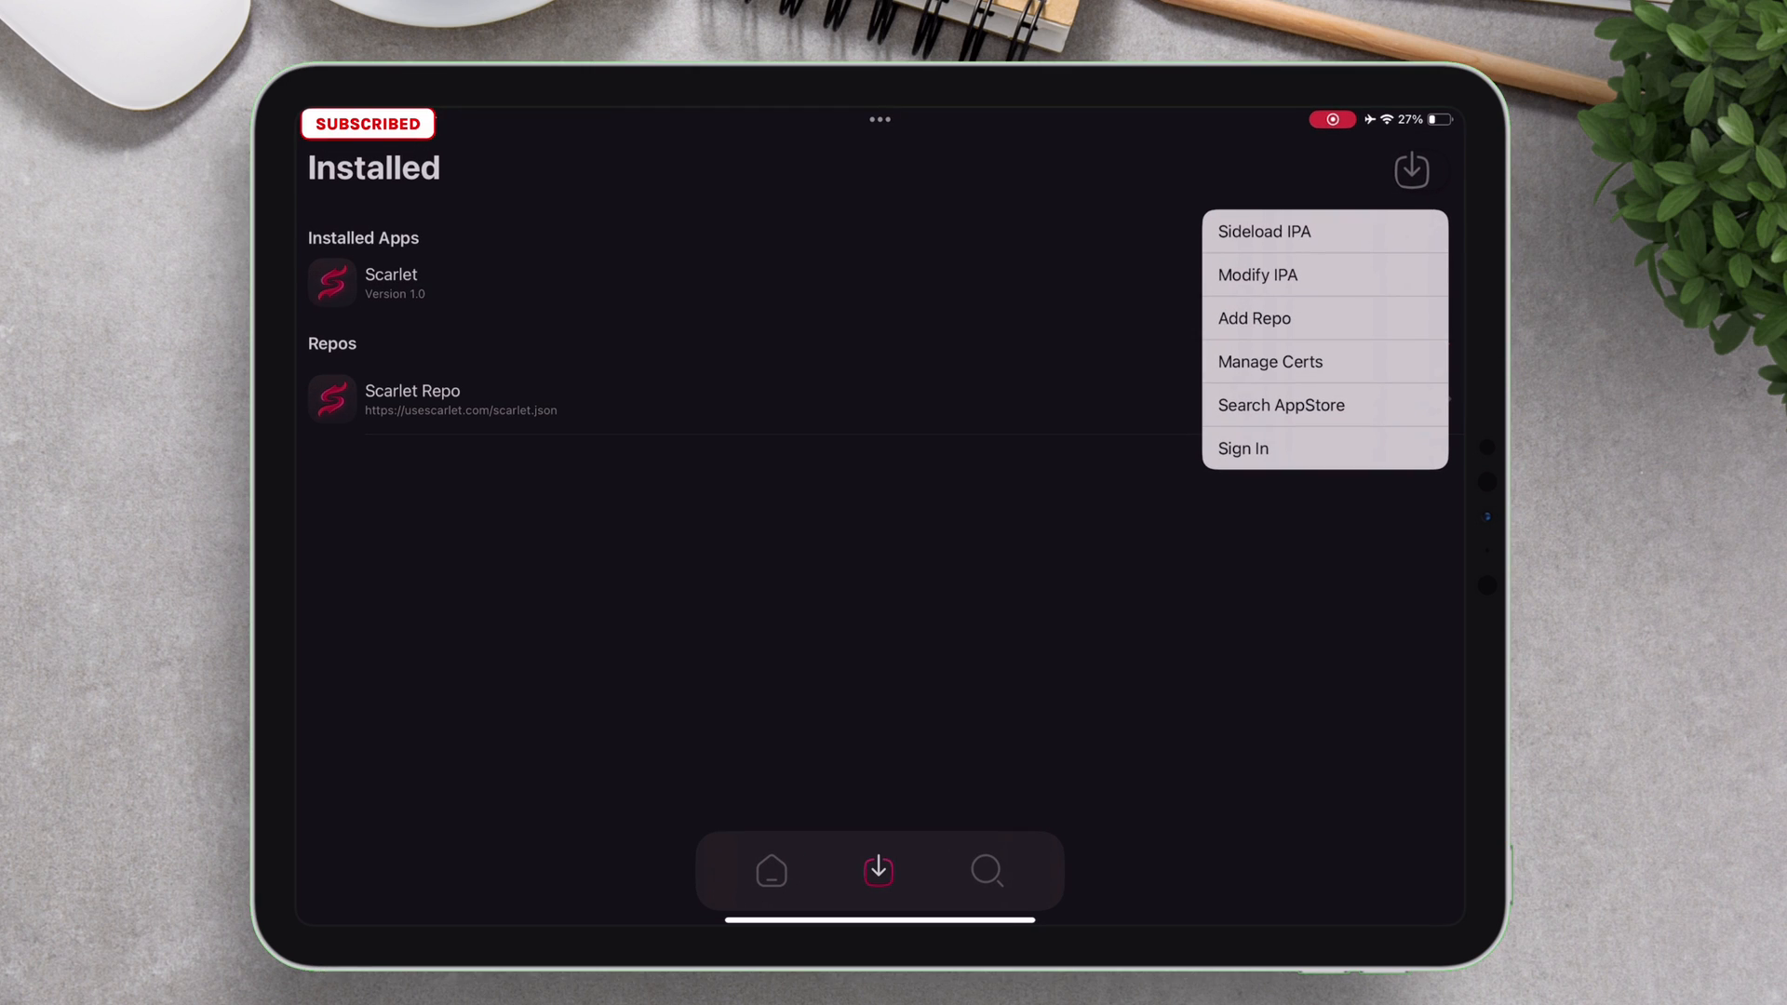
click(1269, 361)
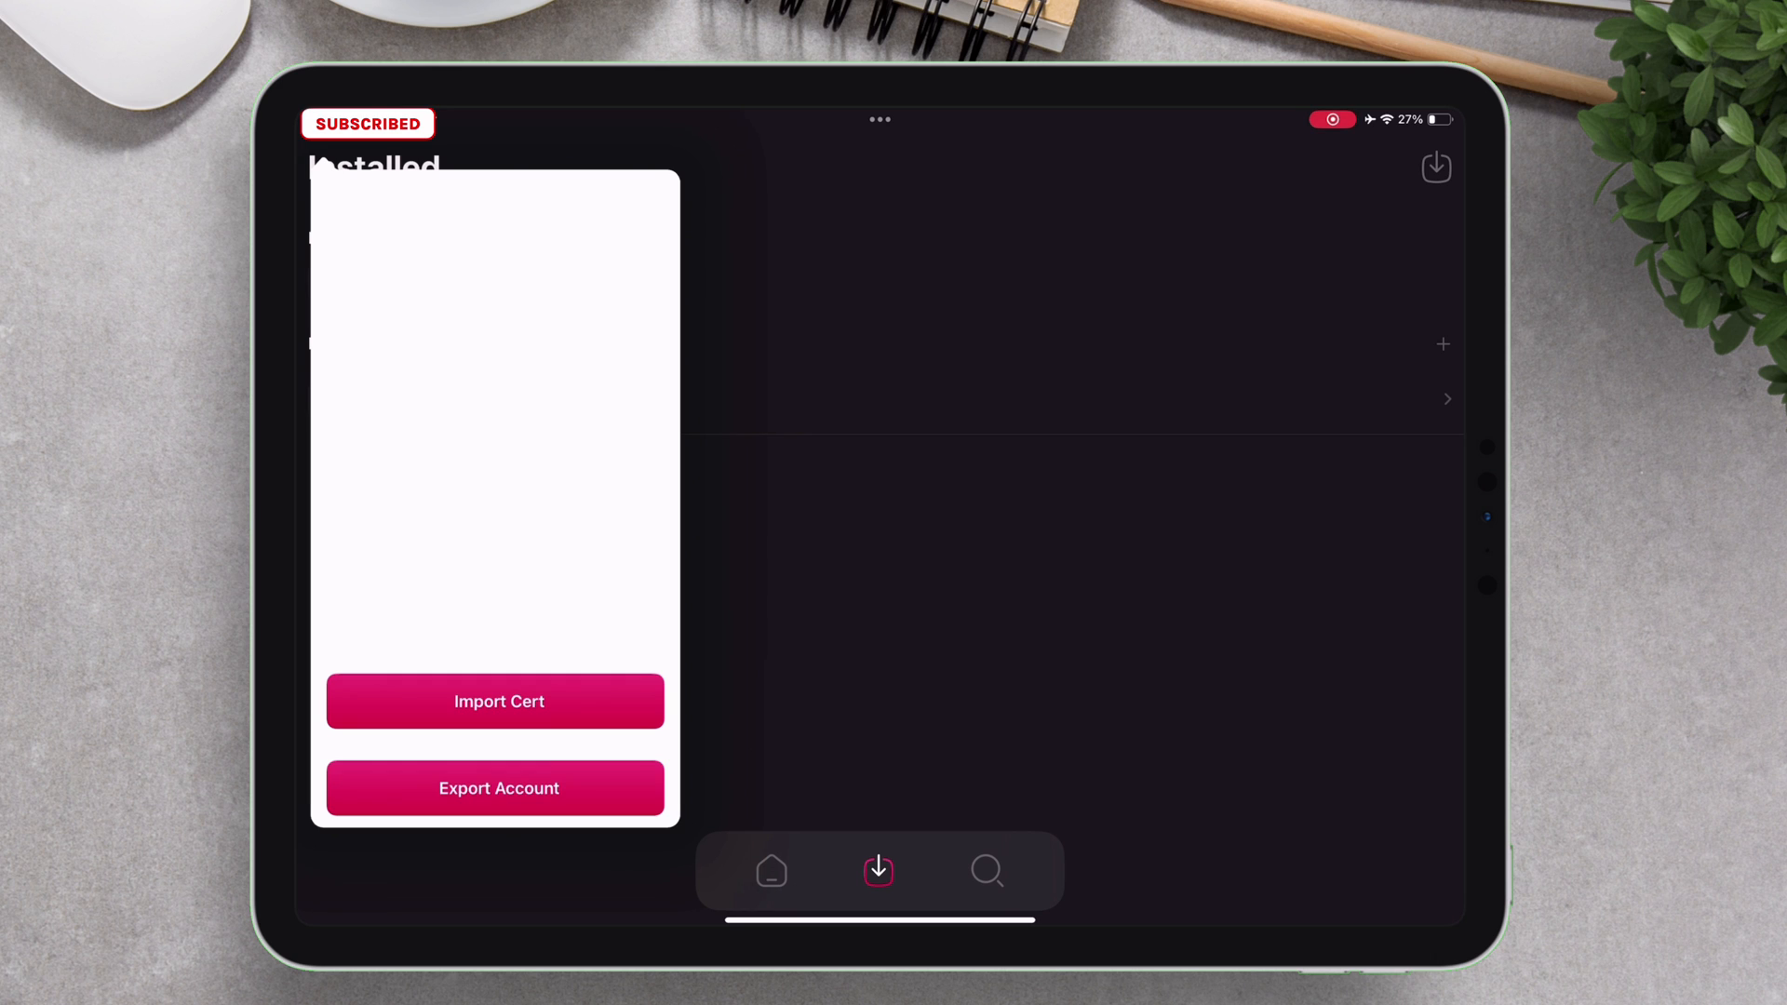